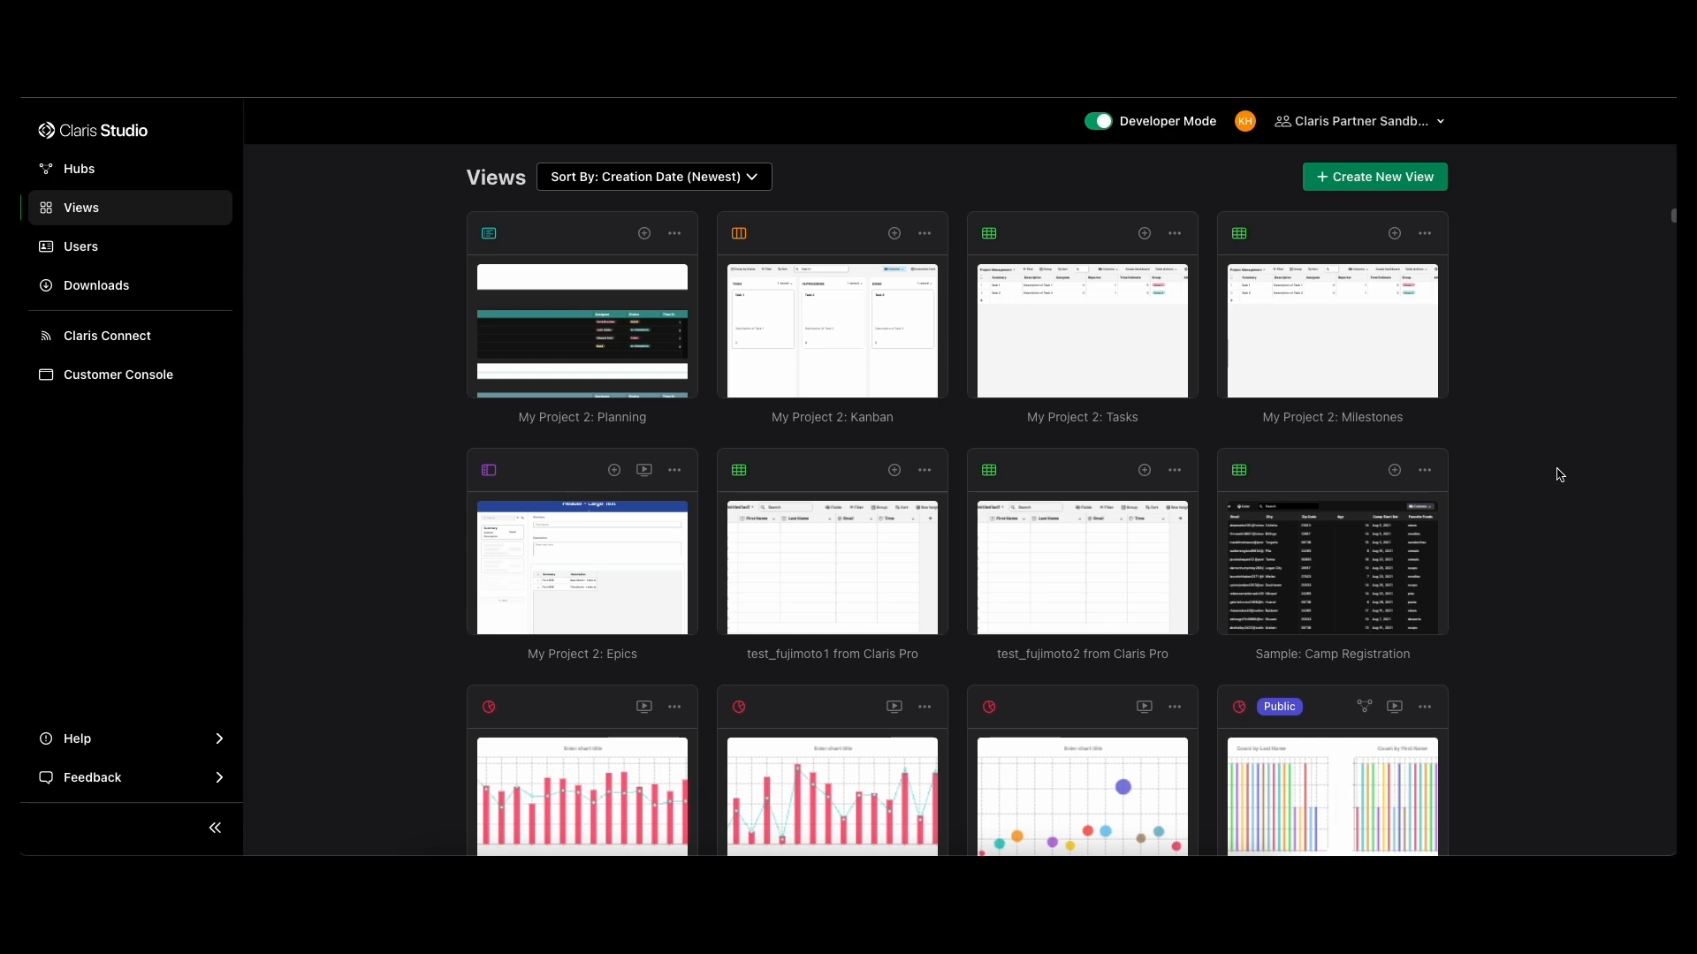
pyautogui.moveTo(1548, 470)
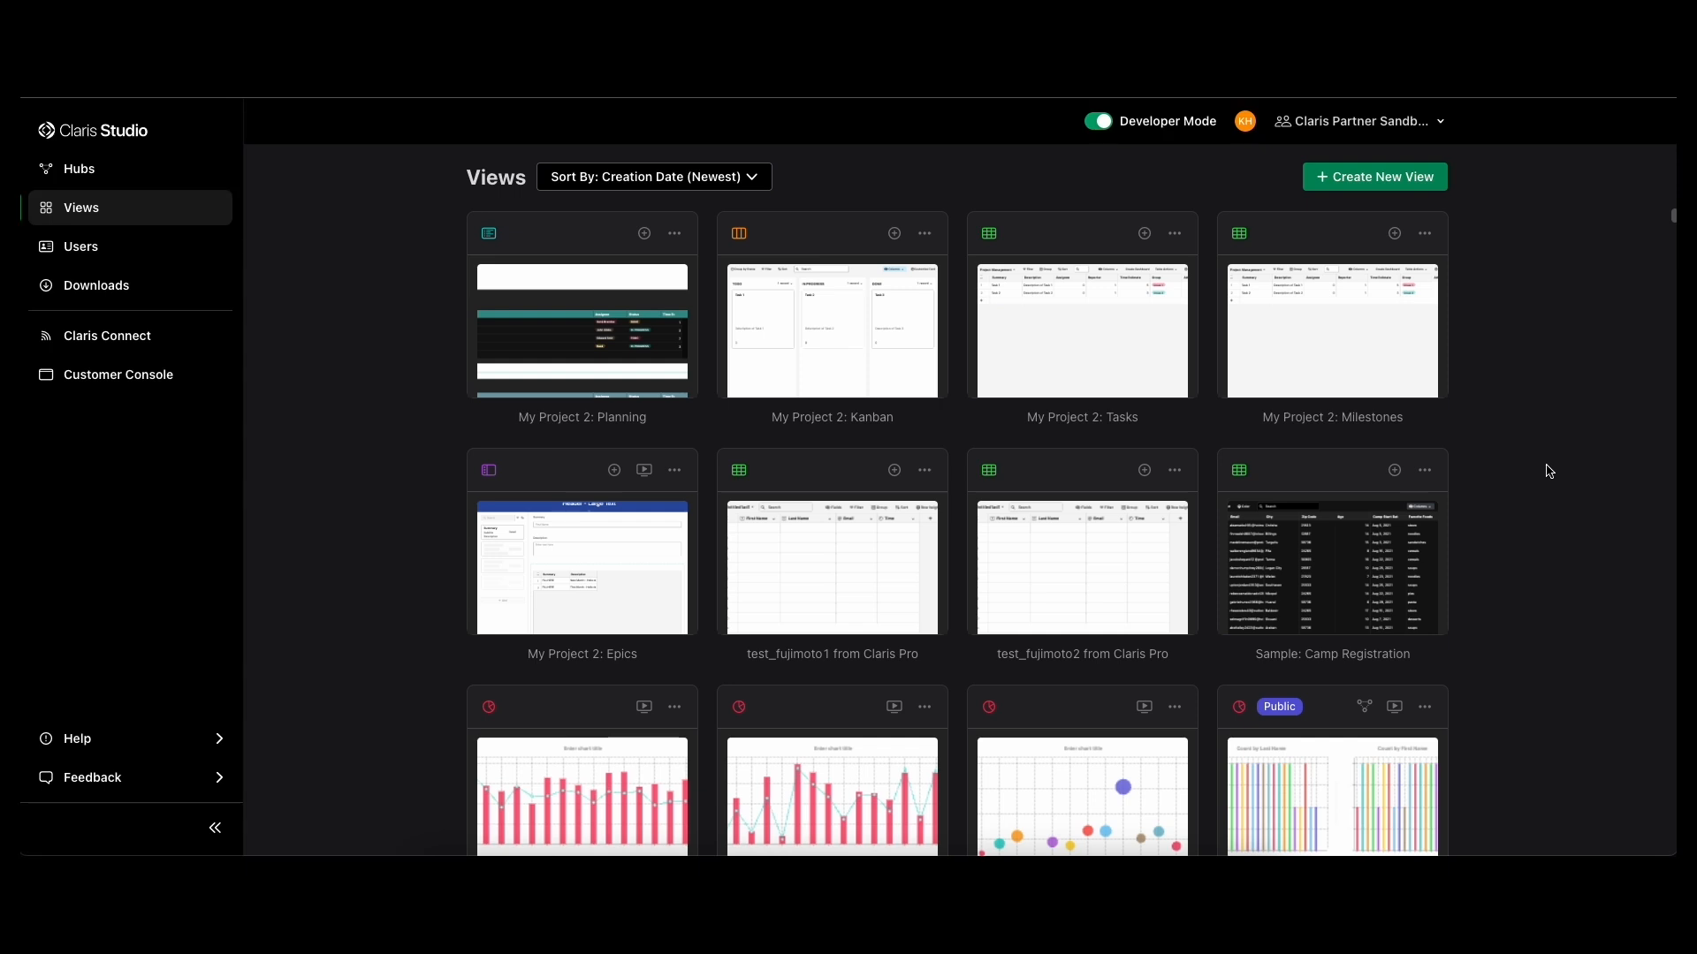
pyautogui.moveTo(1584, 500)
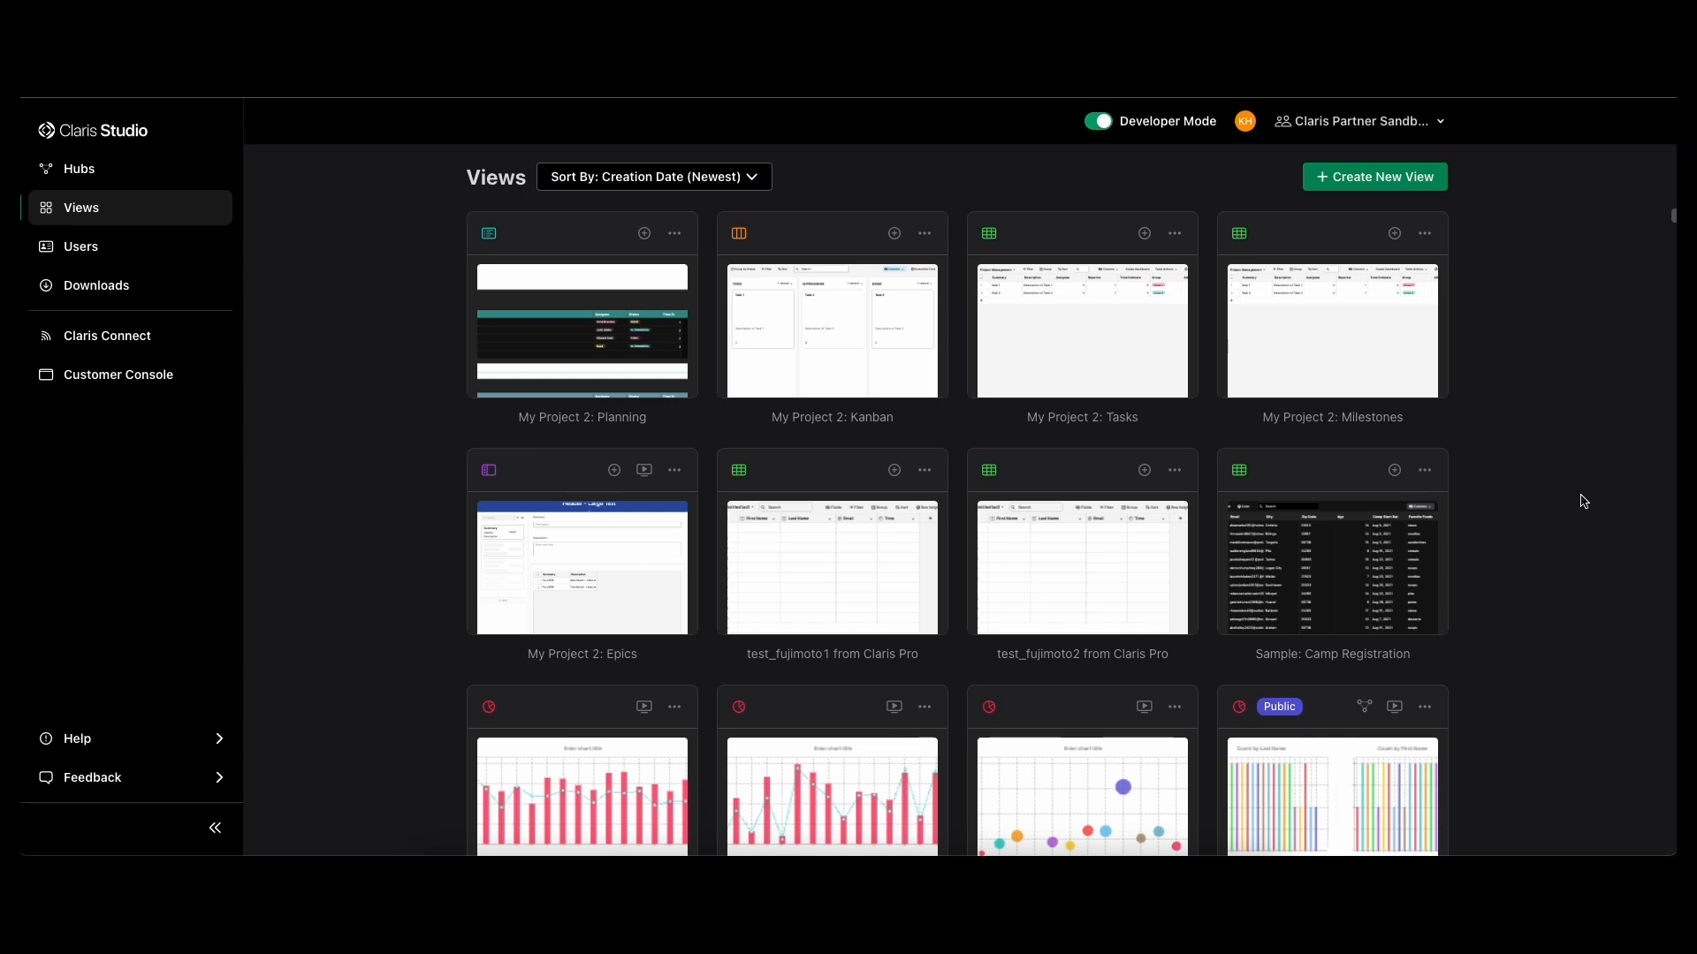
pyautogui.moveTo(344, 378)
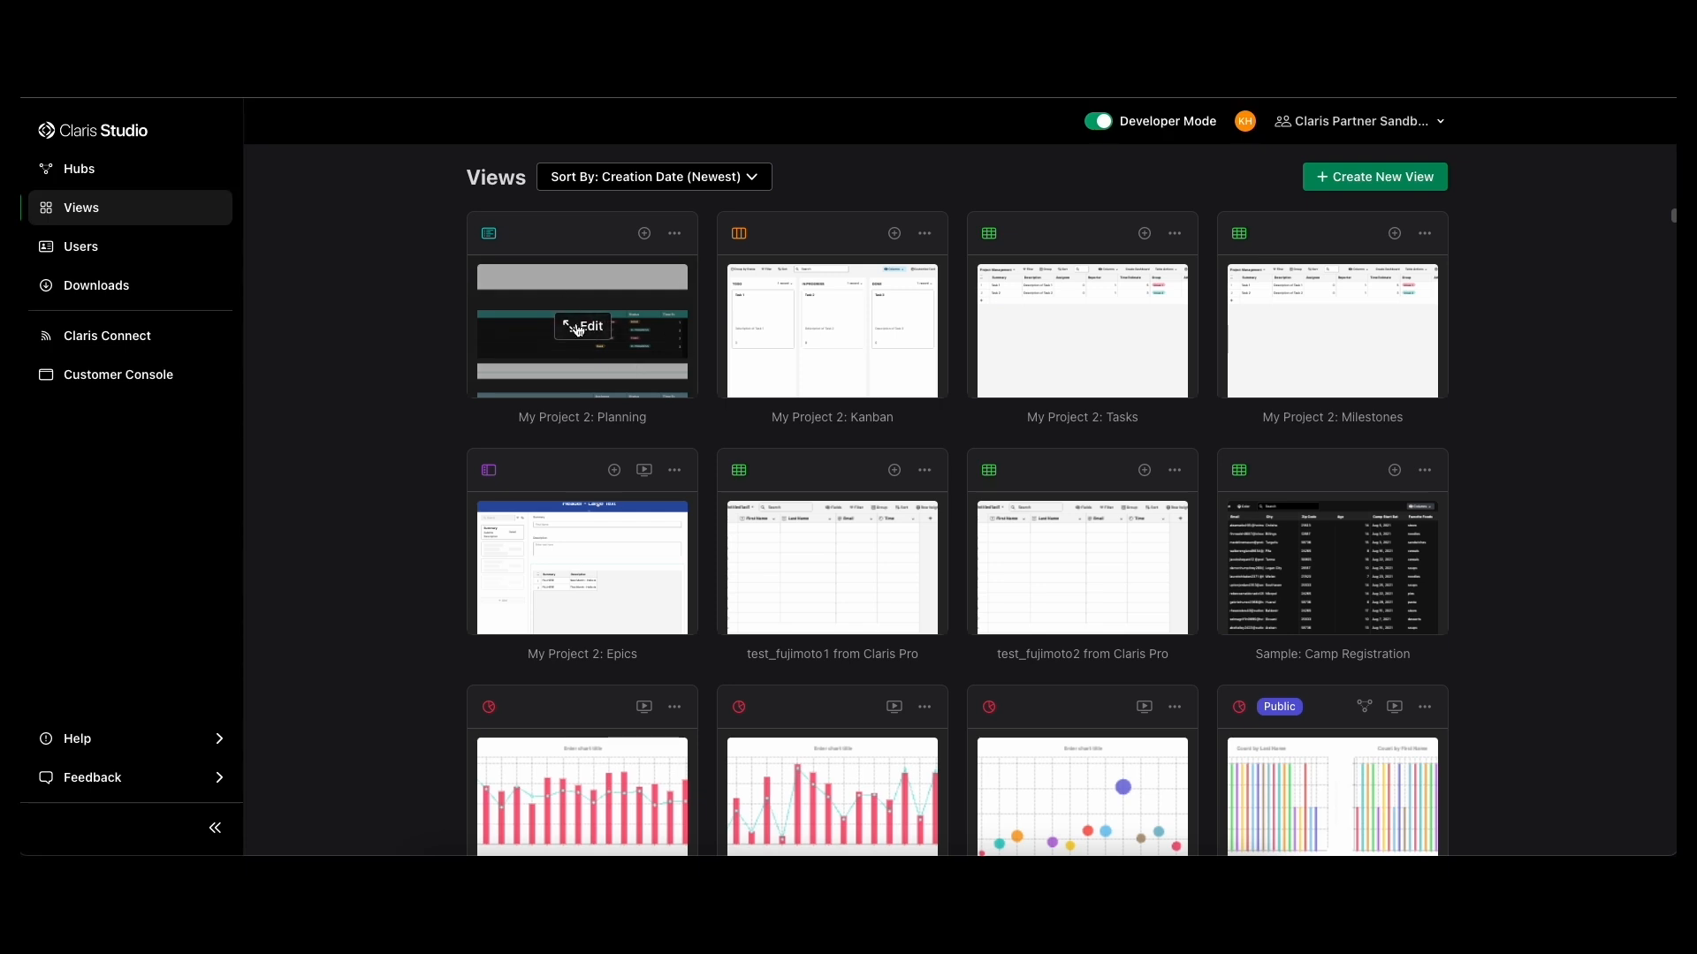
# - Open the My Project 2: Planning board and scroll through its task groups
pyautogui.click(582, 325)
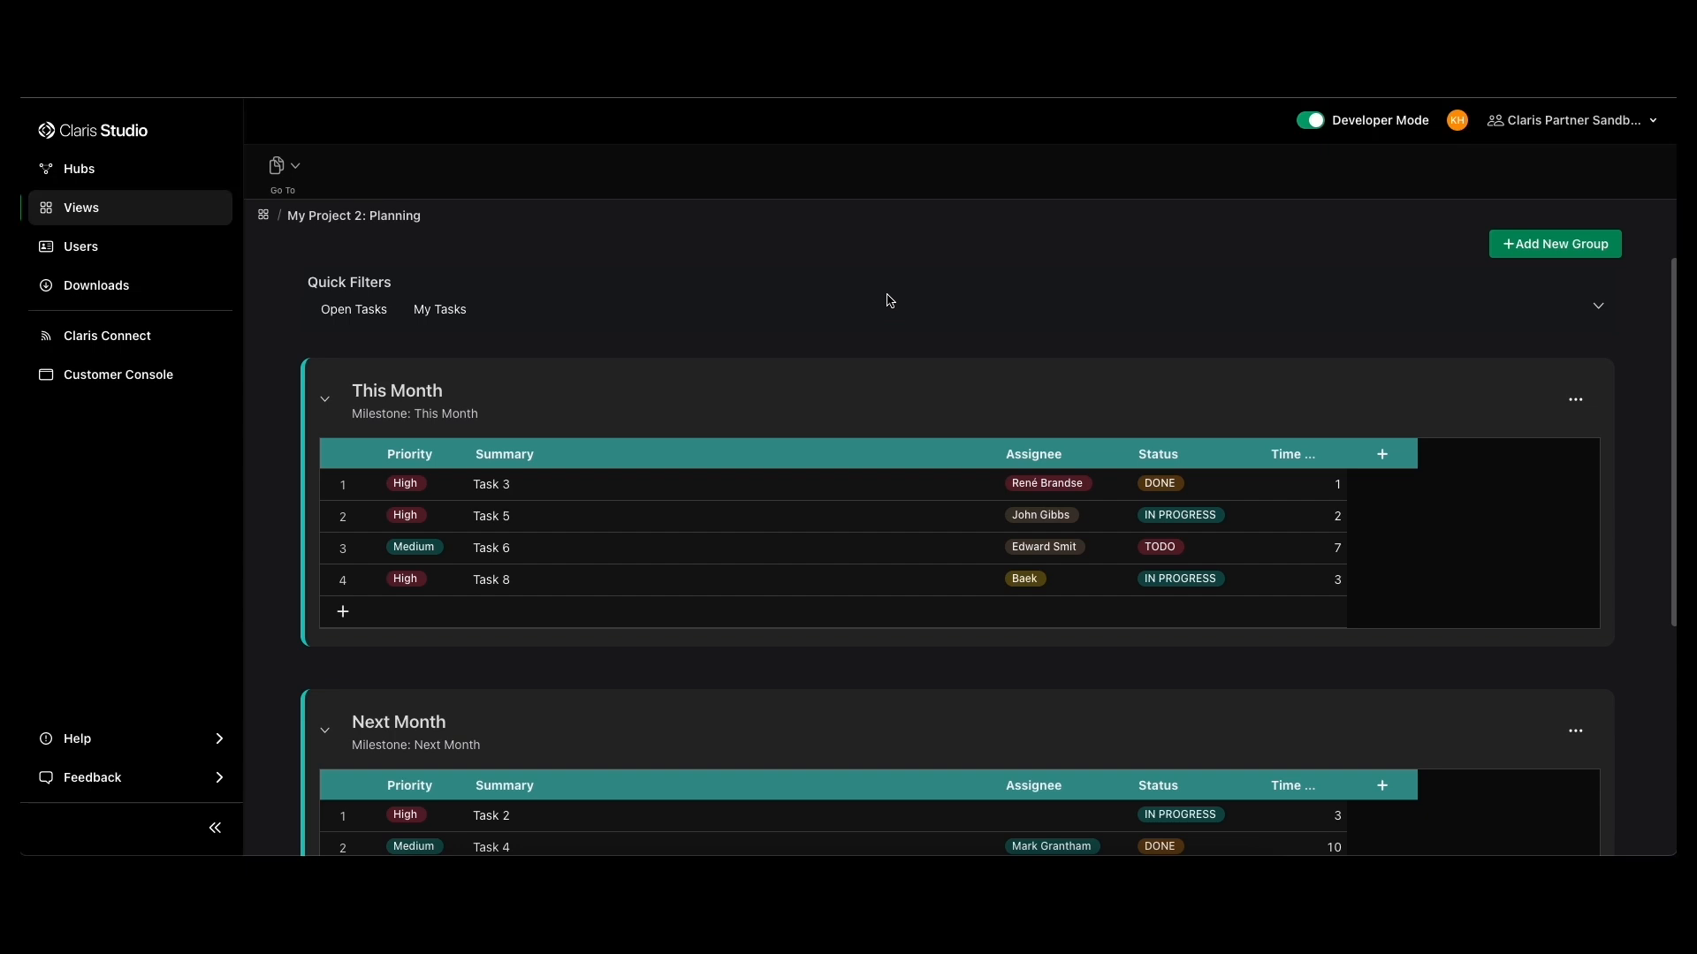
pyautogui.moveTo(602, 255)
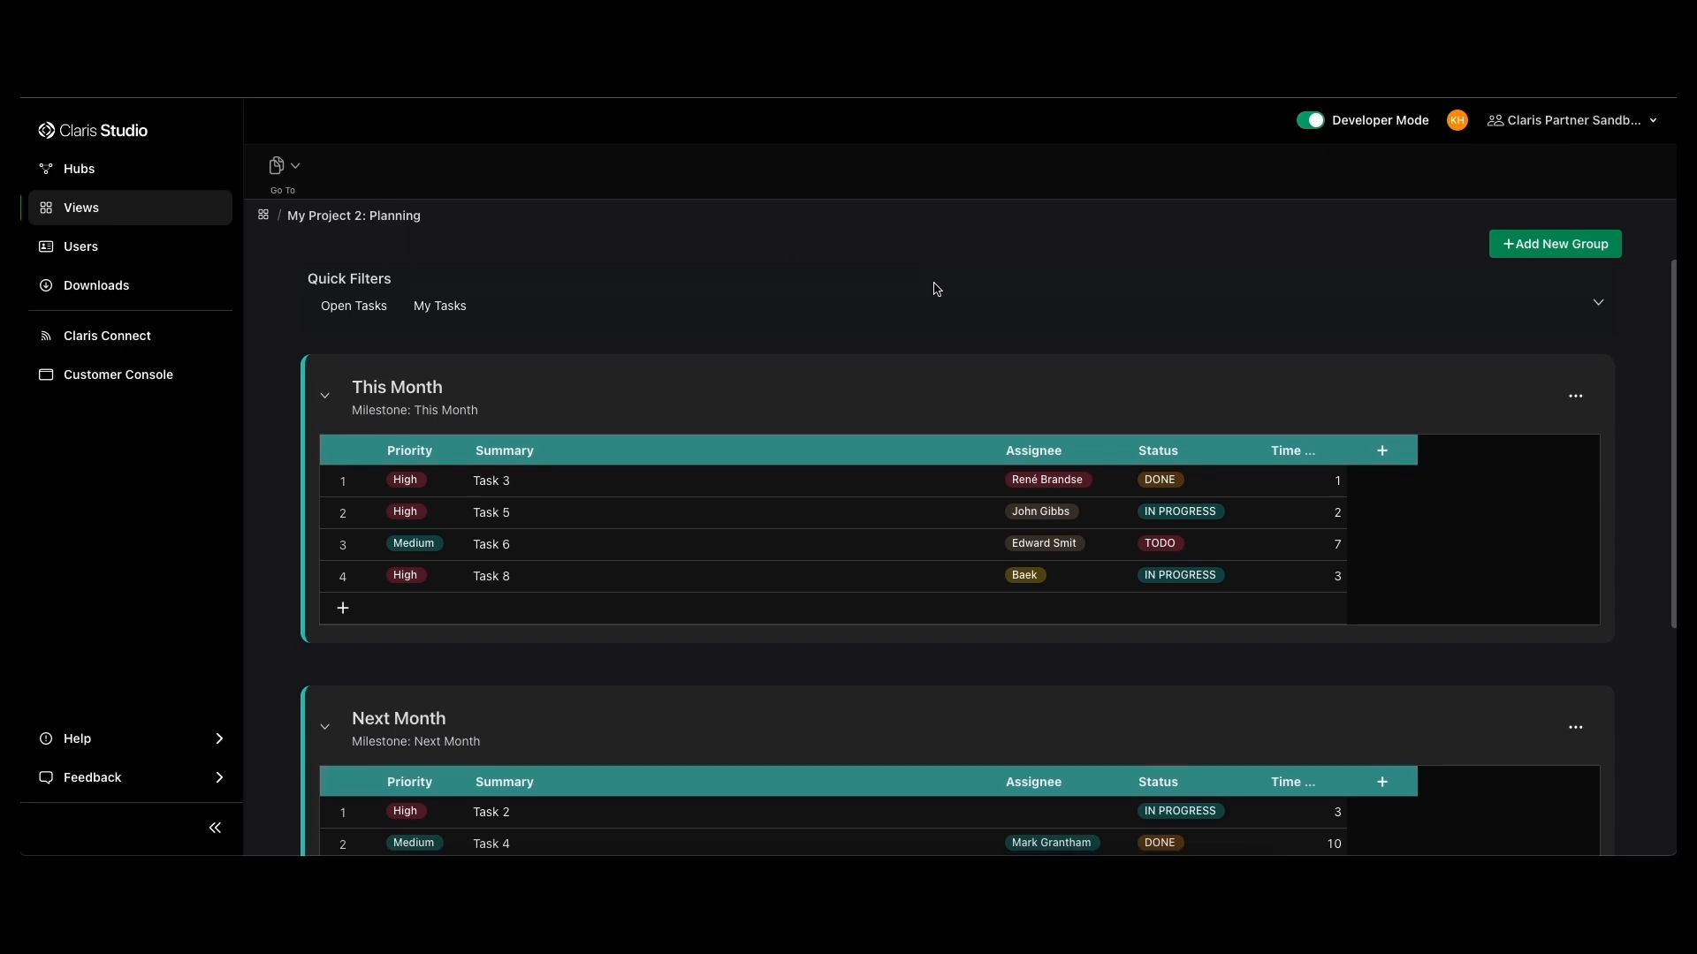
pyautogui.scroll(-3)
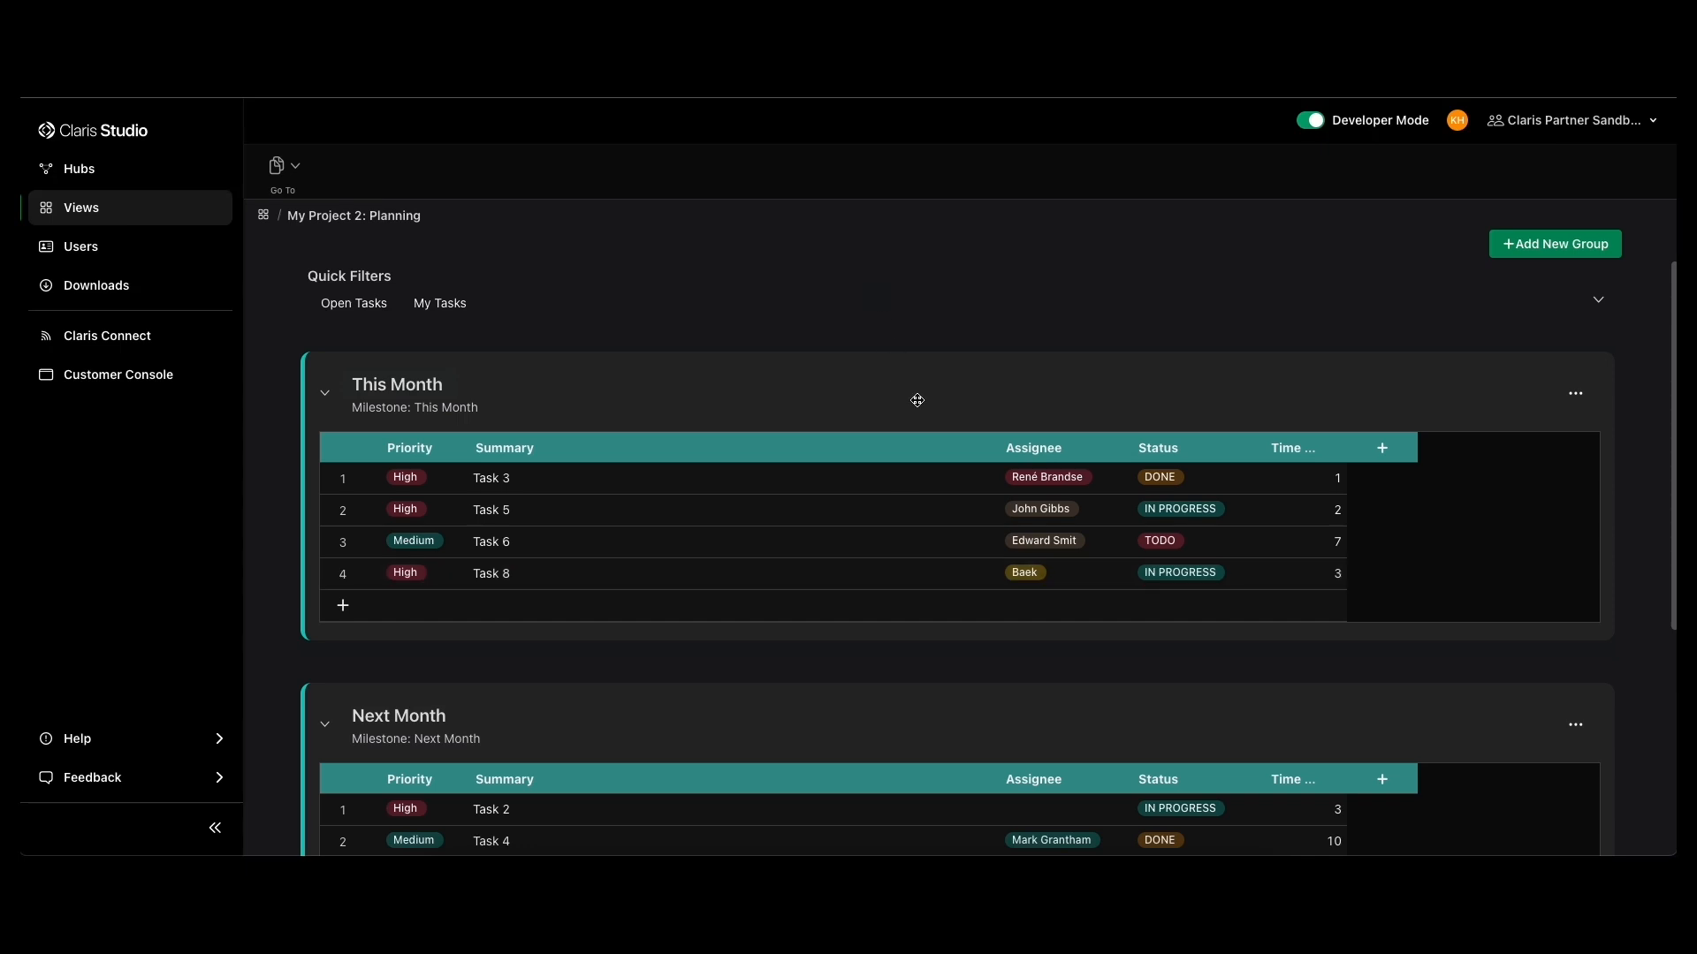
pyautogui.moveTo(889, 381)
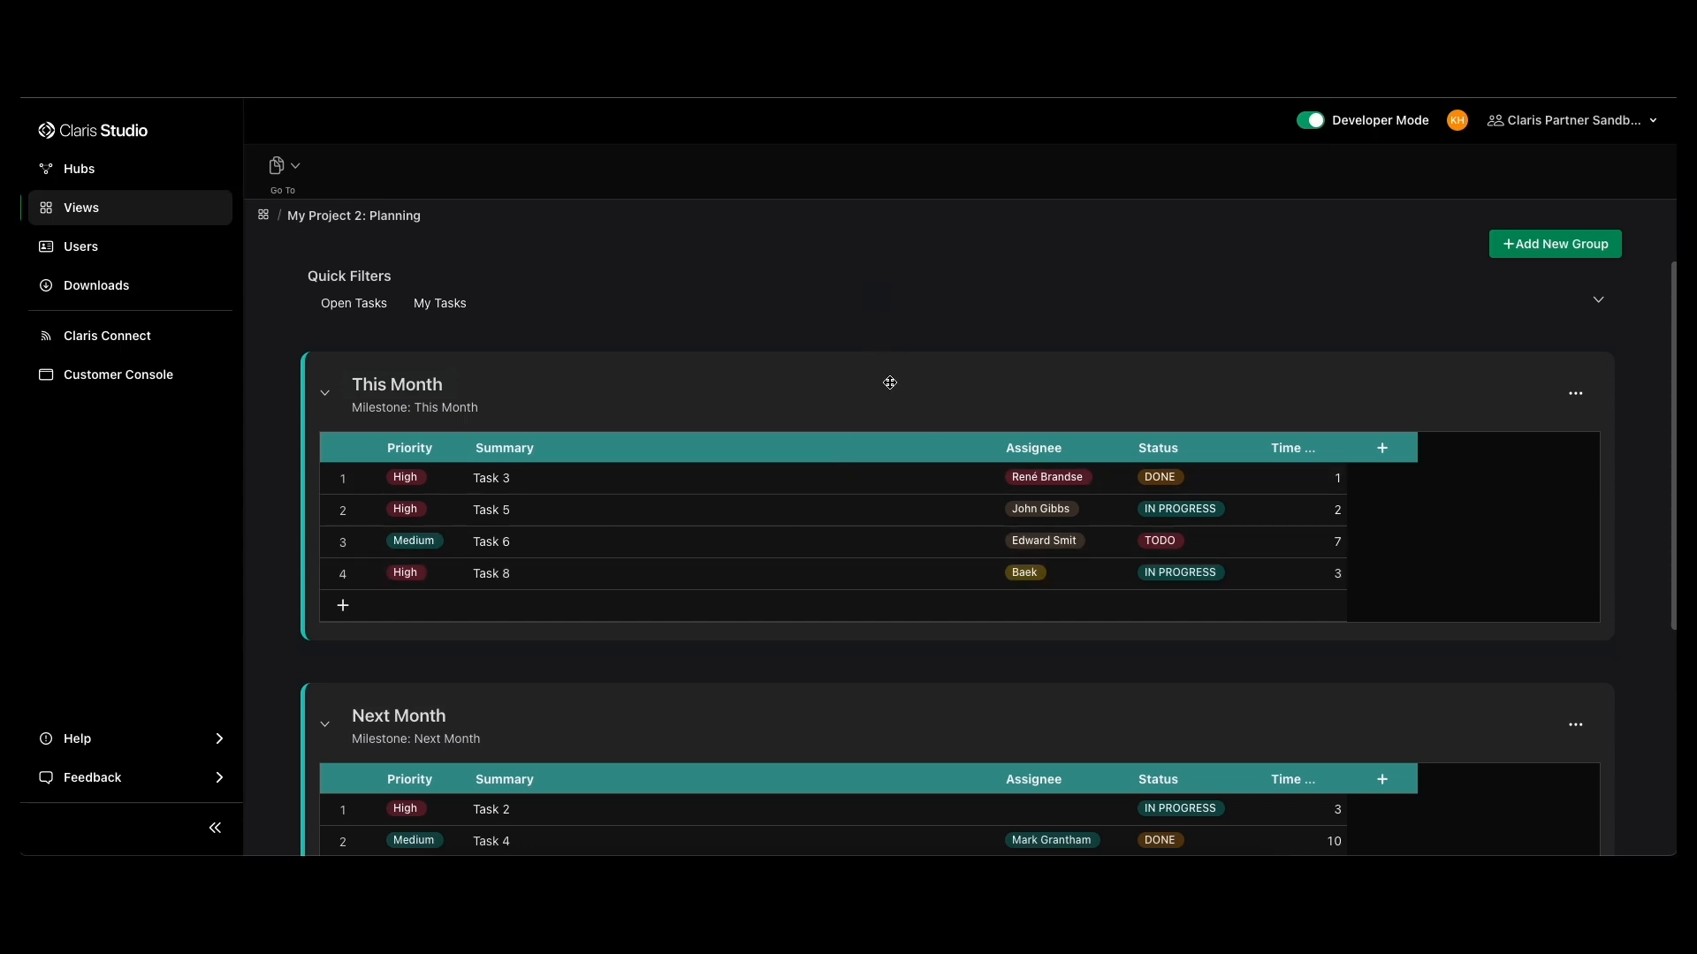
pyautogui.moveTo(887, 691)
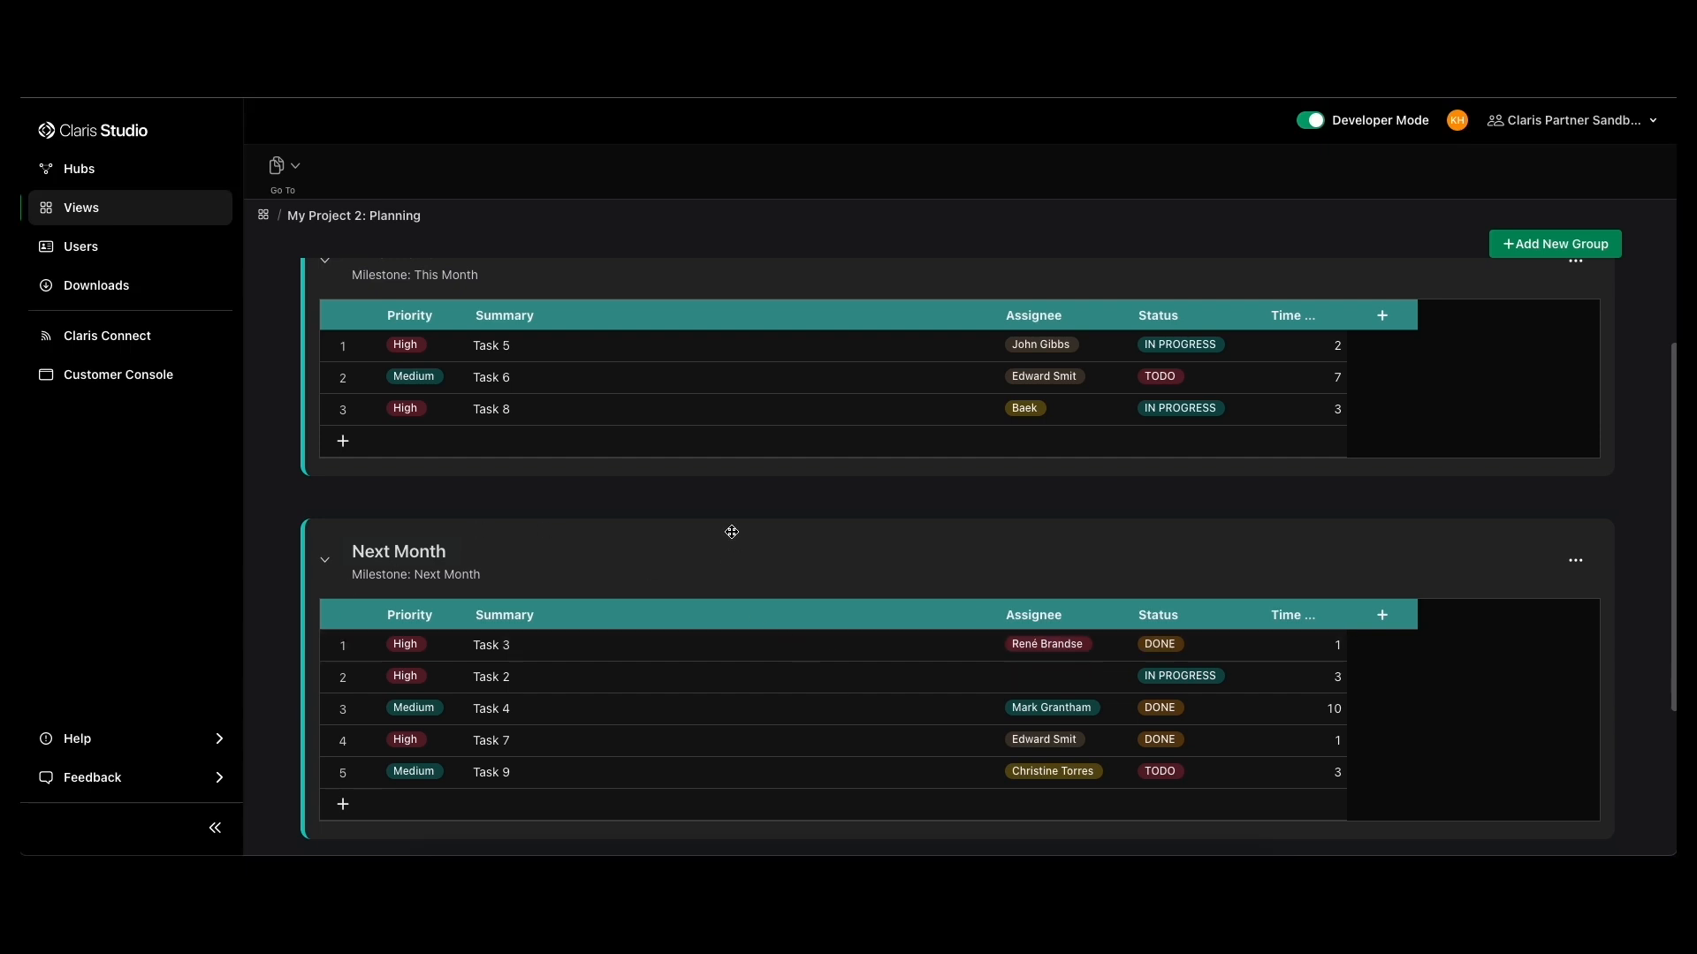
pyautogui.scroll(-3)
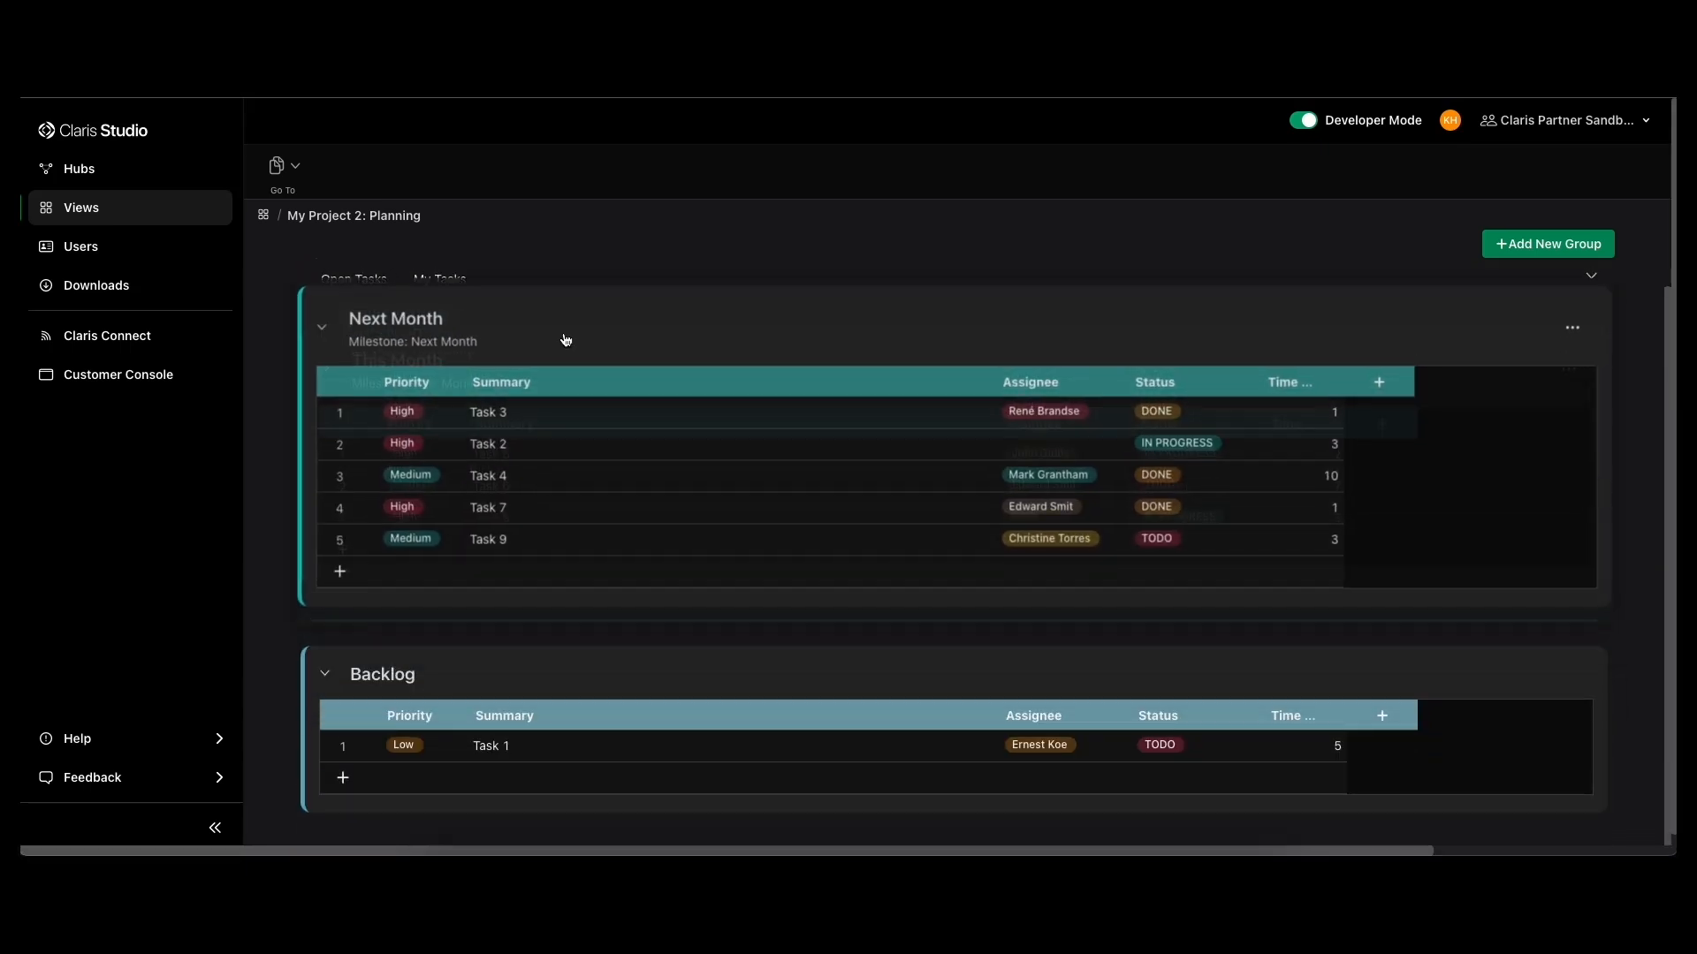
pyautogui.scroll(-3)
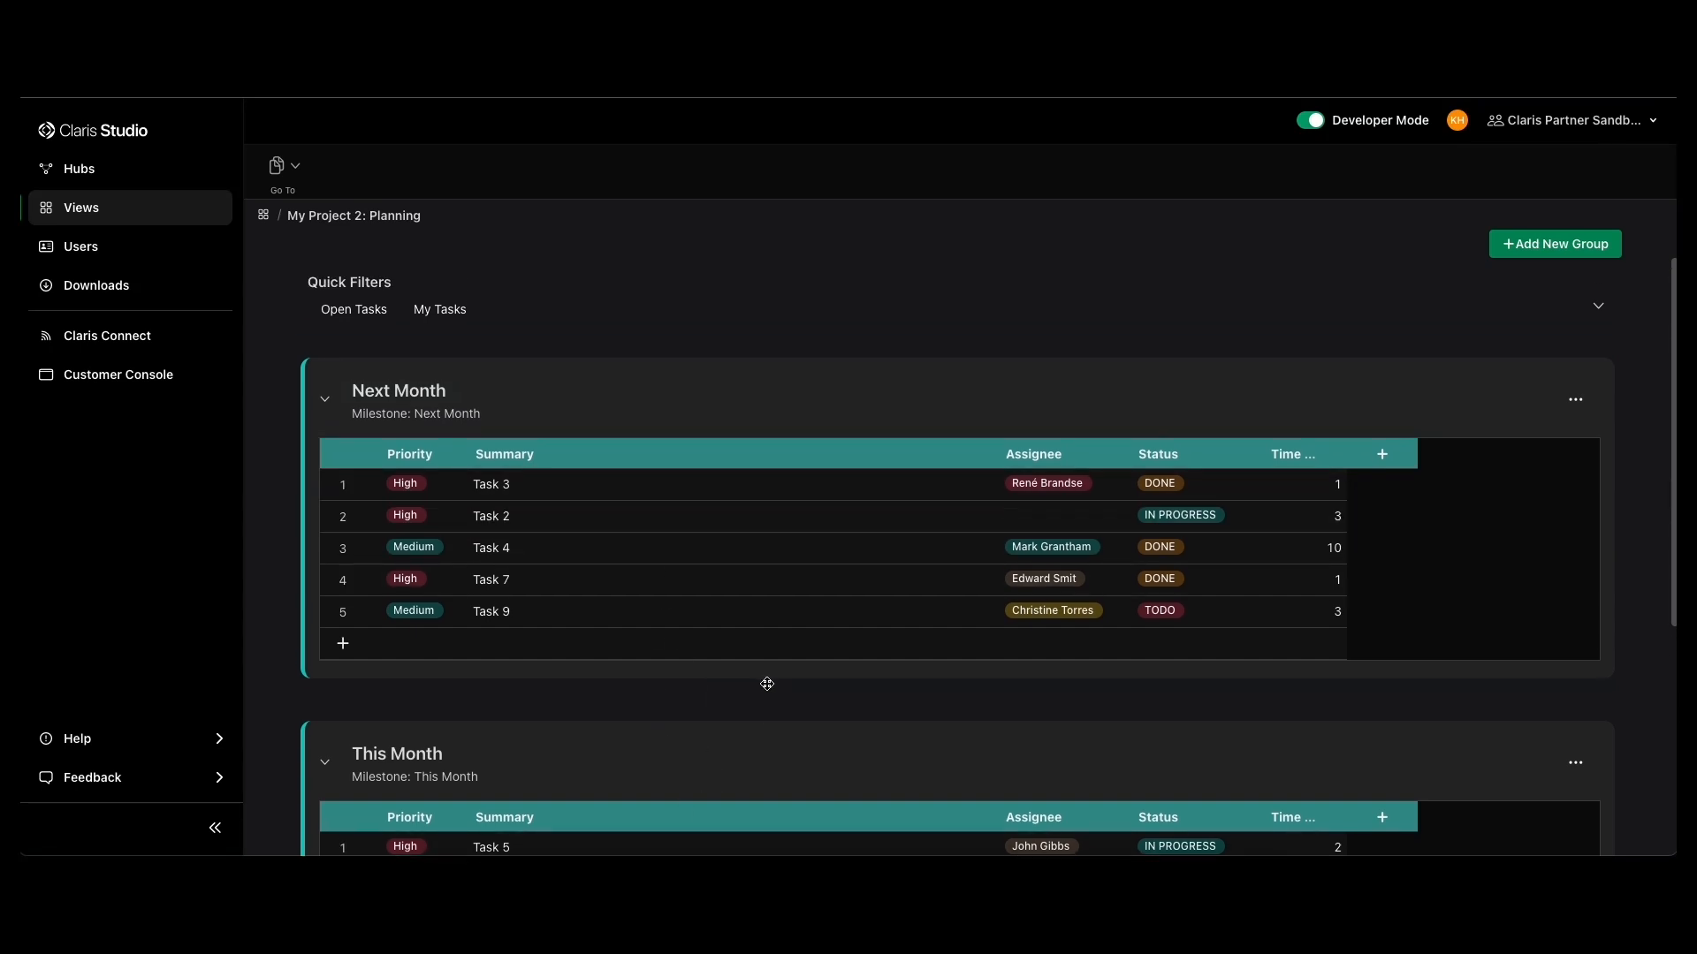
pyautogui.moveTo(774, 705)
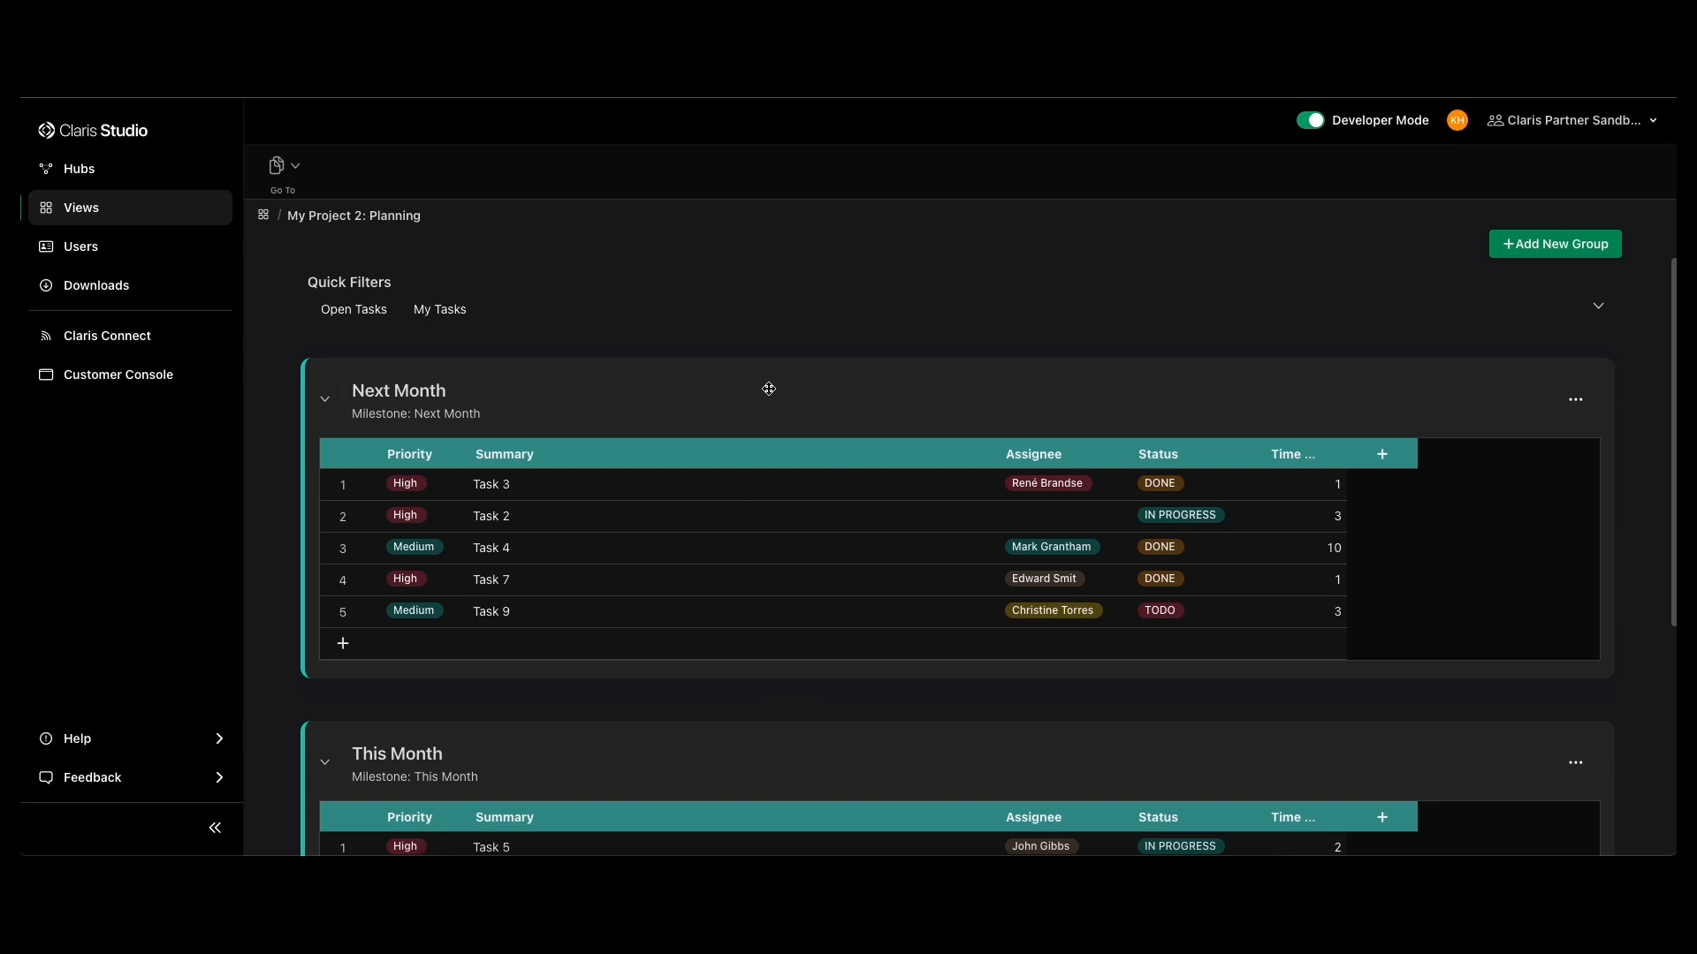
pyautogui.moveTo(83, 210)
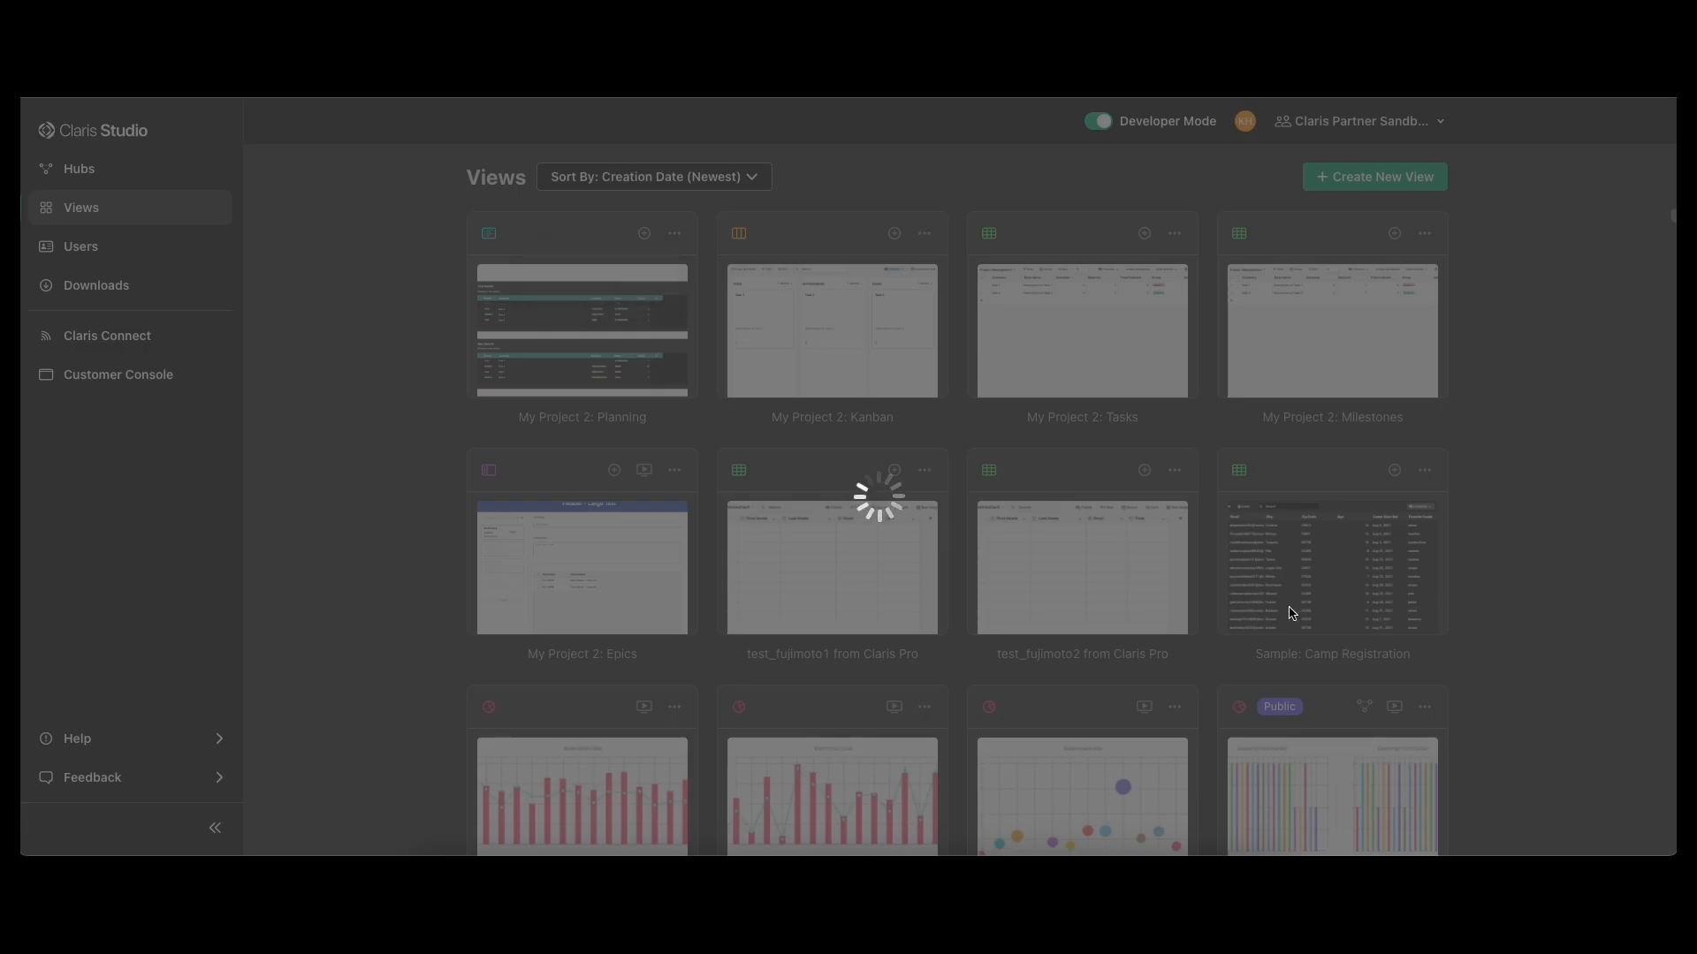
# - Open the Spreadsheet 67 task table, then return to the Views list
pyautogui.click(1078, 329)
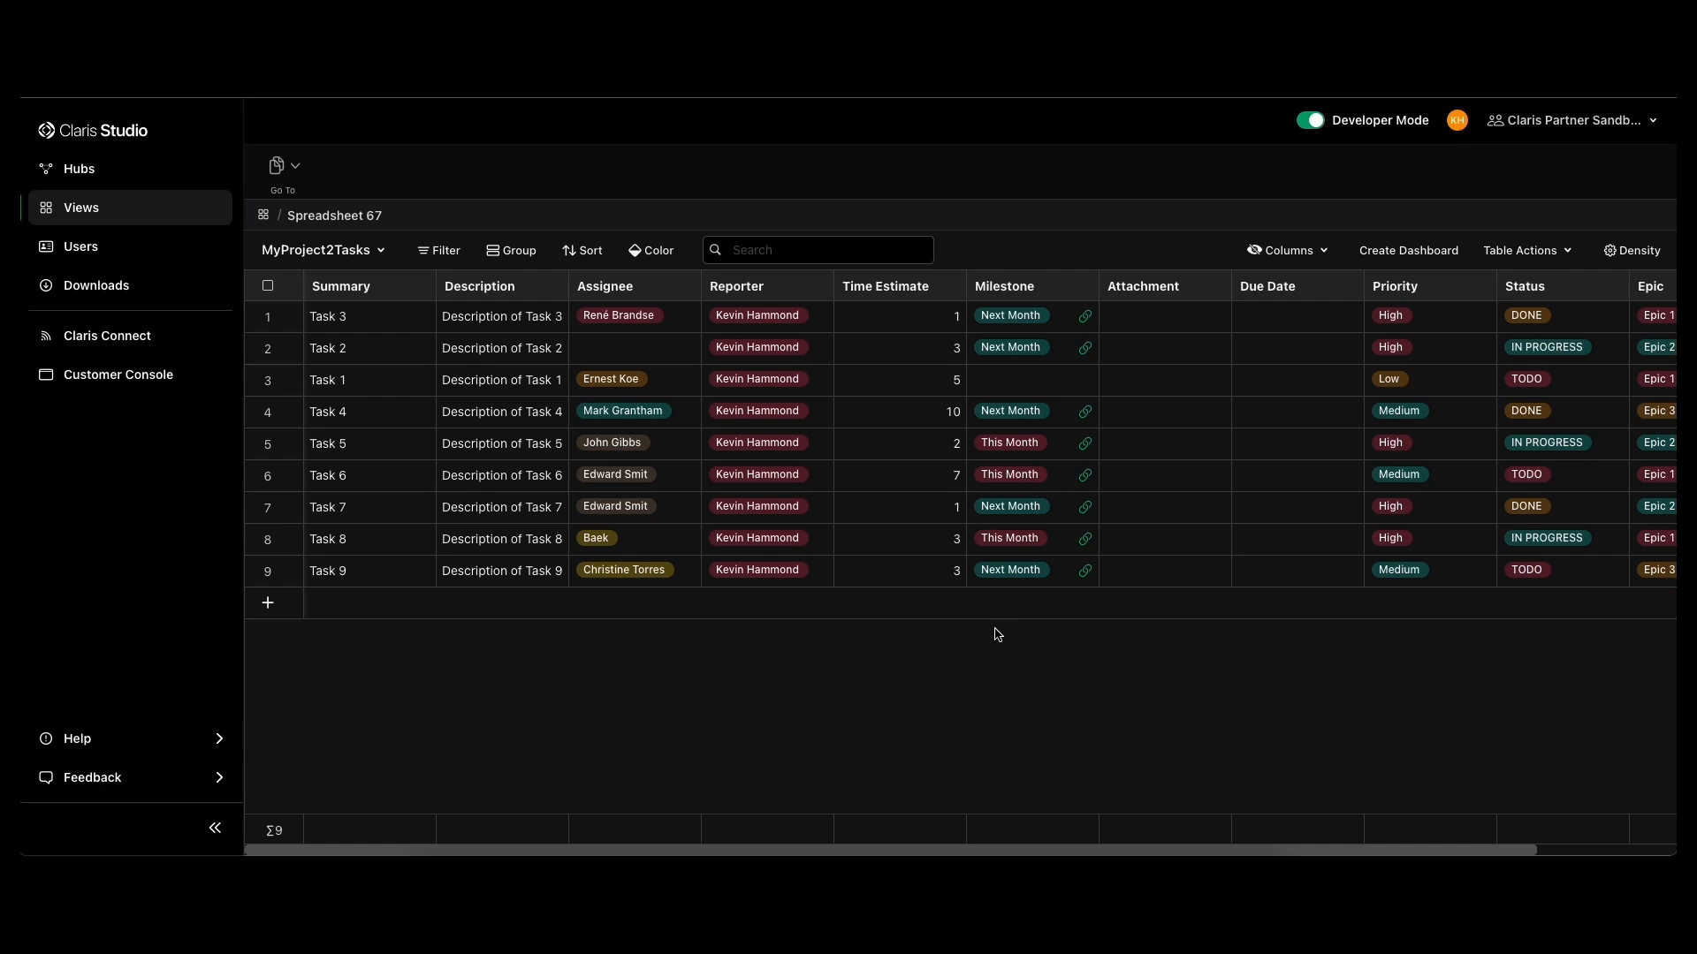
pyautogui.moveTo(910, 648)
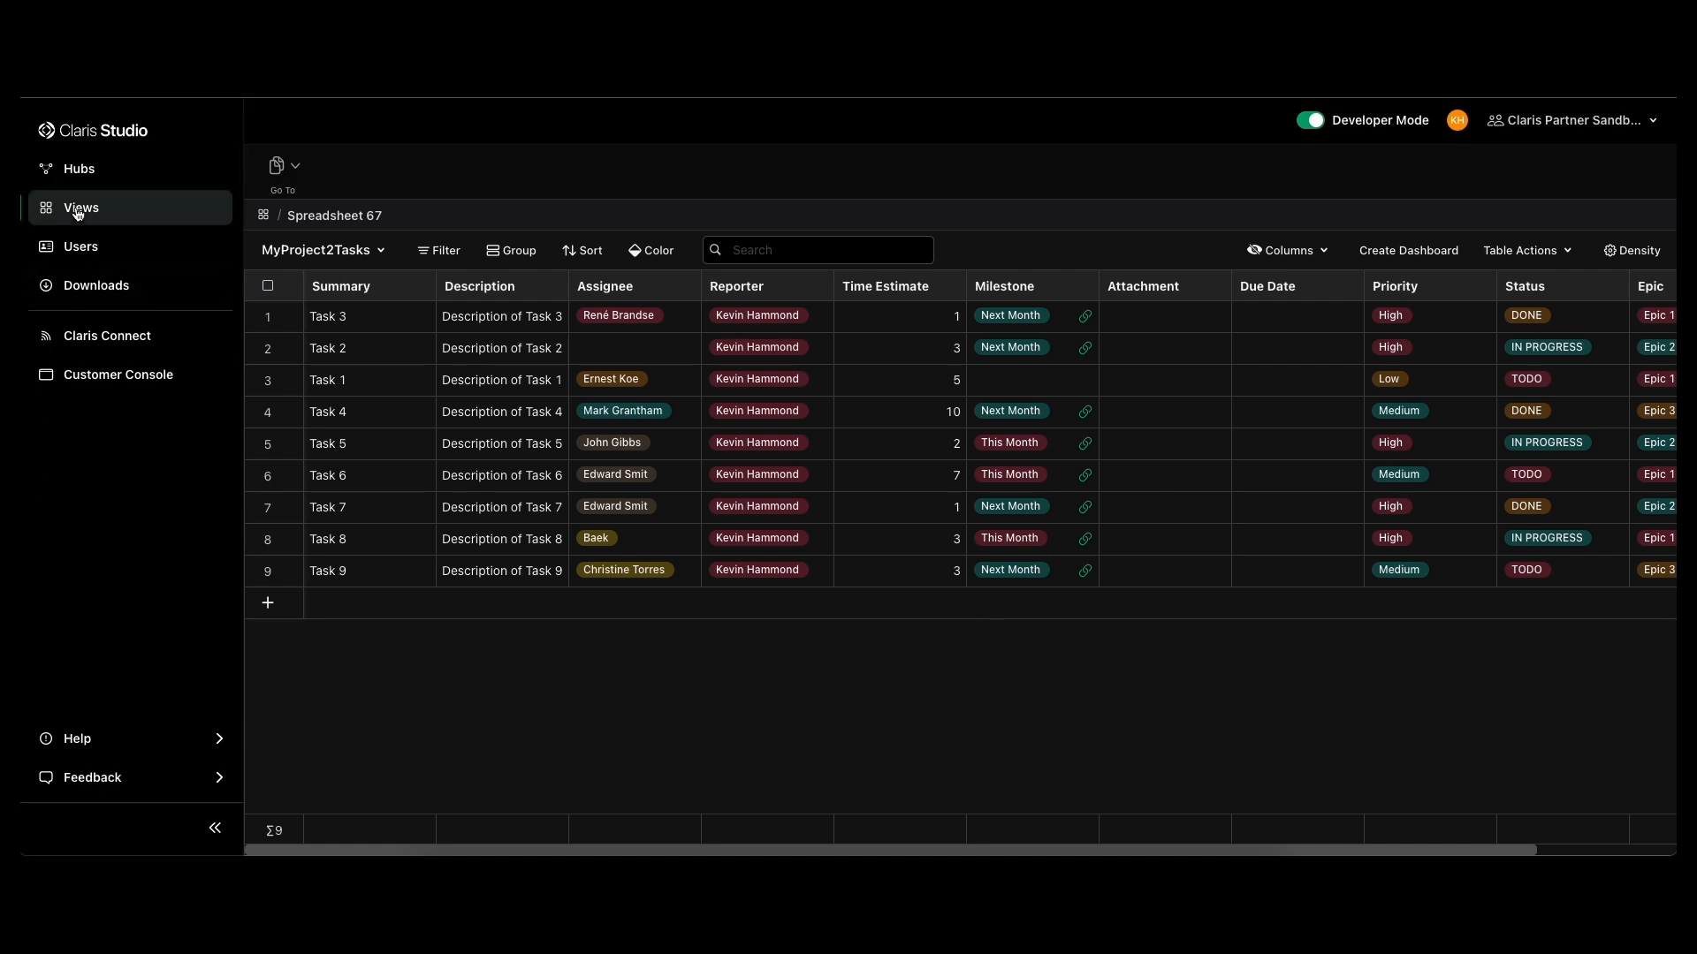
pyautogui.click(82, 208)
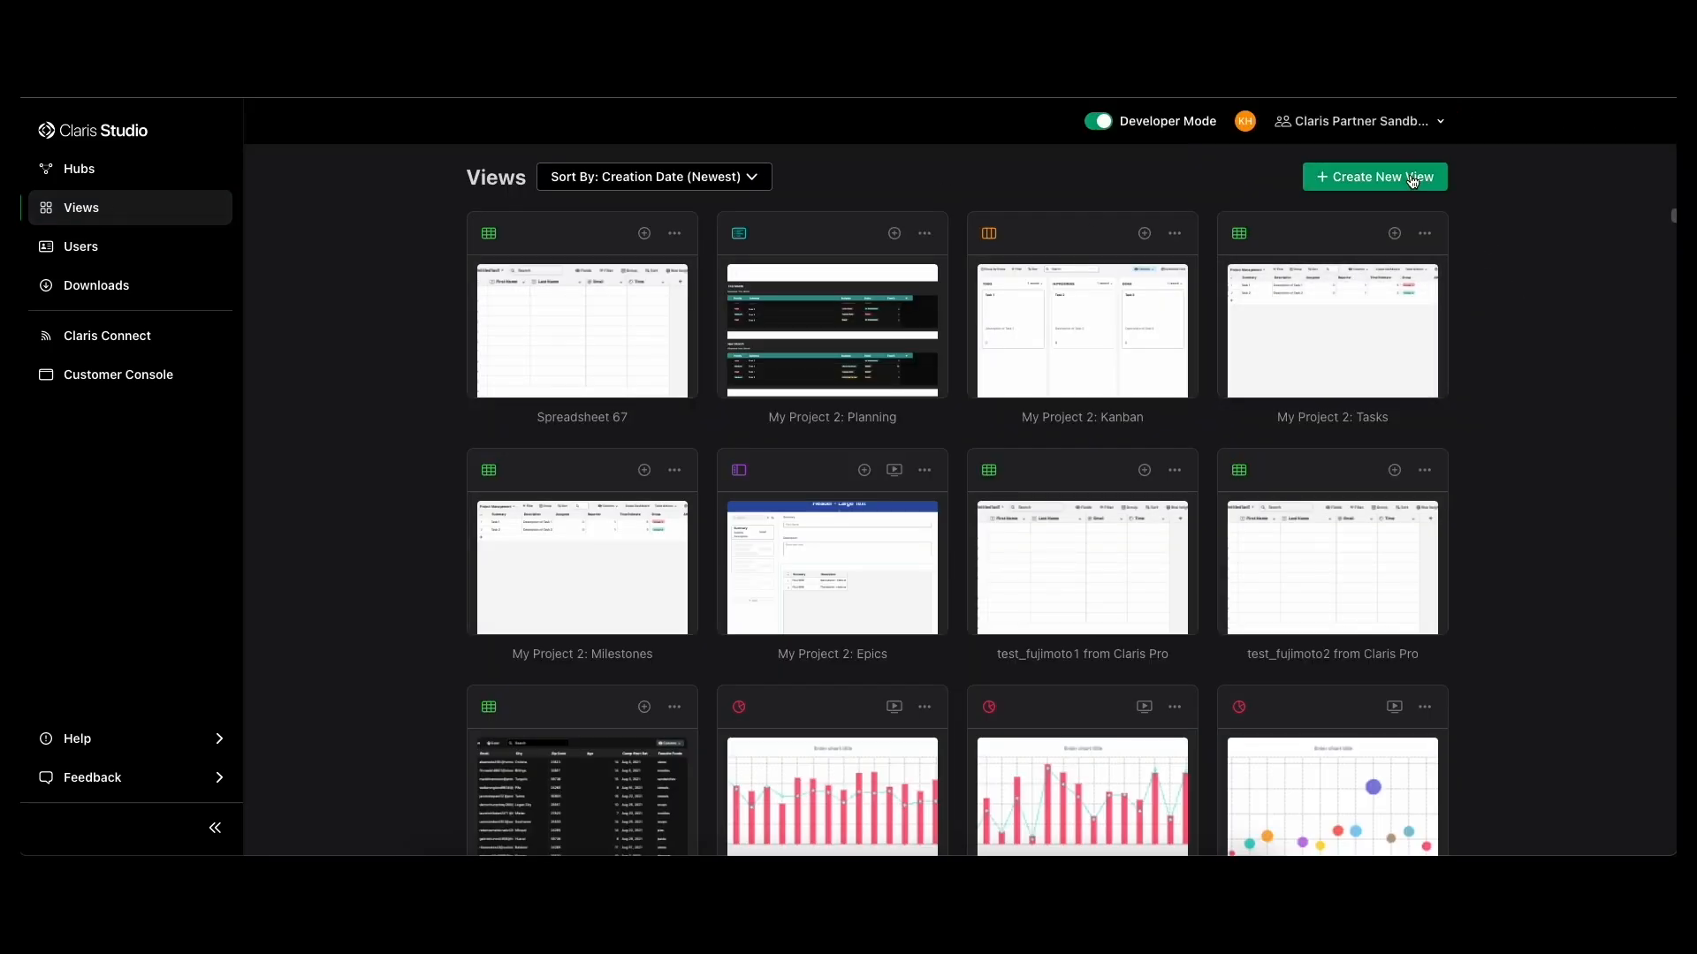
# - Create the Project Management starter view set from the Starter Views collection
pyautogui.click(1374, 177)
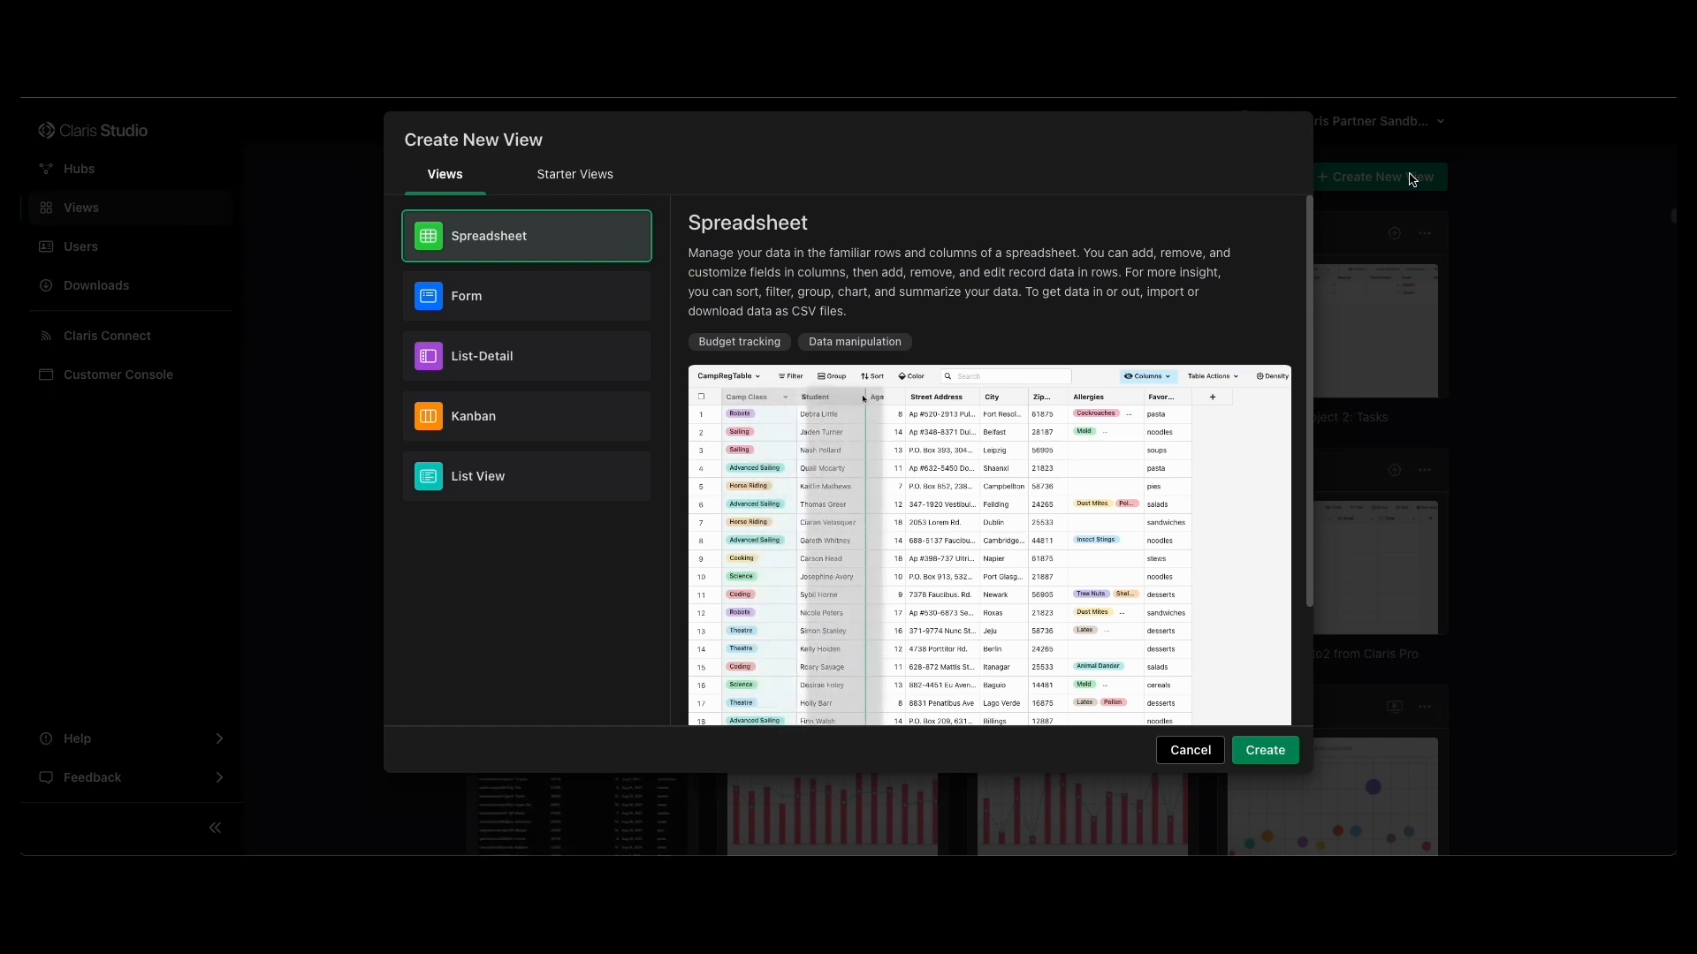
pyautogui.click(575, 175)
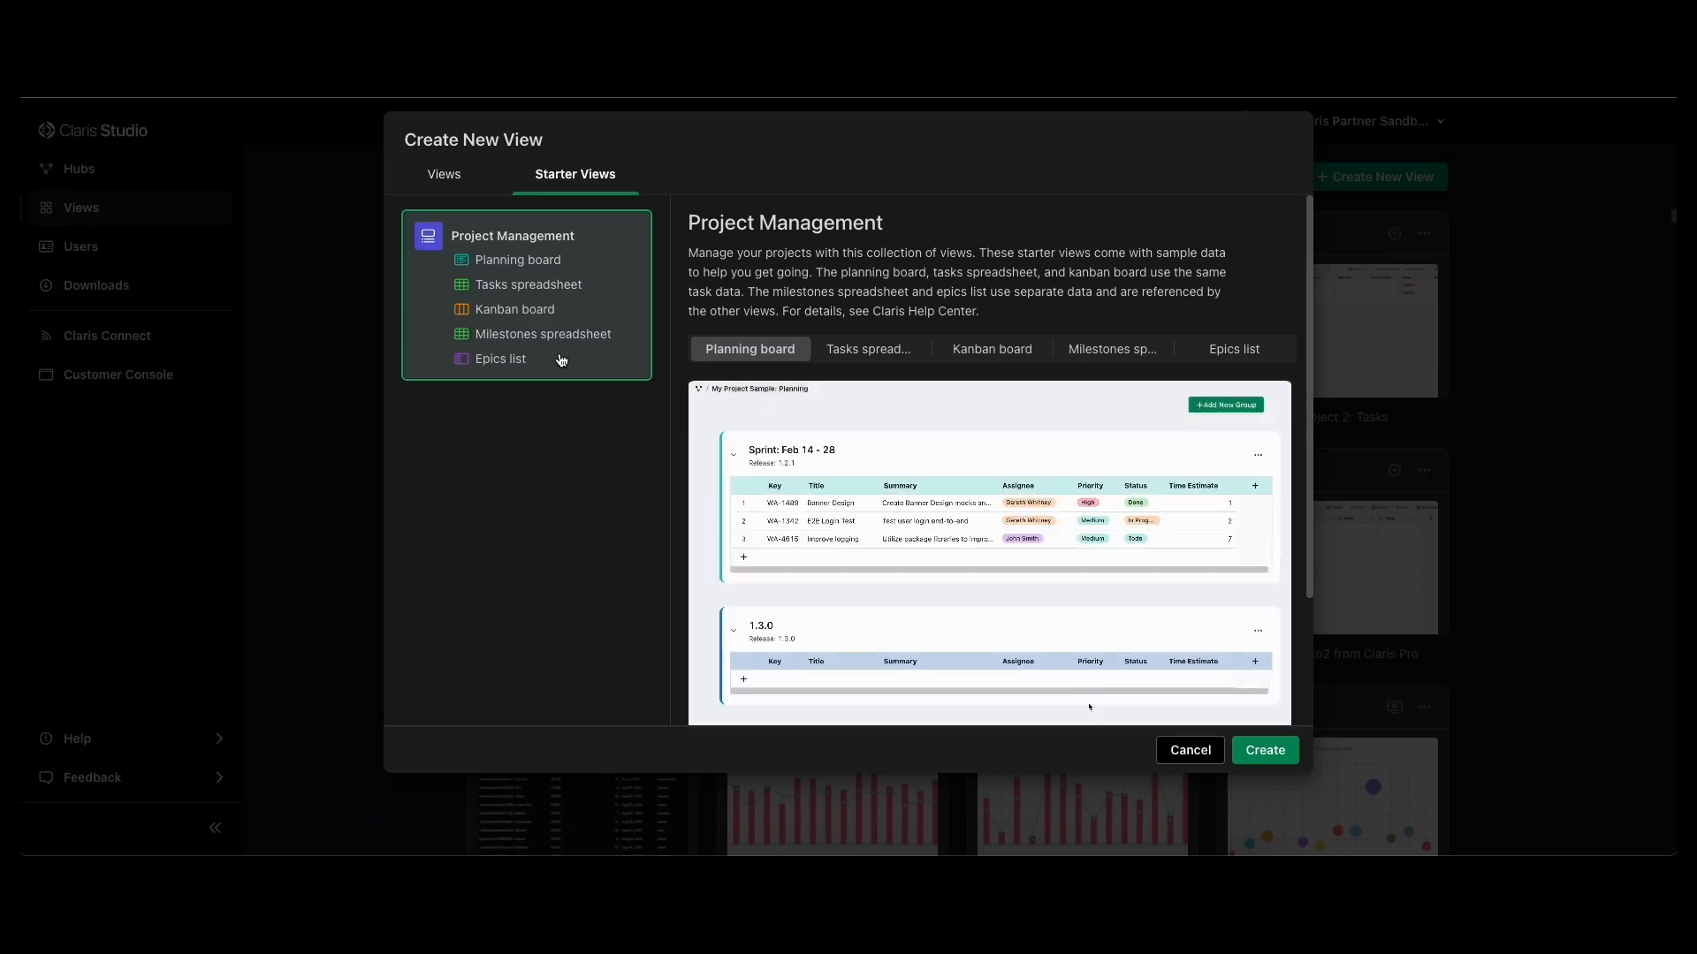
pyautogui.scroll(-3)
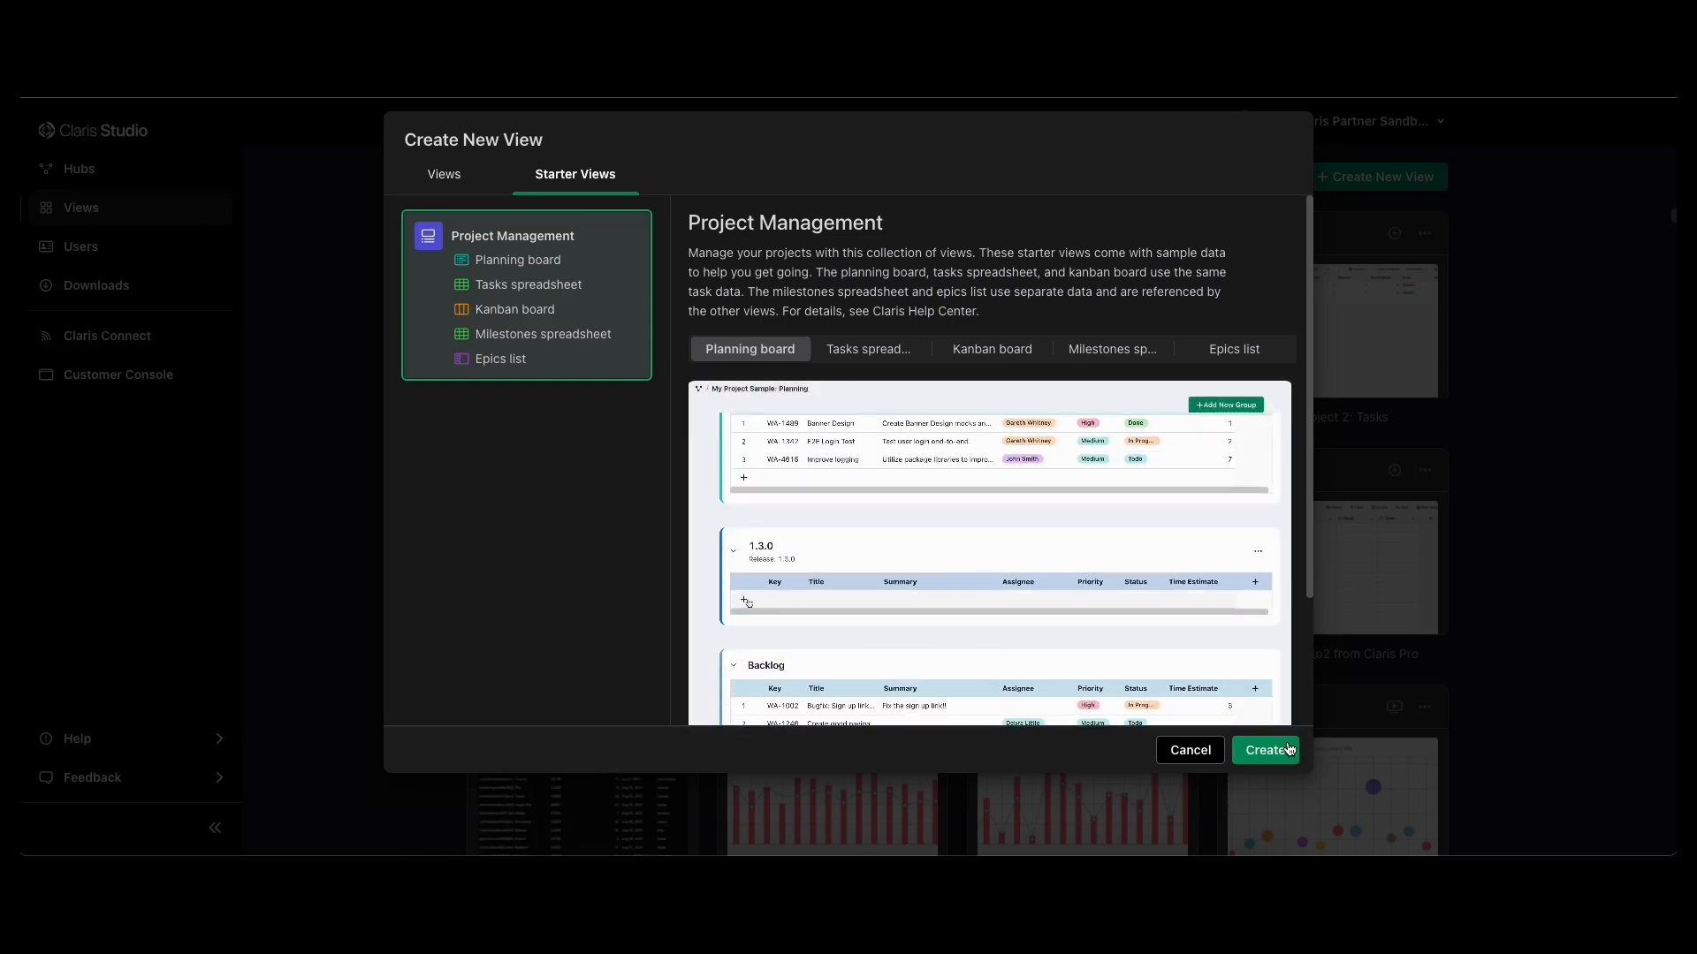
pyautogui.click(1264, 749)
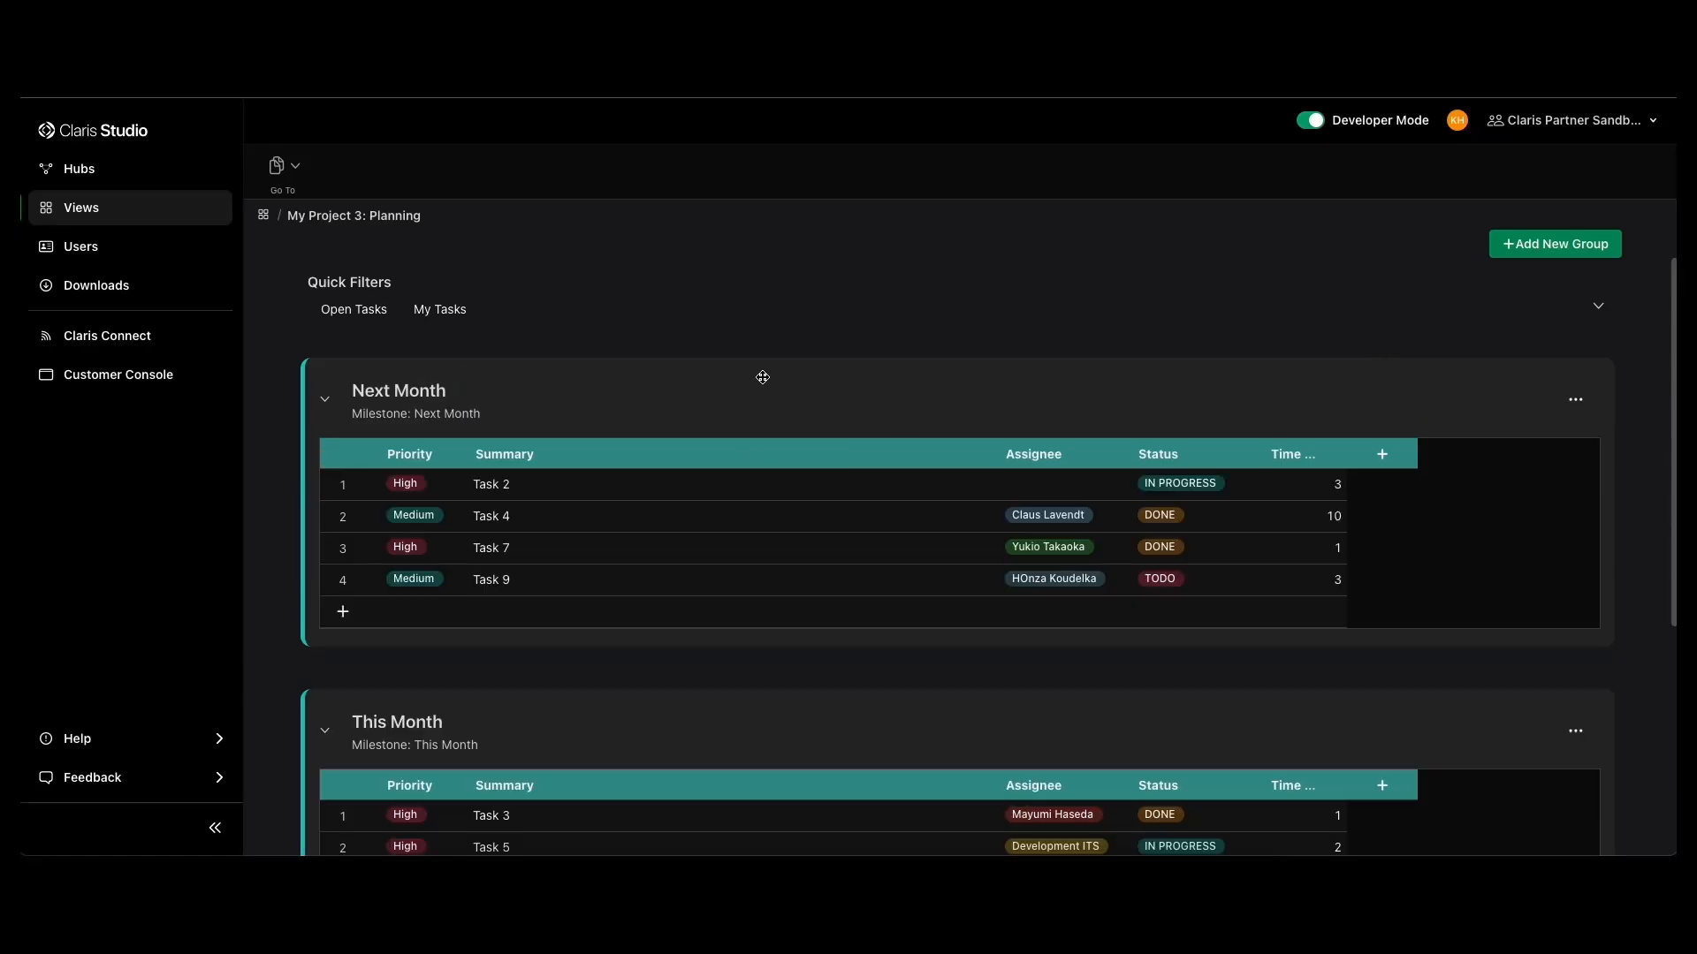
pyautogui.moveTo(585, 281)
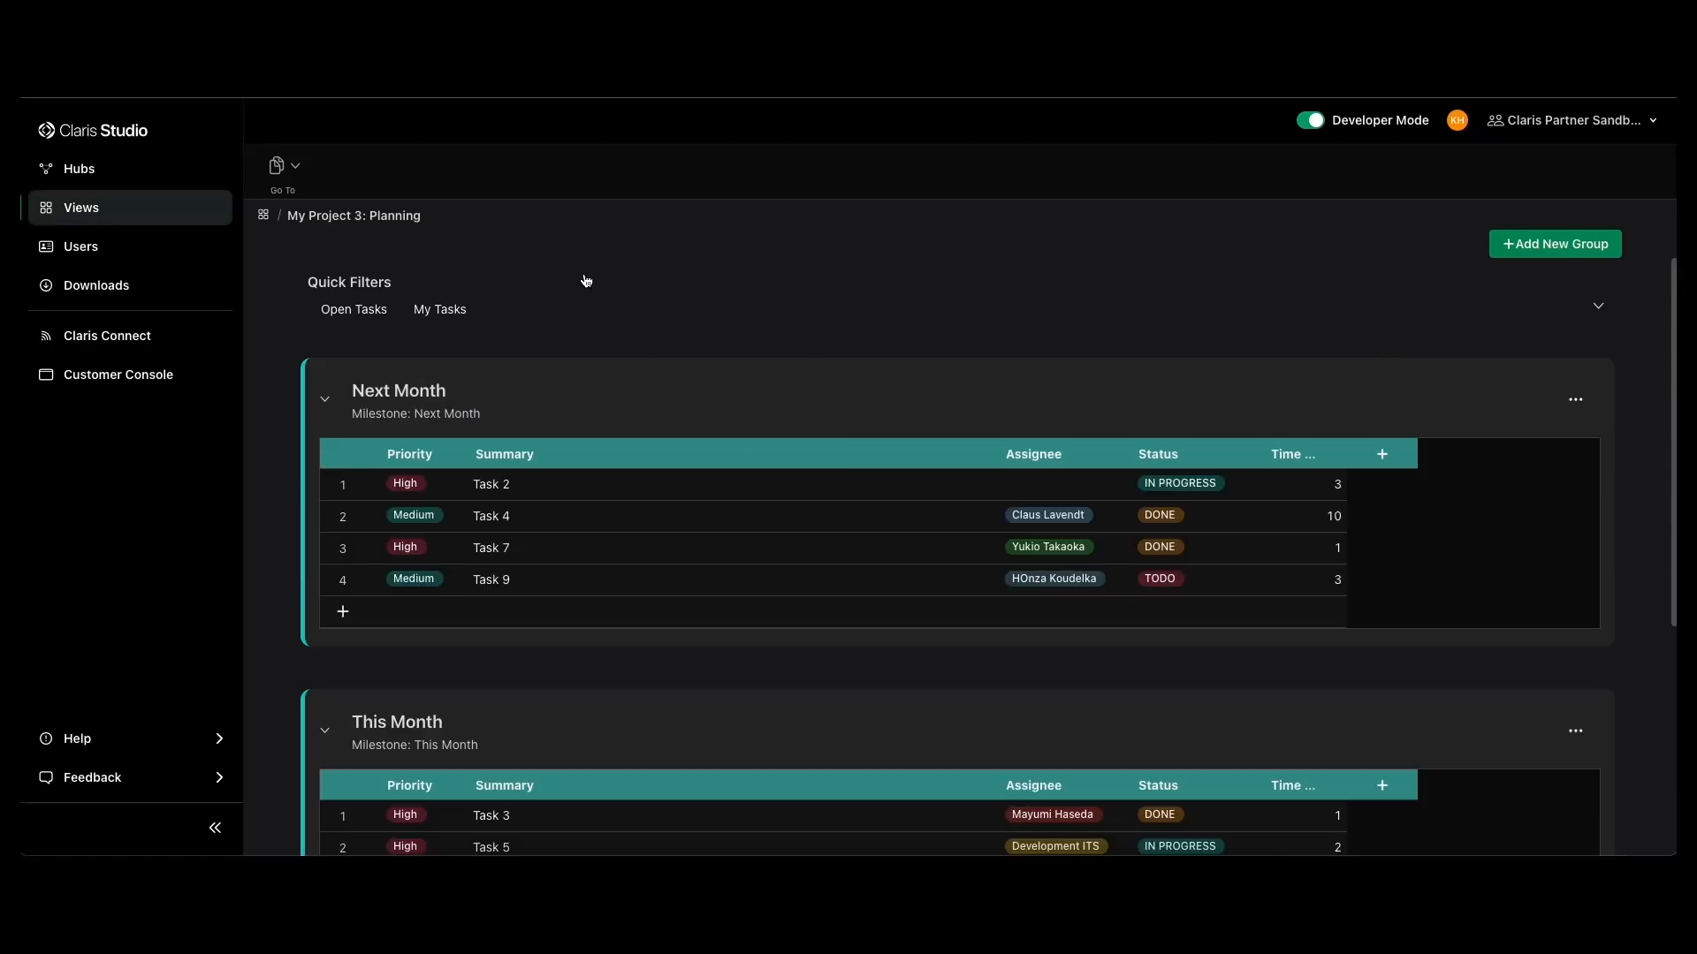
# - Return to Views and open the My Project 3: Kanban board of TODO, IN PROGRESS and DONE cards
pyautogui.click(81, 209)
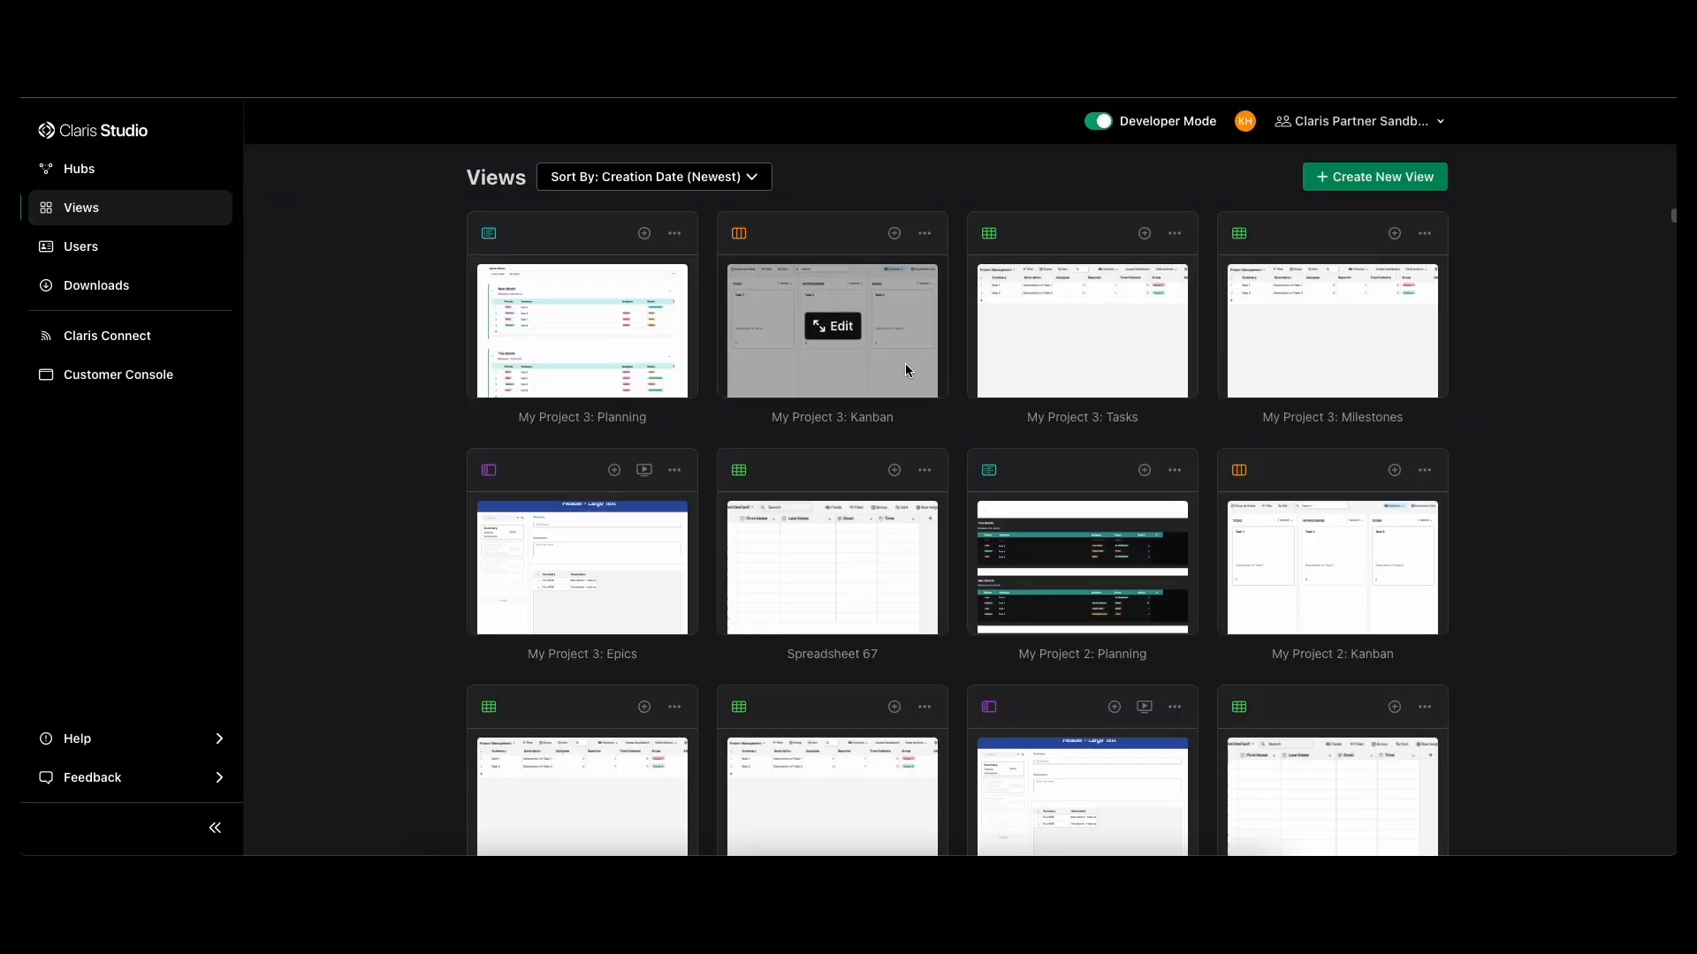
pyautogui.click(832, 326)
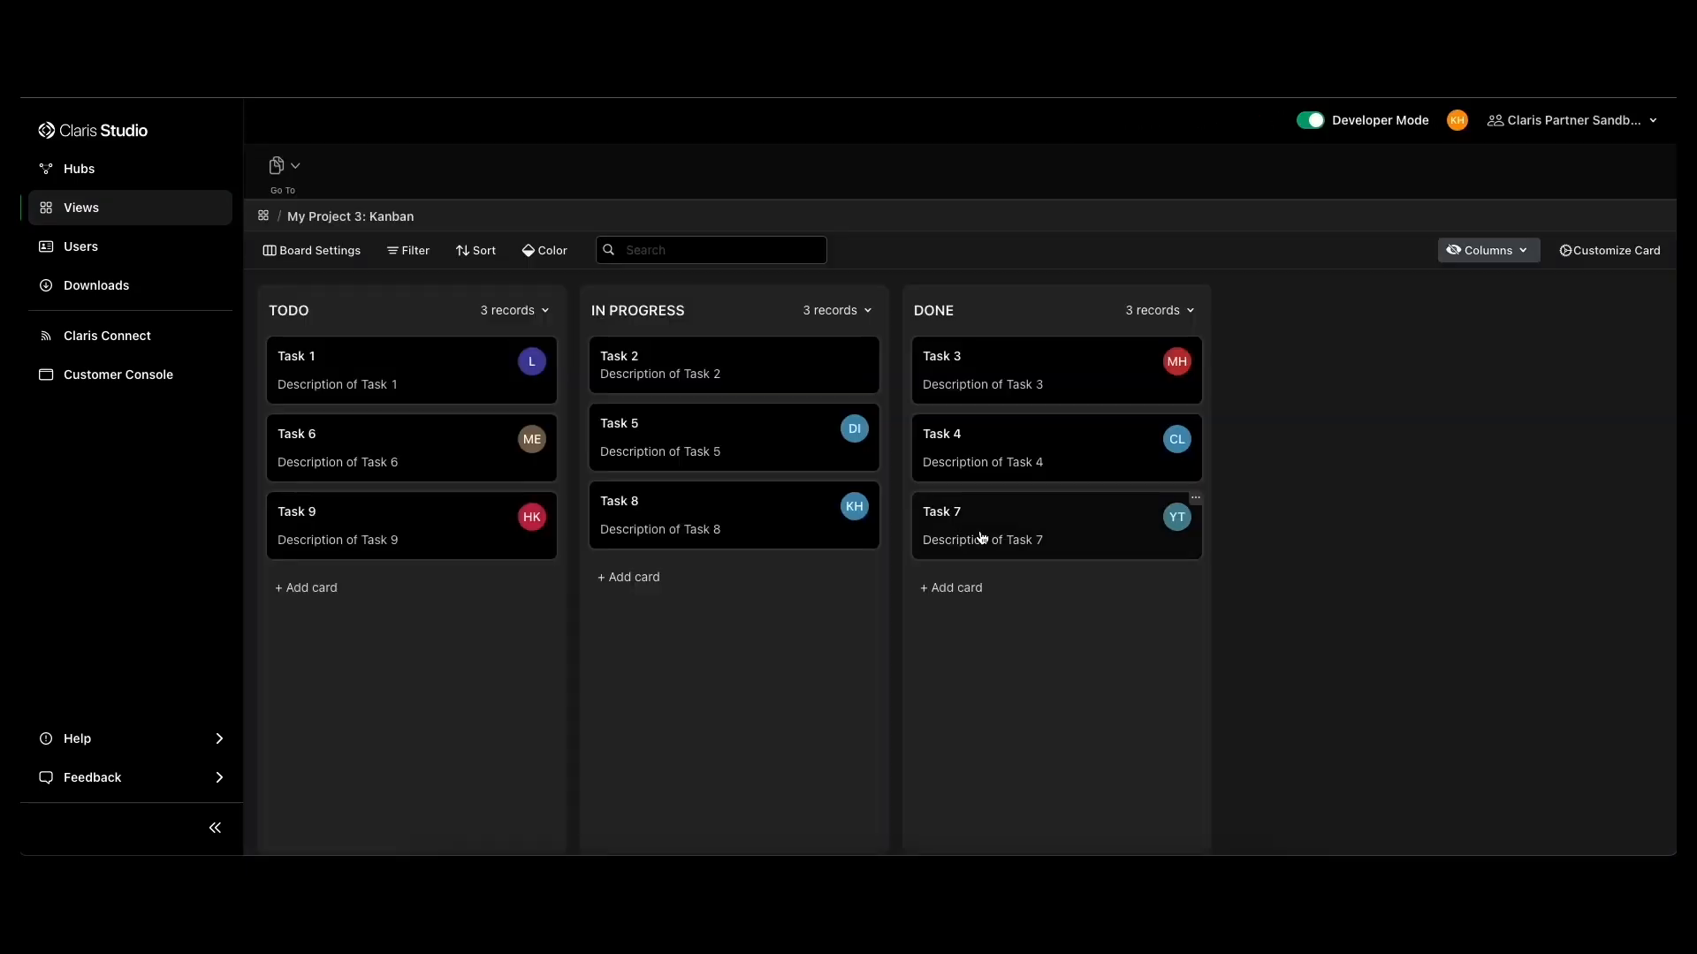
pyautogui.moveTo(774, 505)
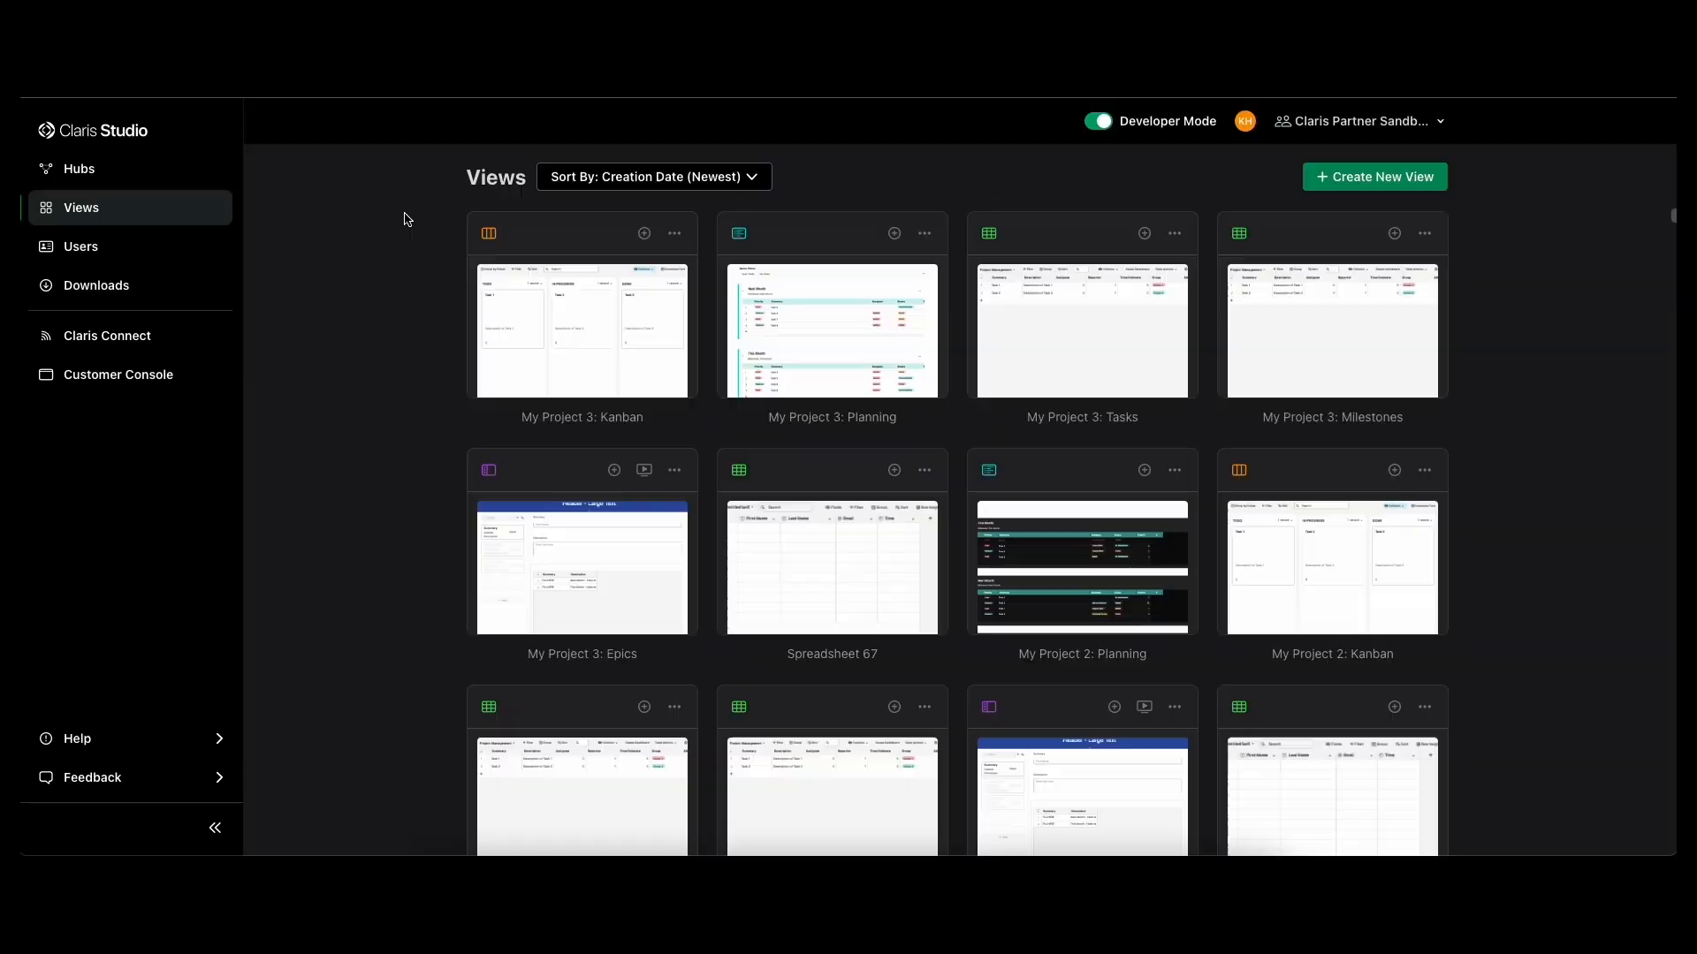
pyautogui.moveTo(1532, 417)
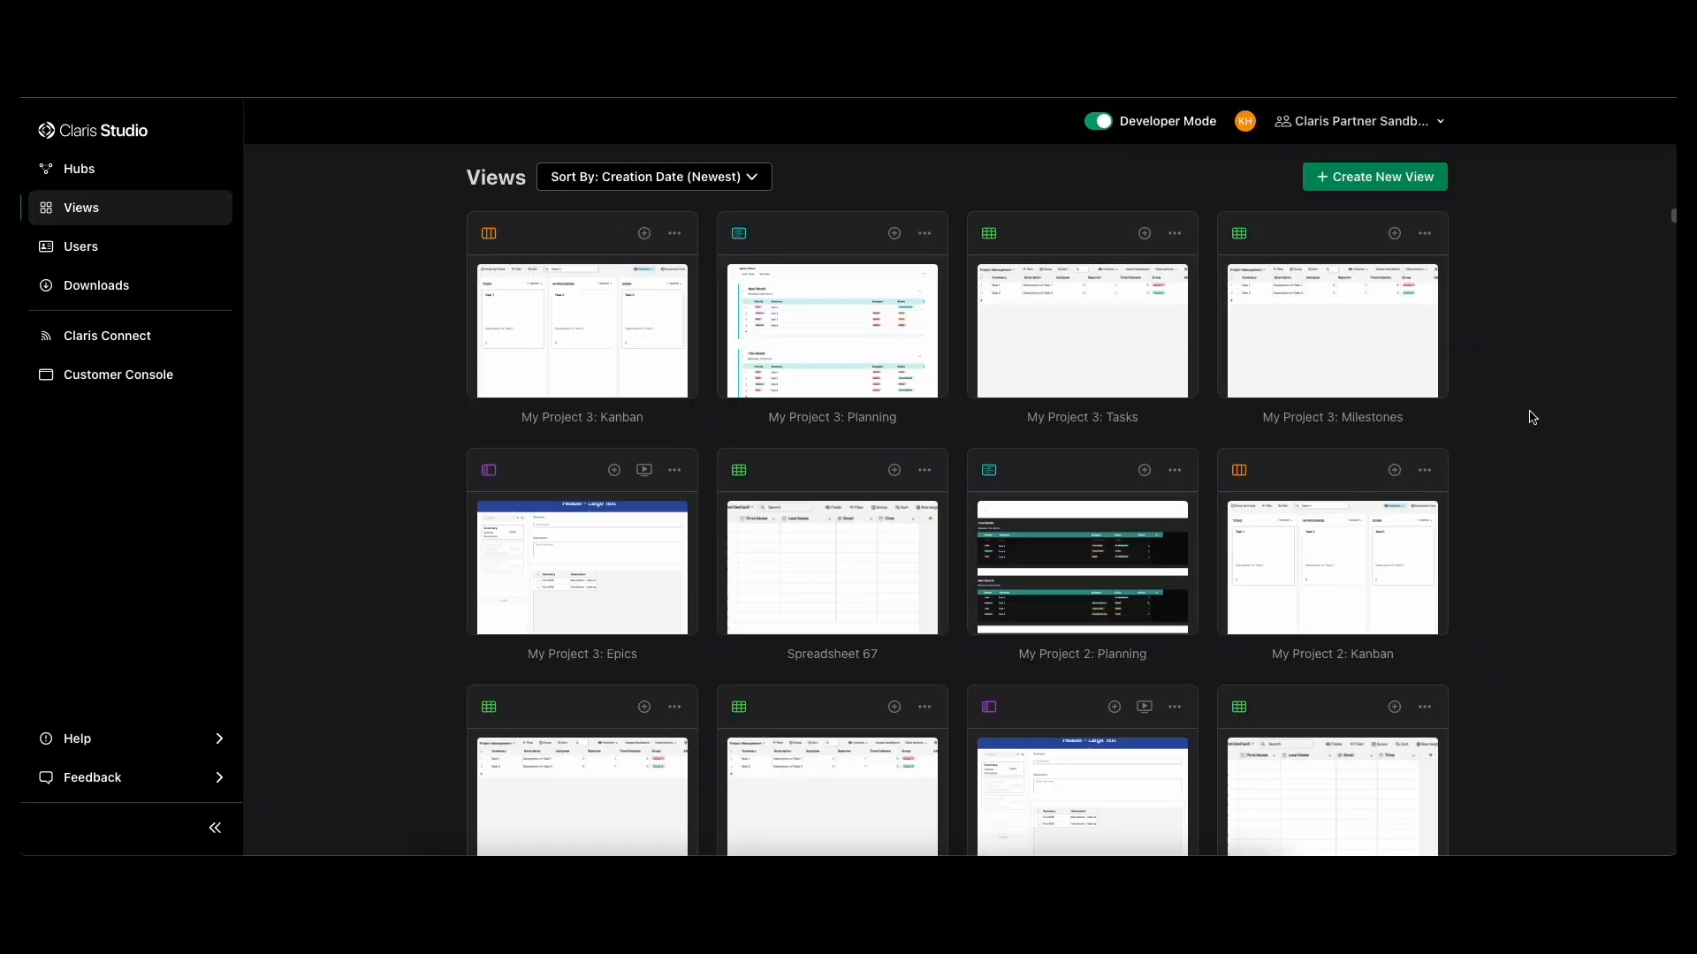
pyautogui.moveTo(1534, 422)
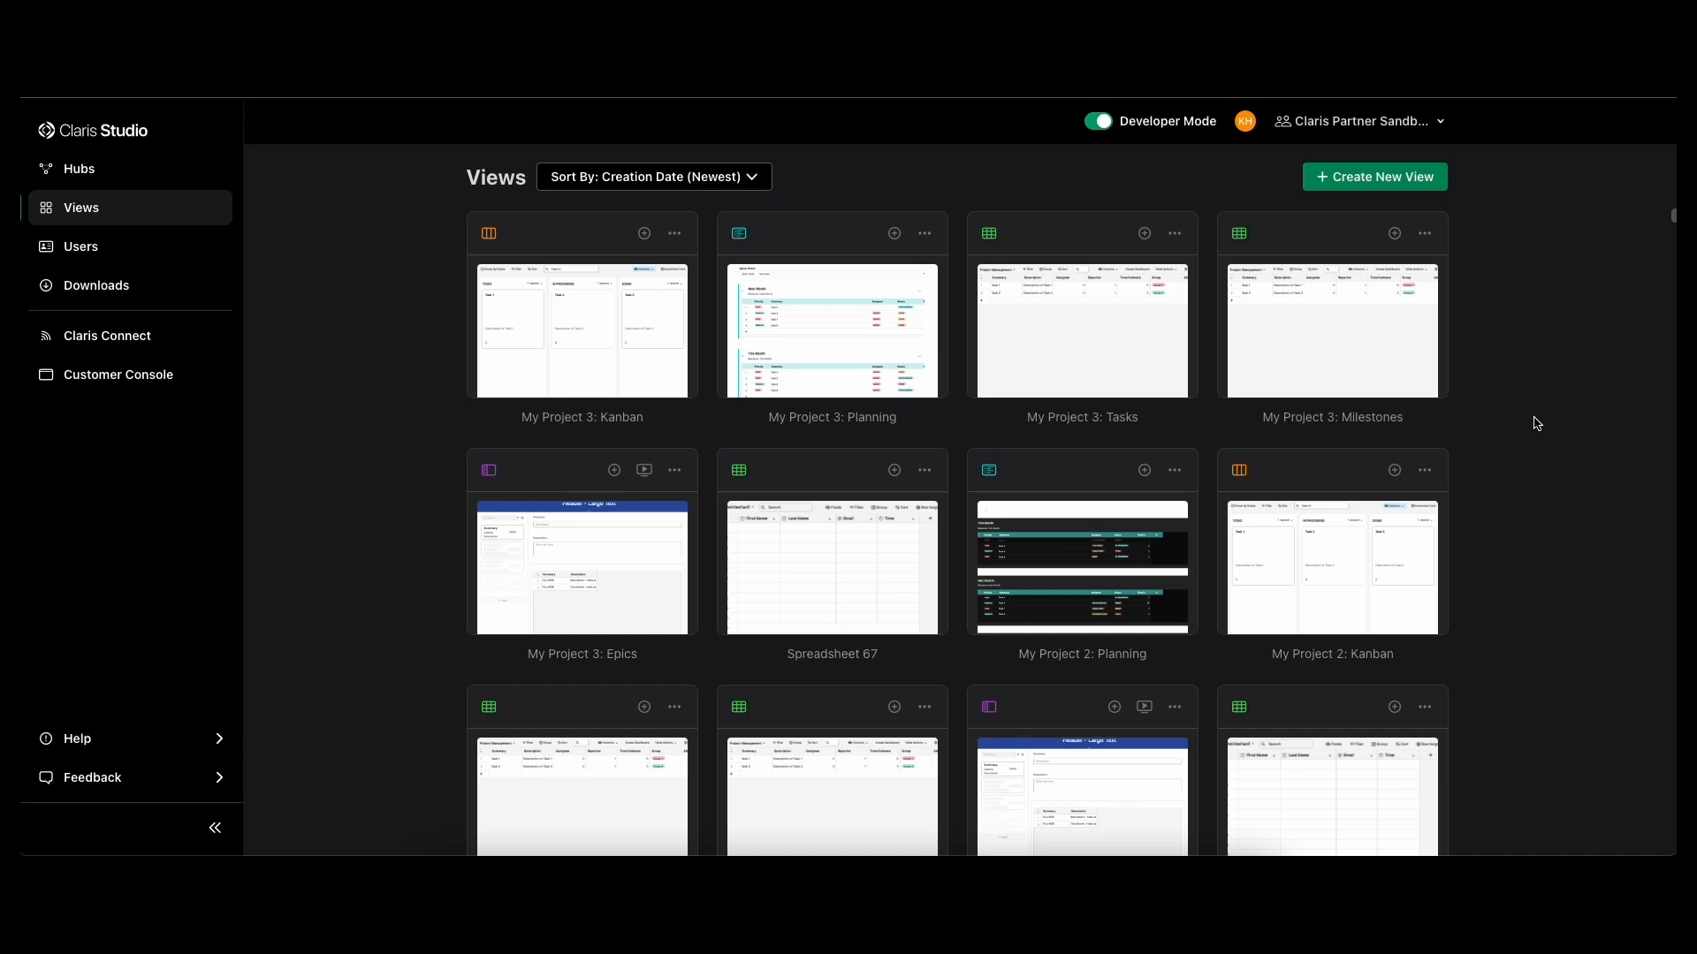
pyautogui.moveTo(1550, 498)
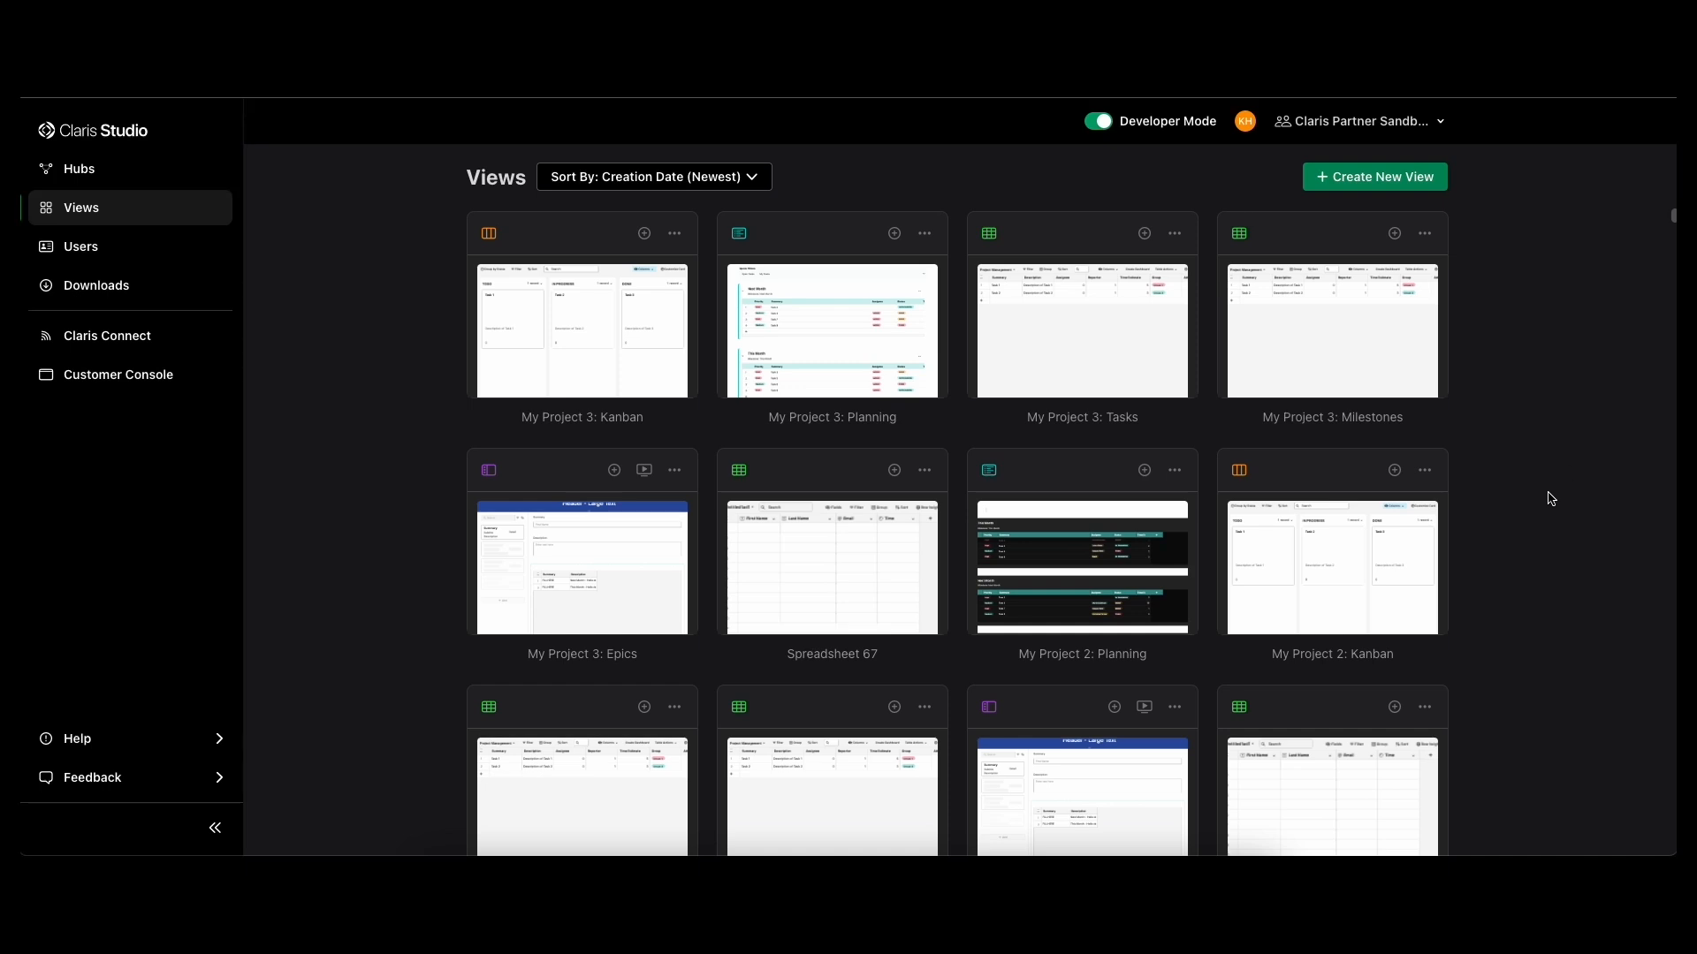
pyautogui.moveTo(585, 239)
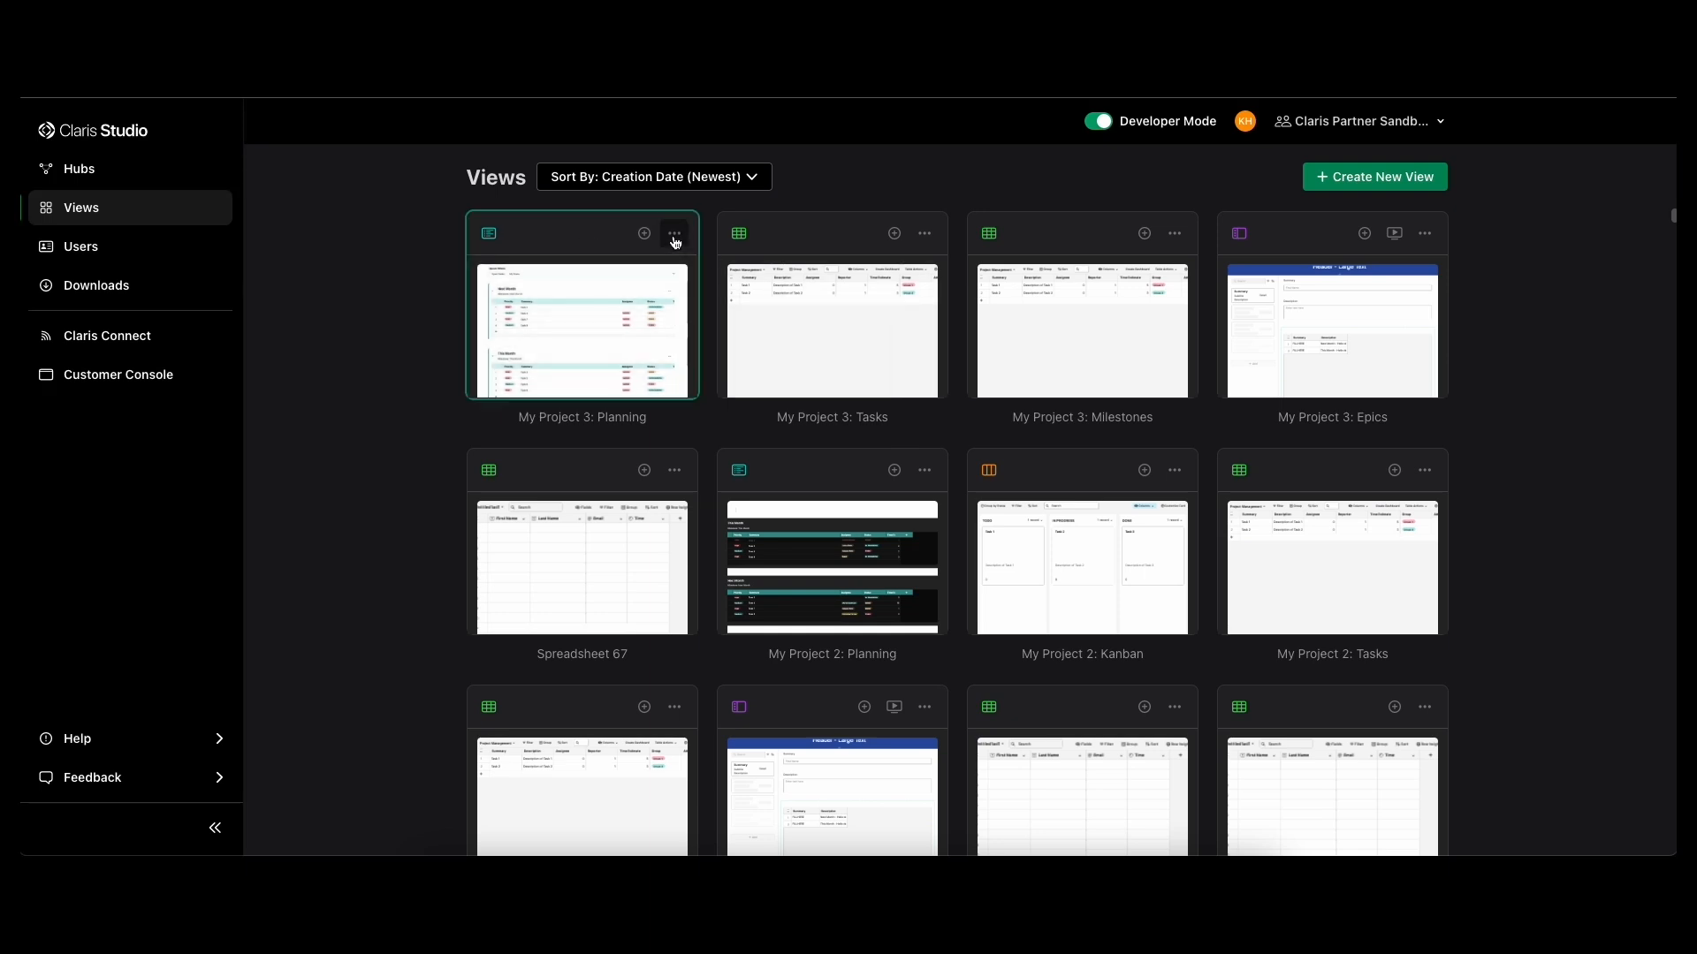
# - Delete the My Project 3: Planning view and confirm
pyautogui.click(672, 234)
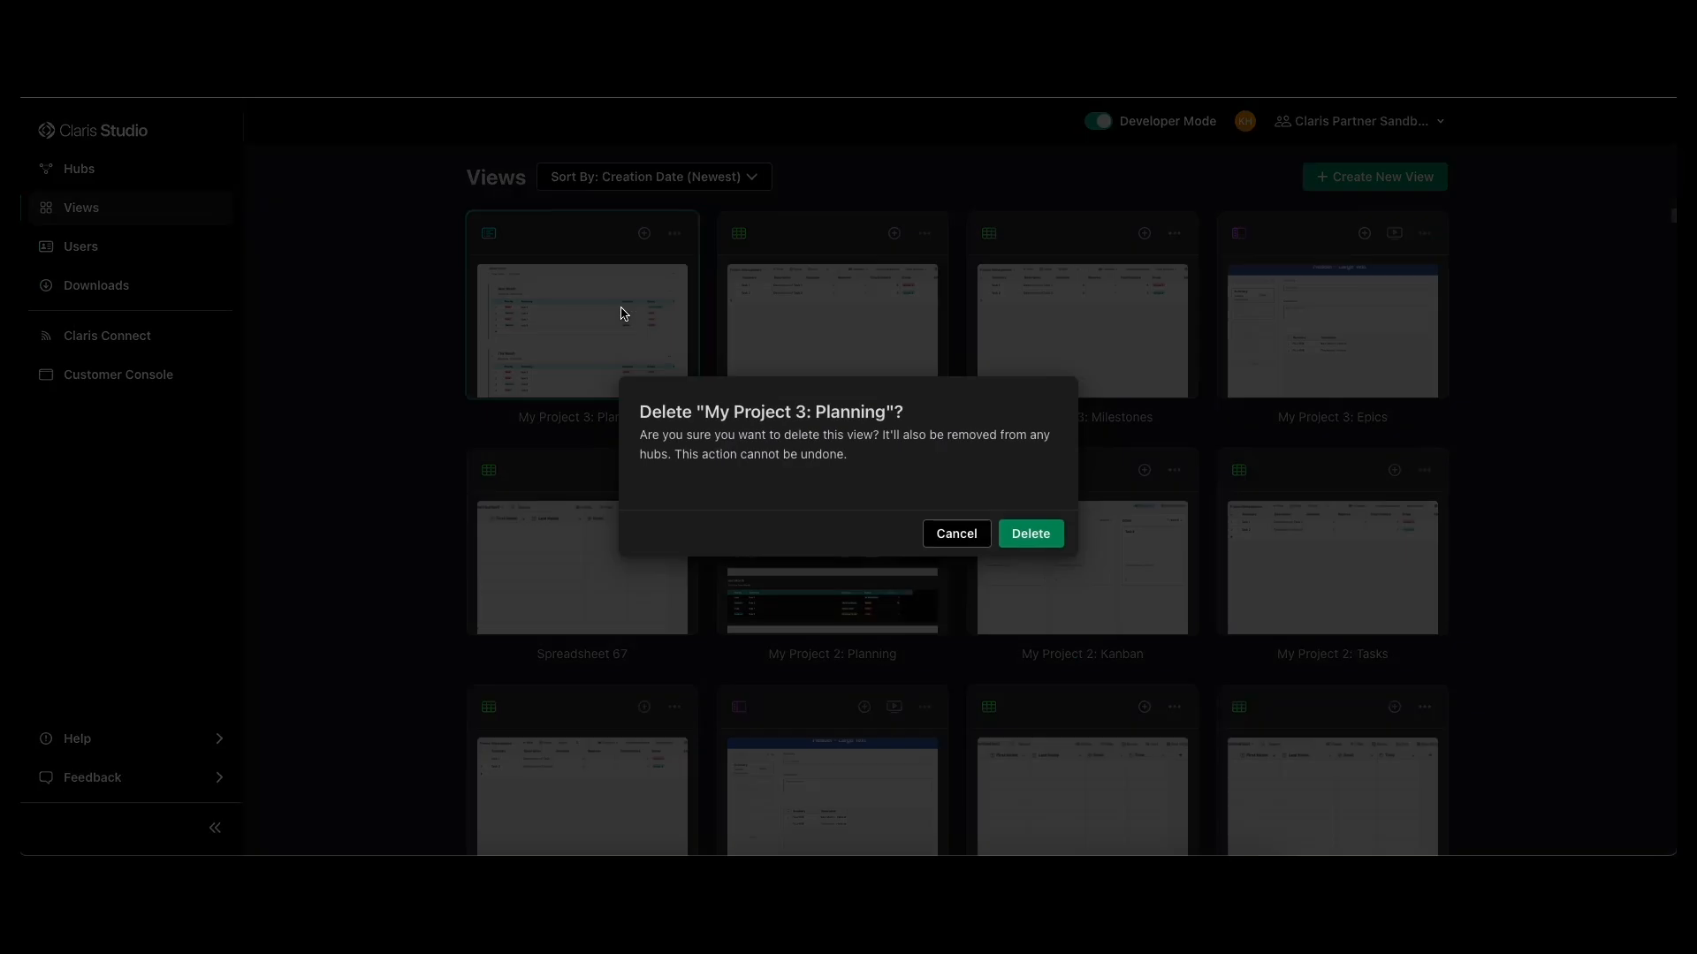
pyautogui.click(1028, 532)
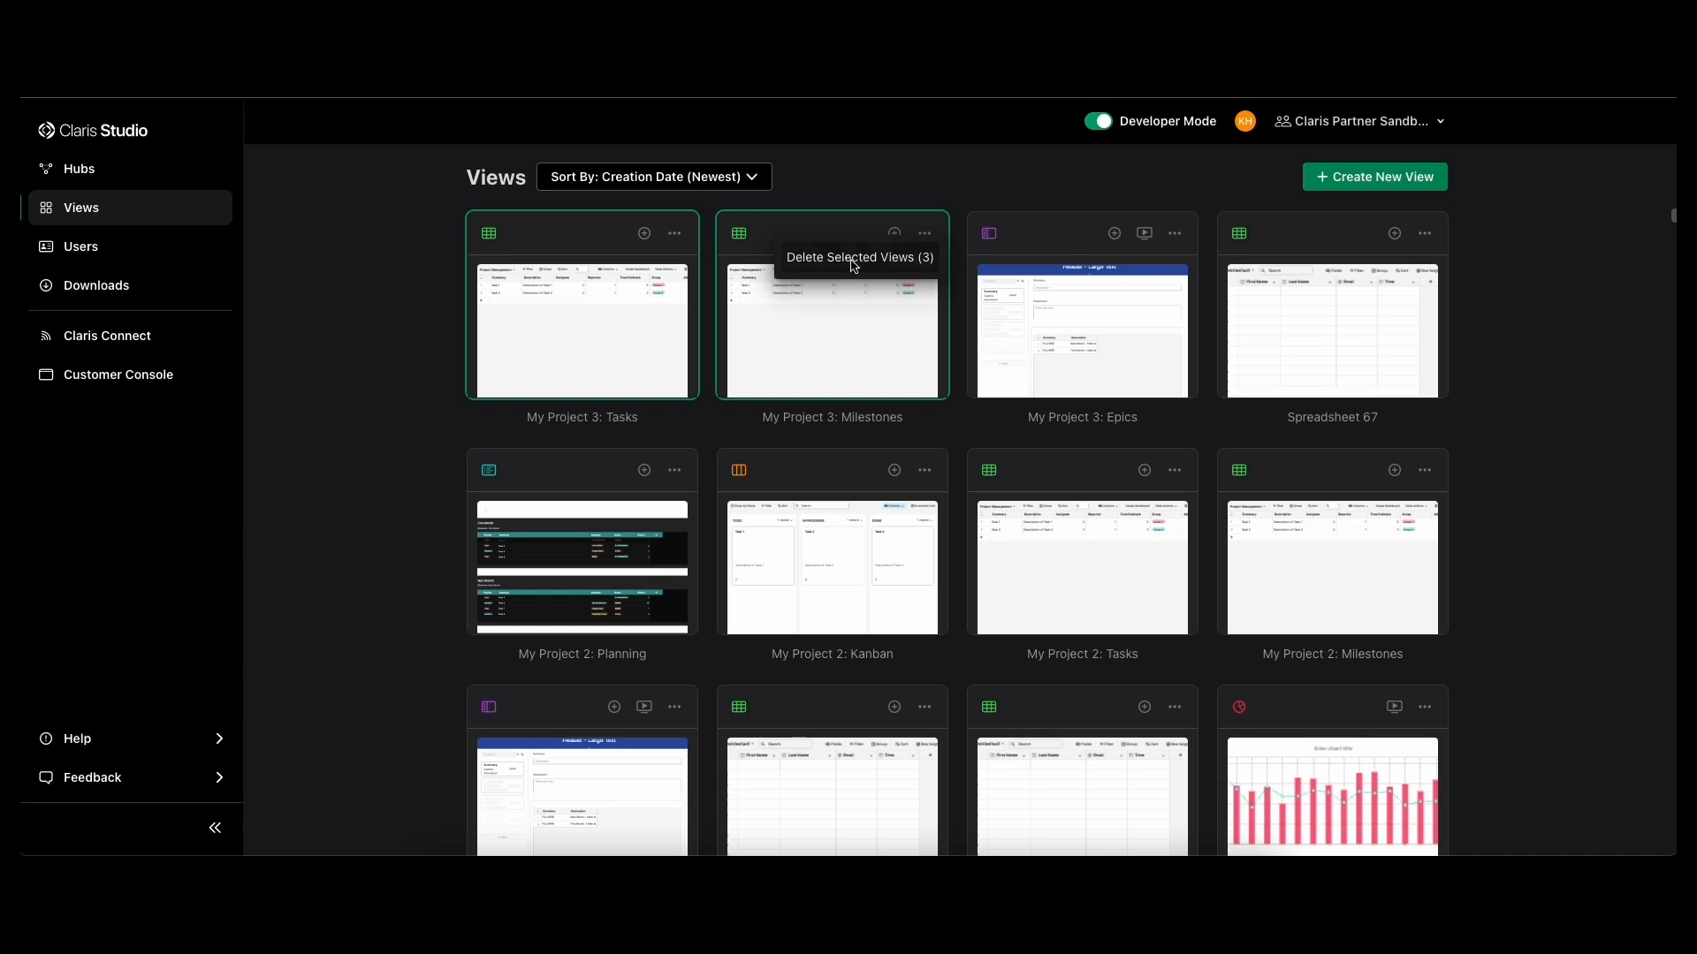
# - Delete the three selected My Project 3 views together and confirm
pyautogui.click(859, 258)
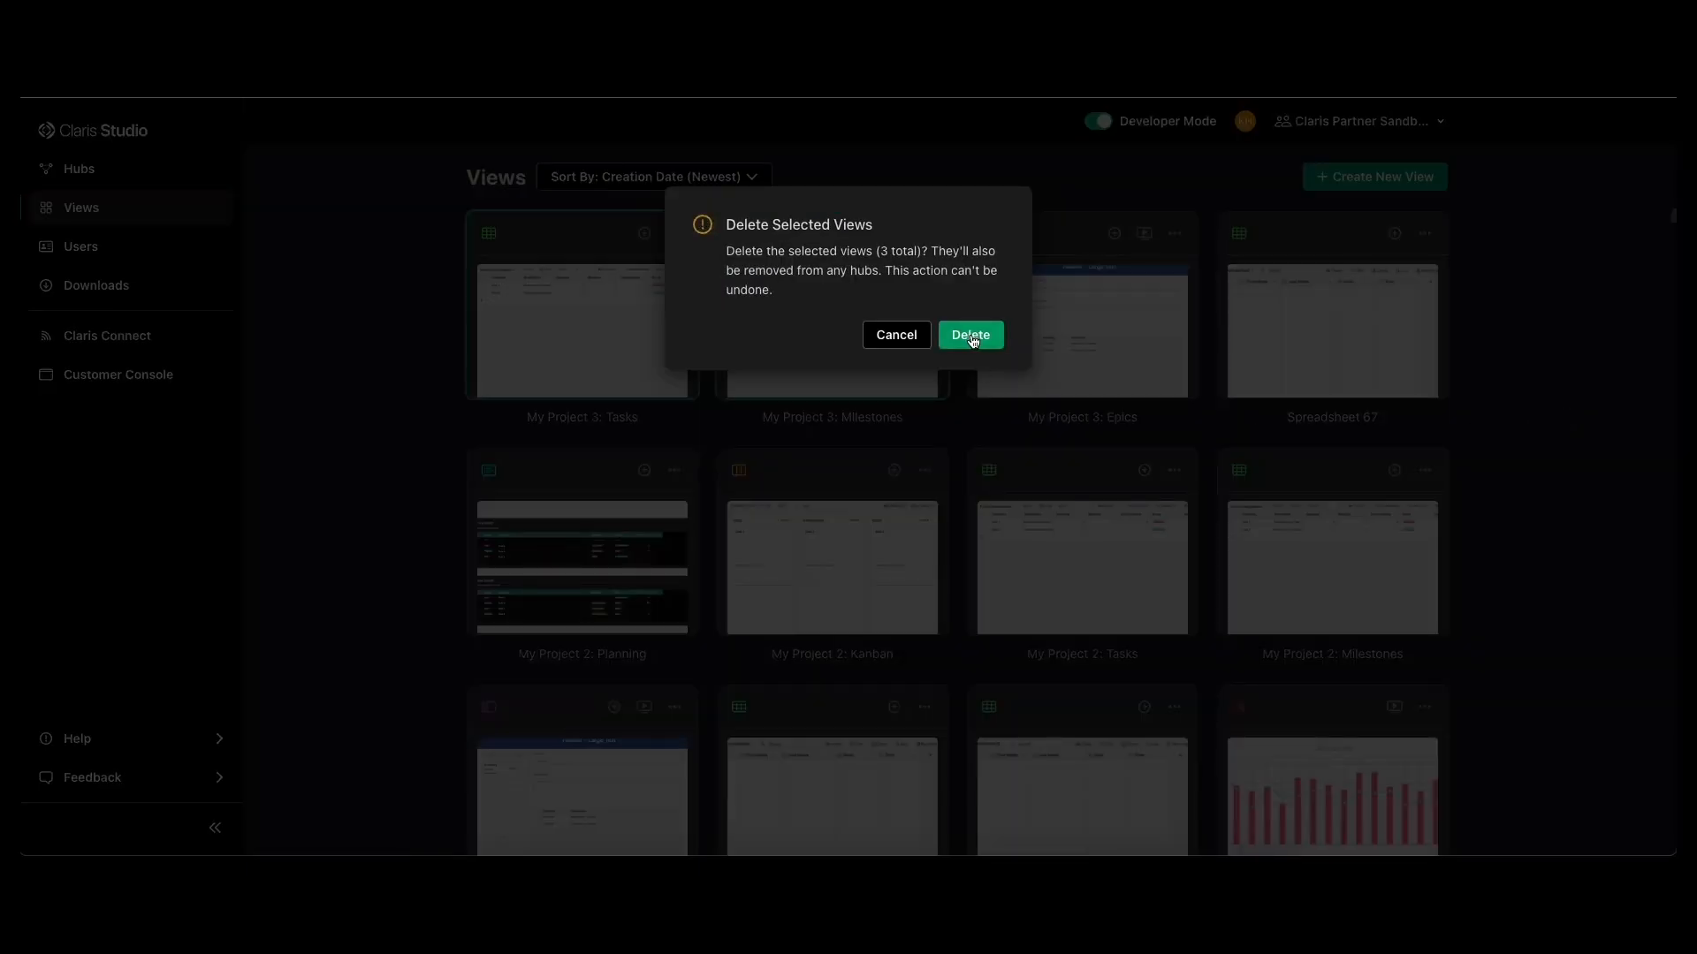
pyautogui.click(968, 334)
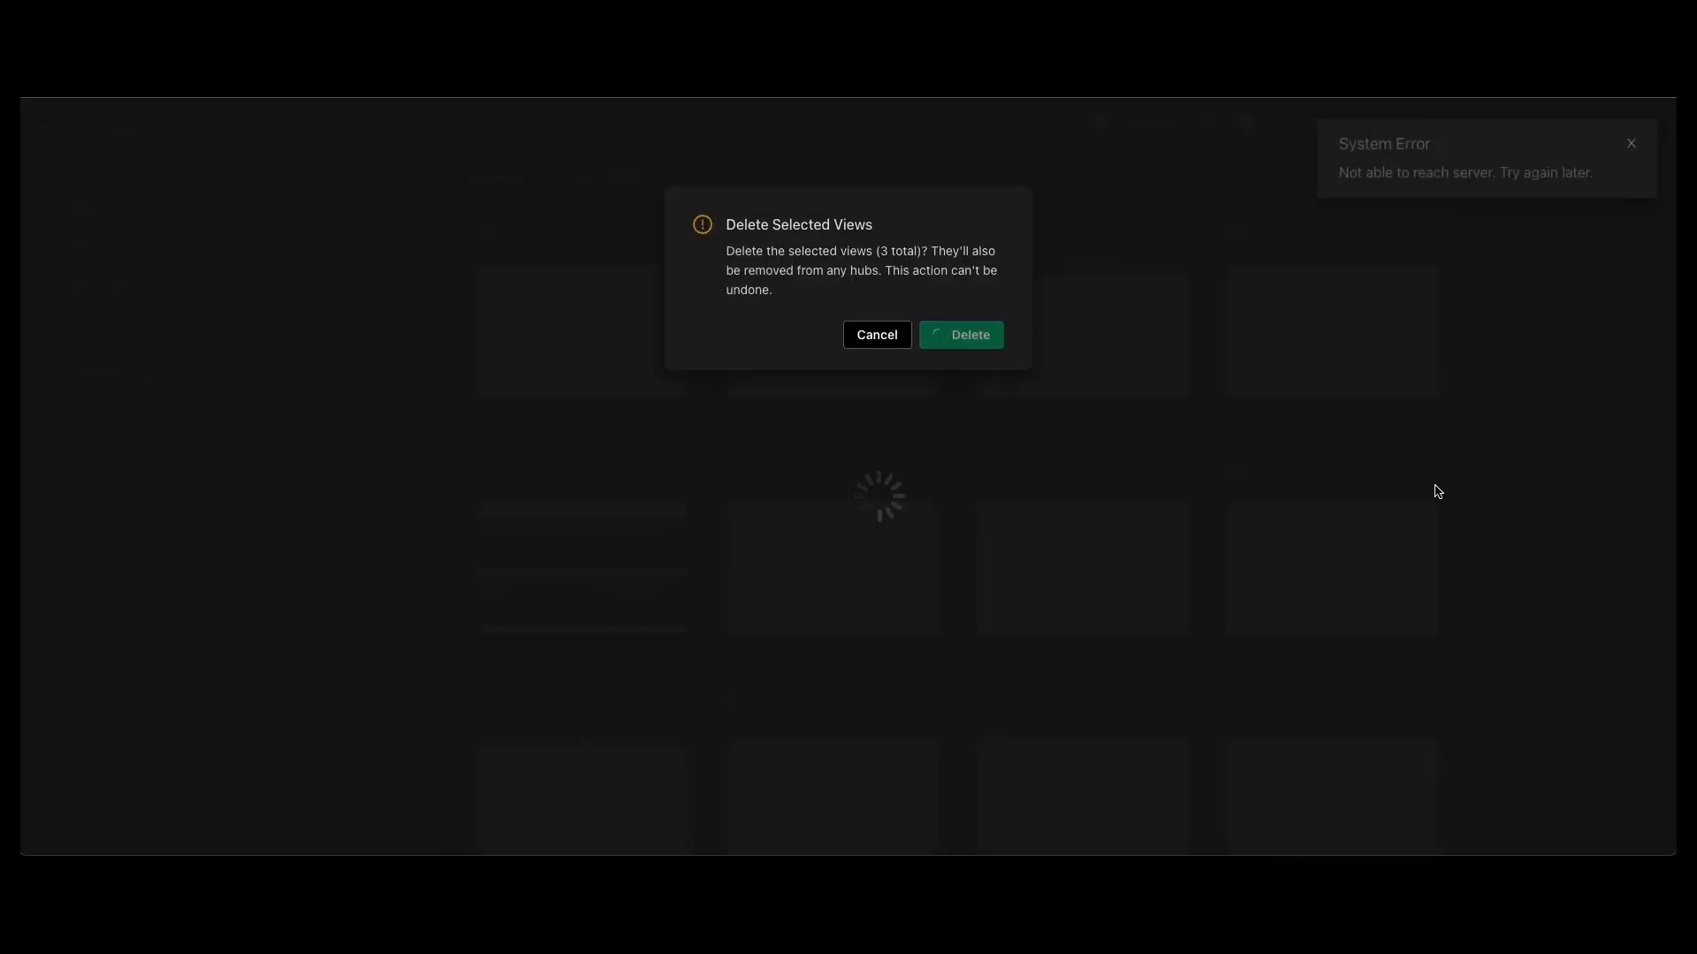
pyautogui.click(961, 334)
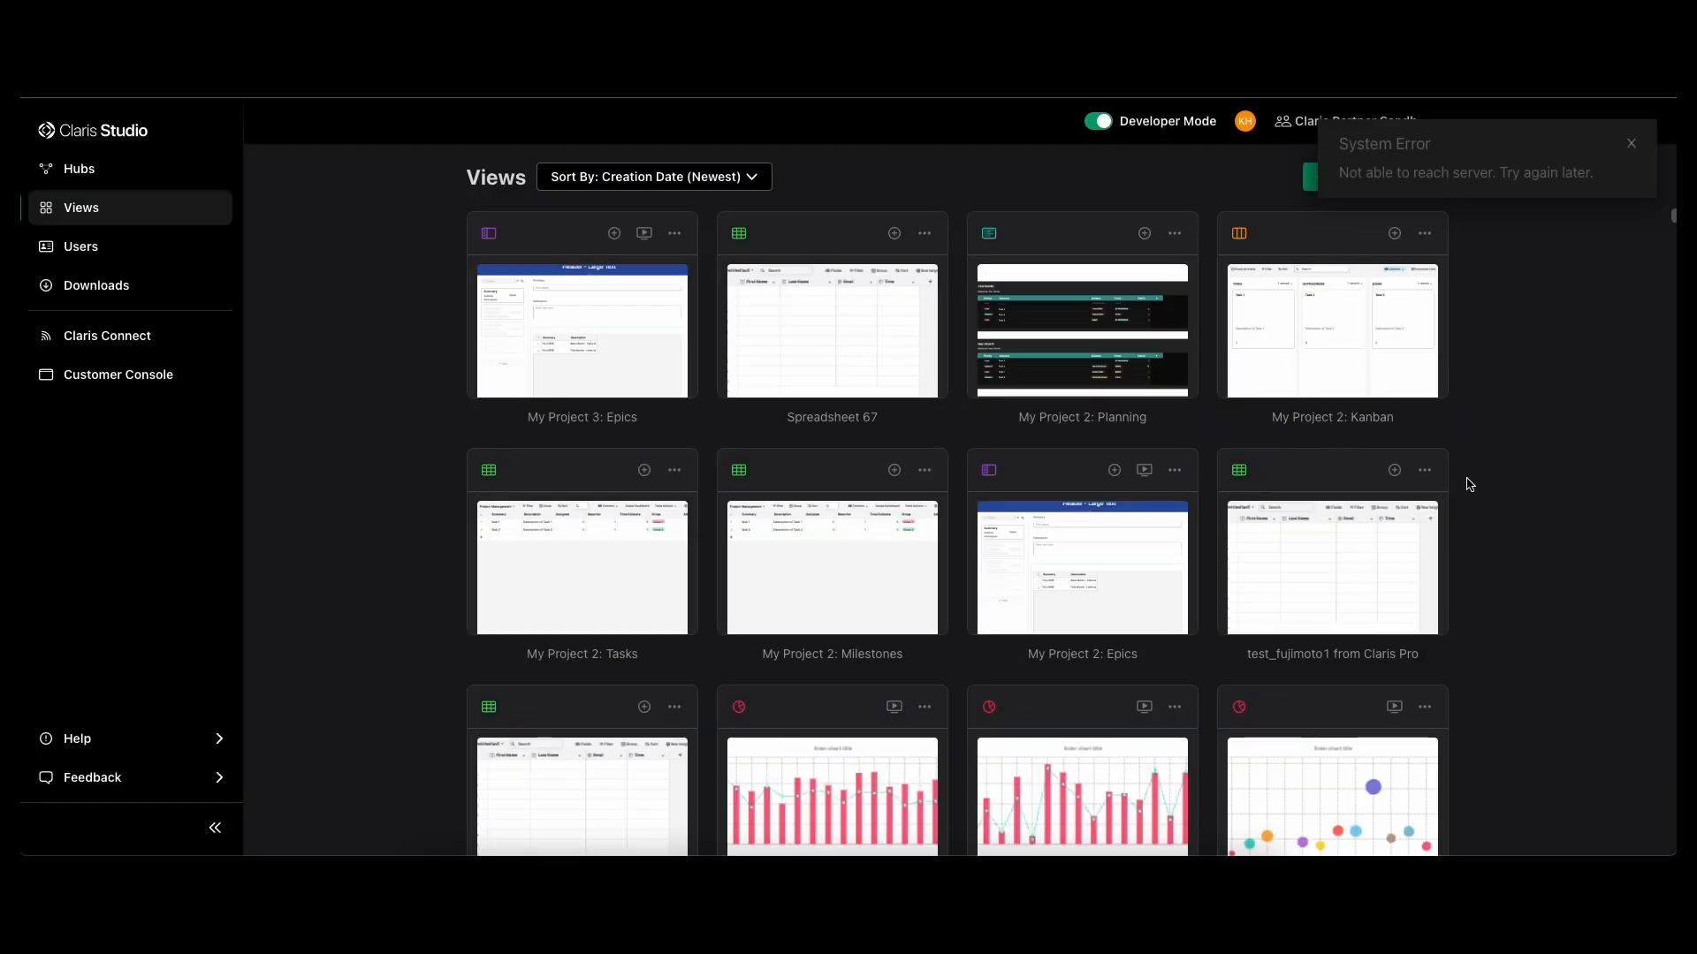
pyautogui.moveTo(1578, 624)
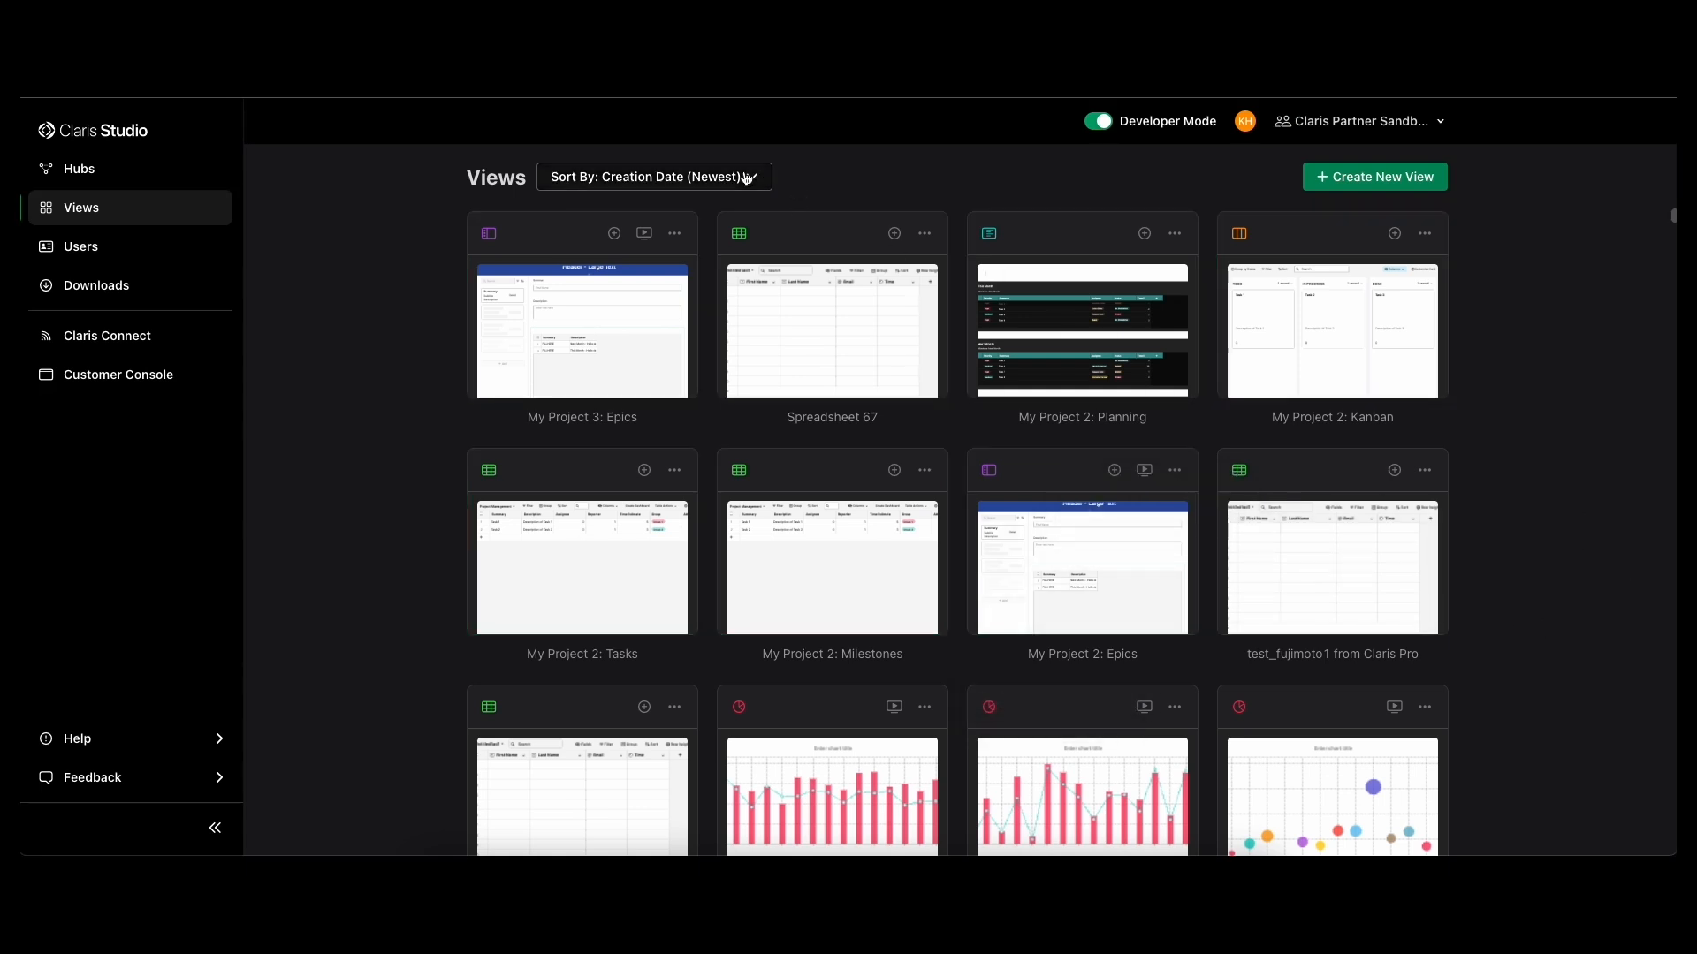
# - Sort views by Views with Same Data, then restore Creation Date (Newest) order
pyautogui.click(653, 176)
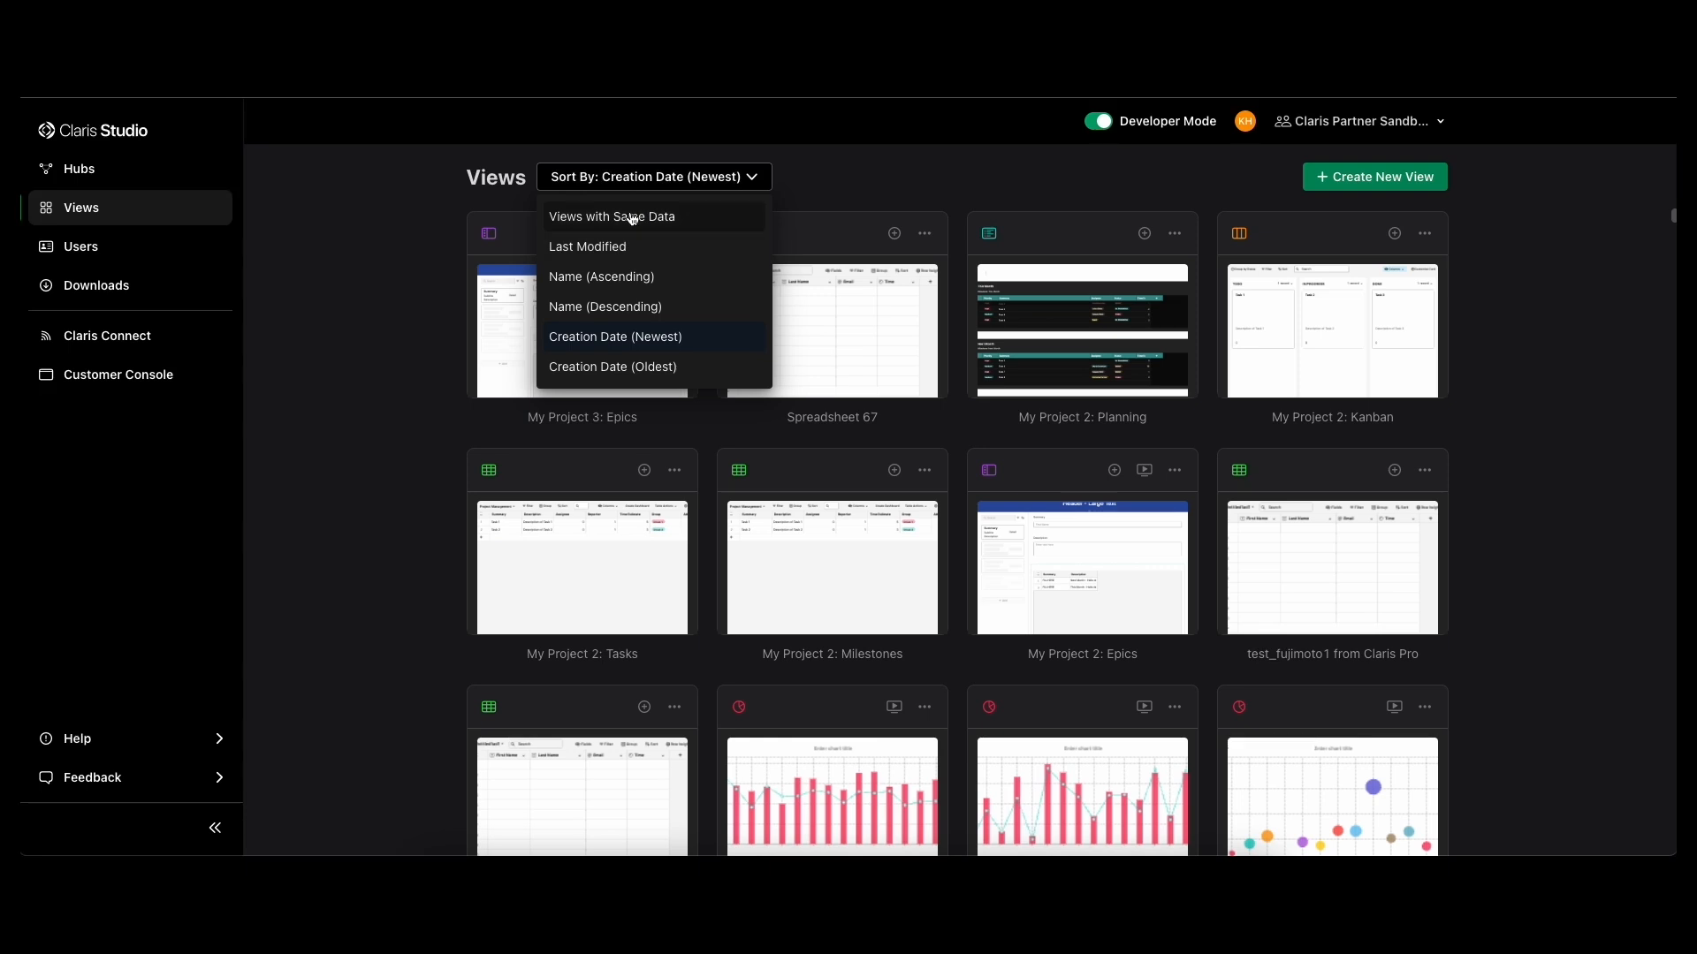
pyautogui.moveTo(629, 221)
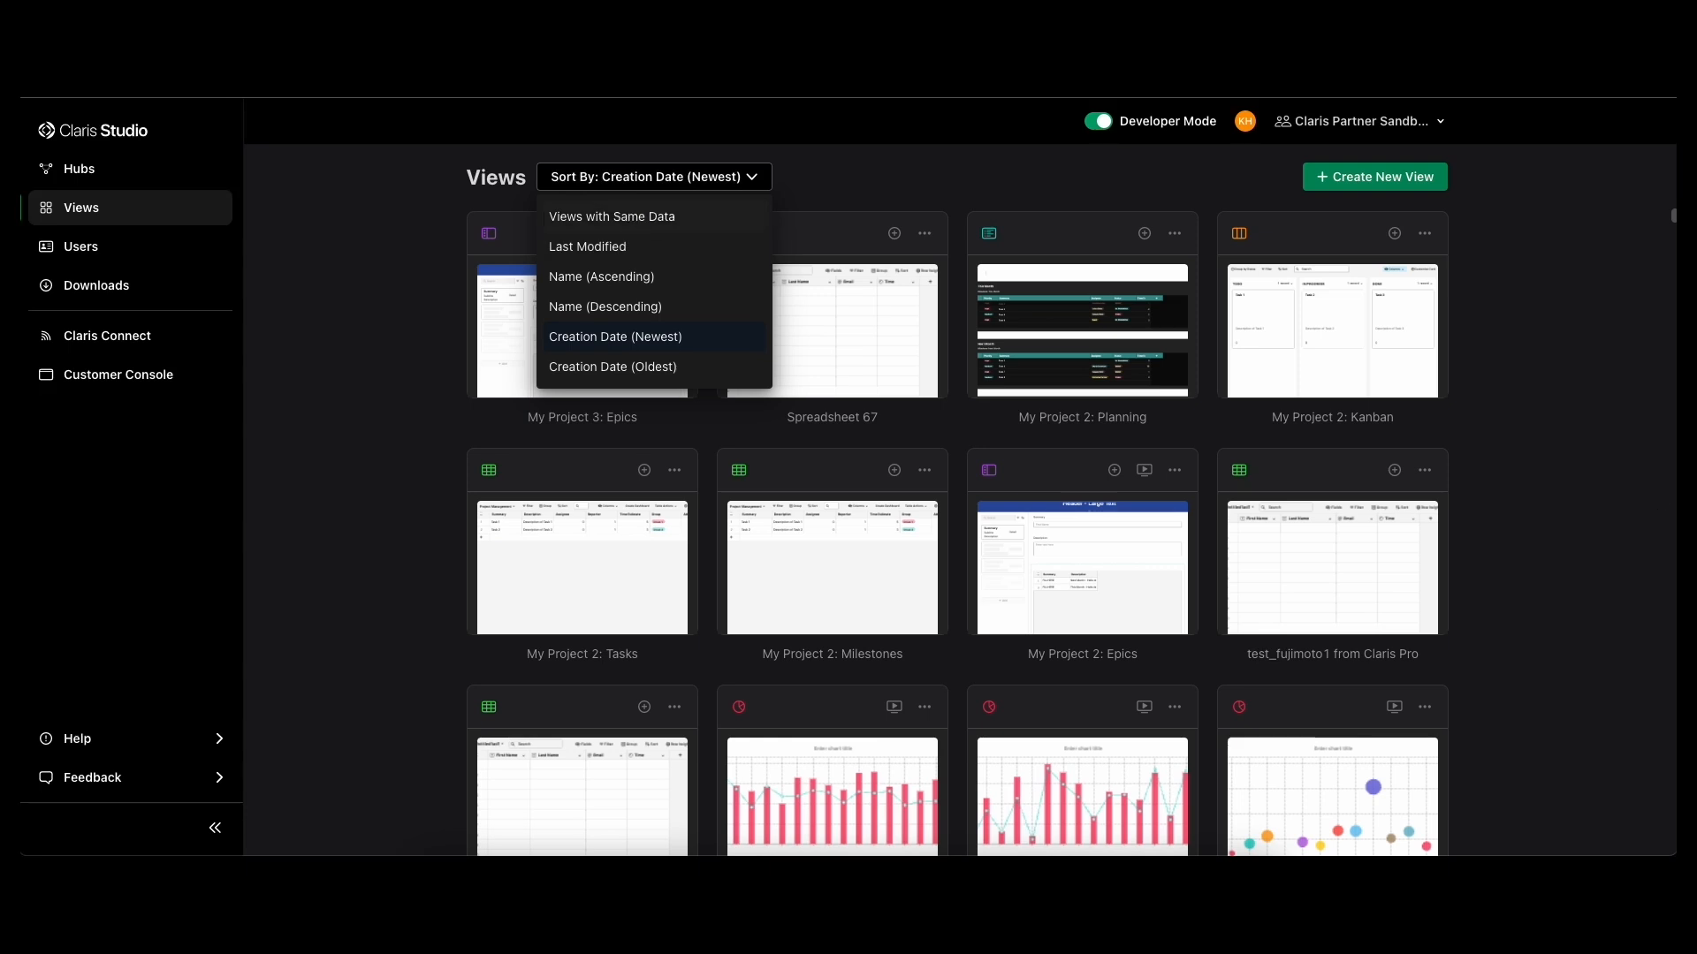
pyautogui.click(611, 216)
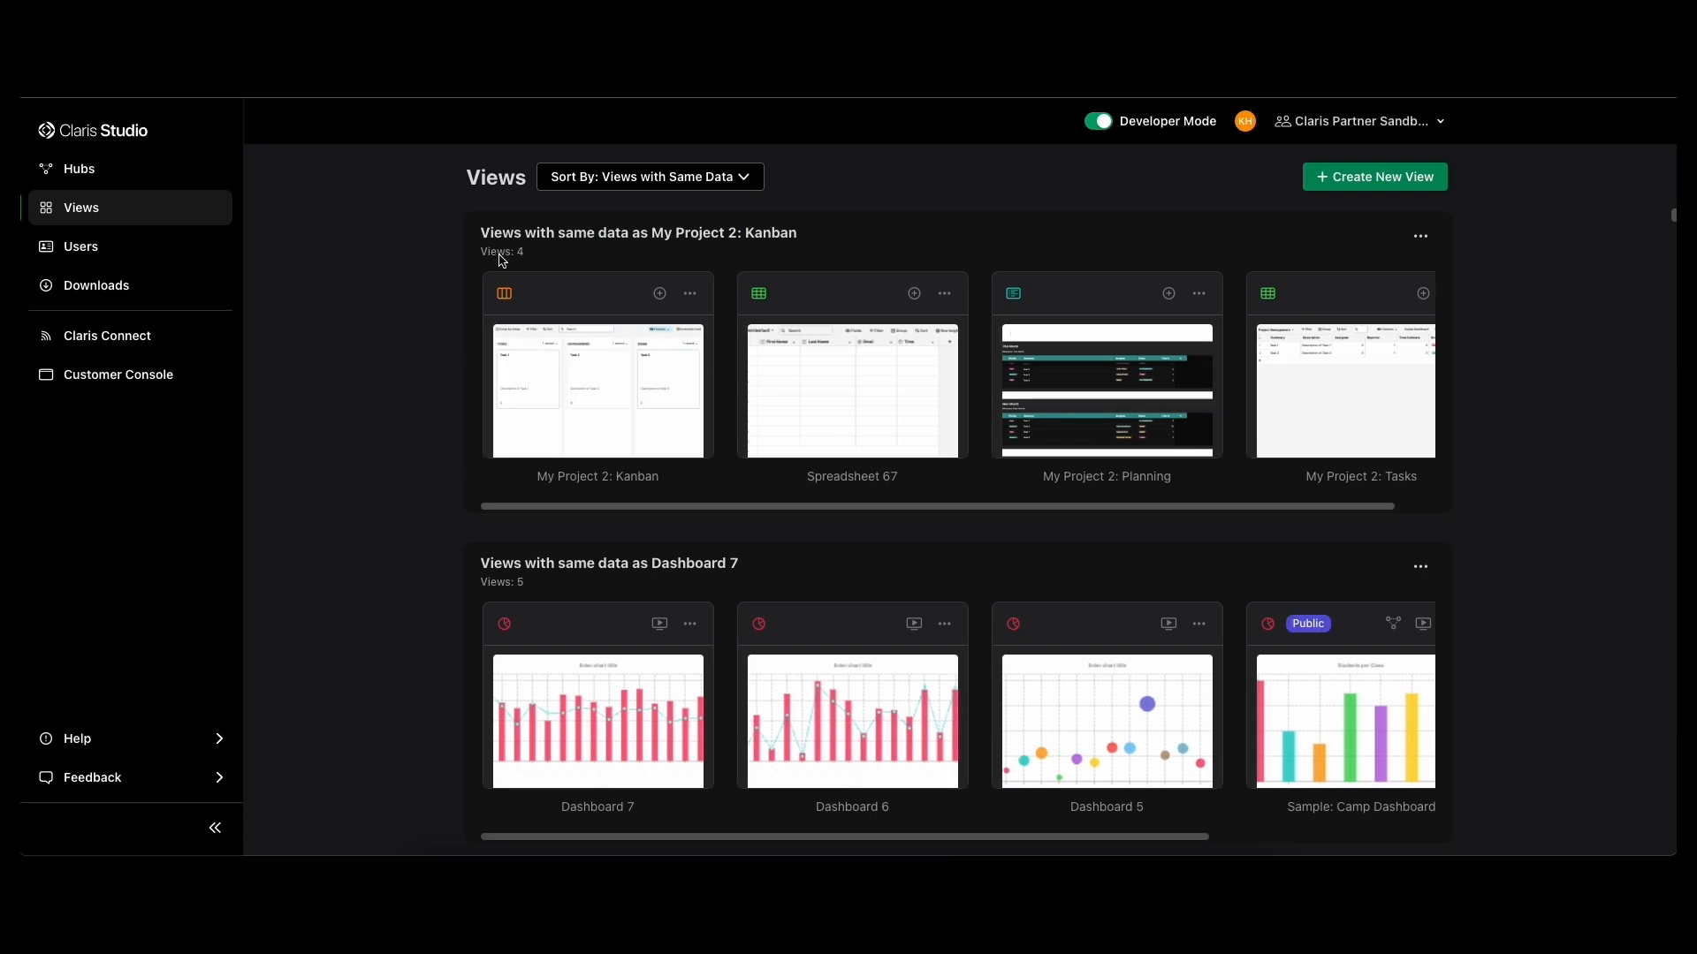
pyautogui.click(1419, 235)
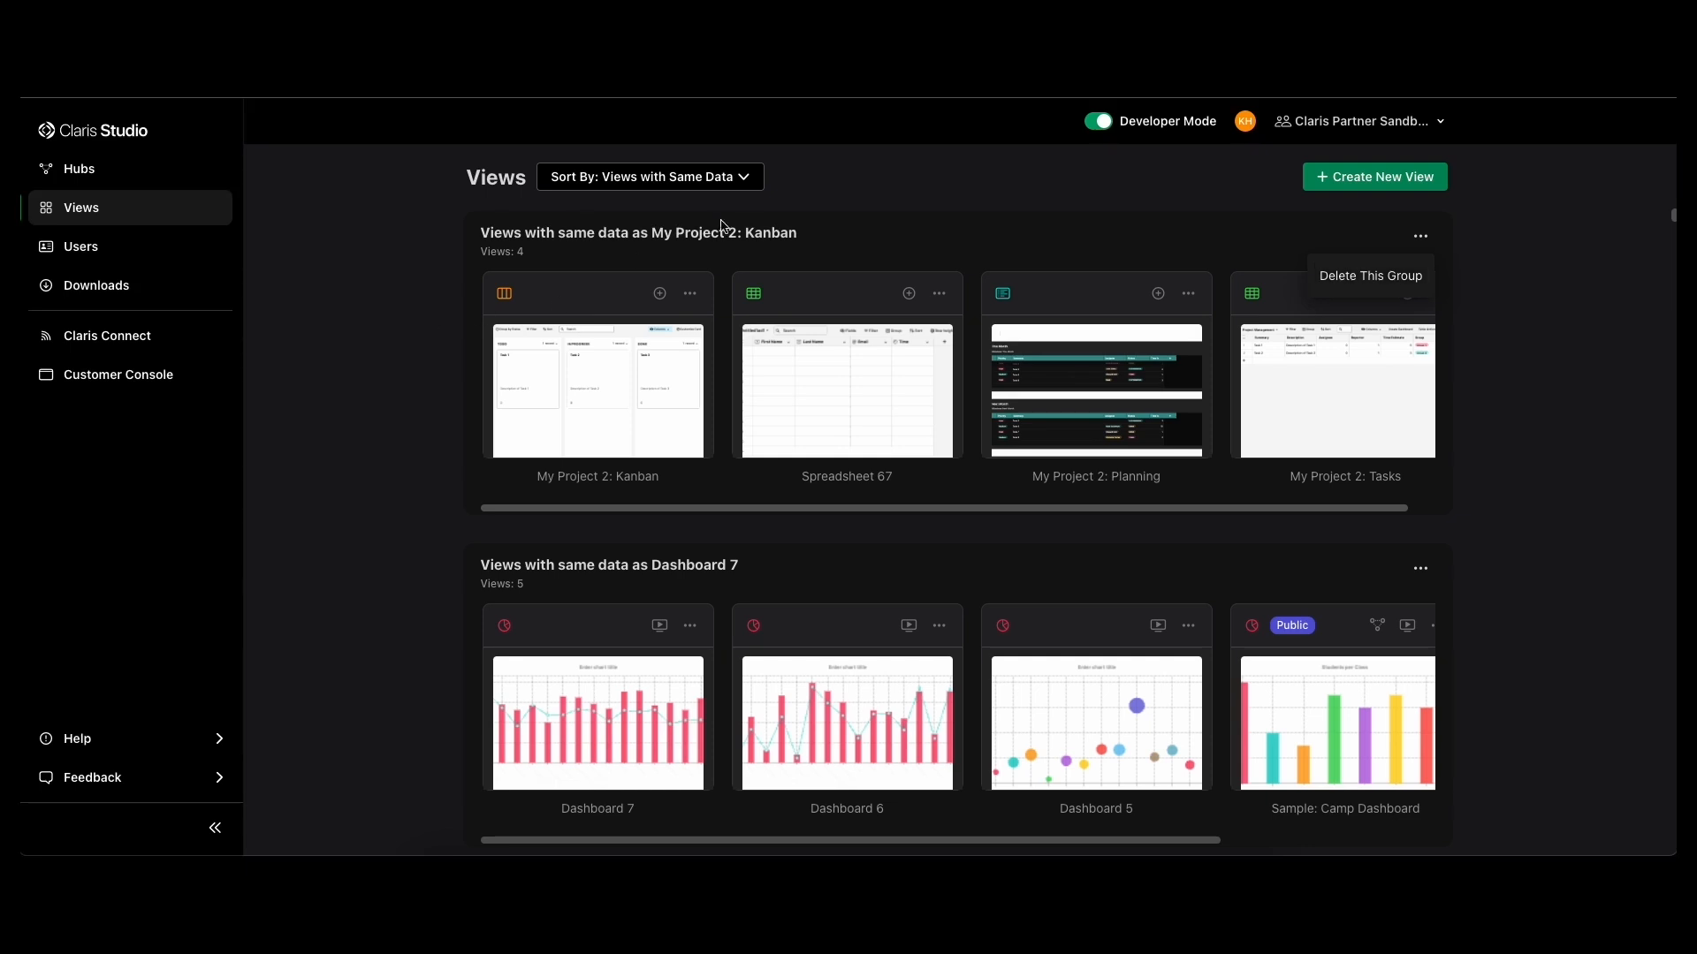
pyautogui.moveTo(723, 234)
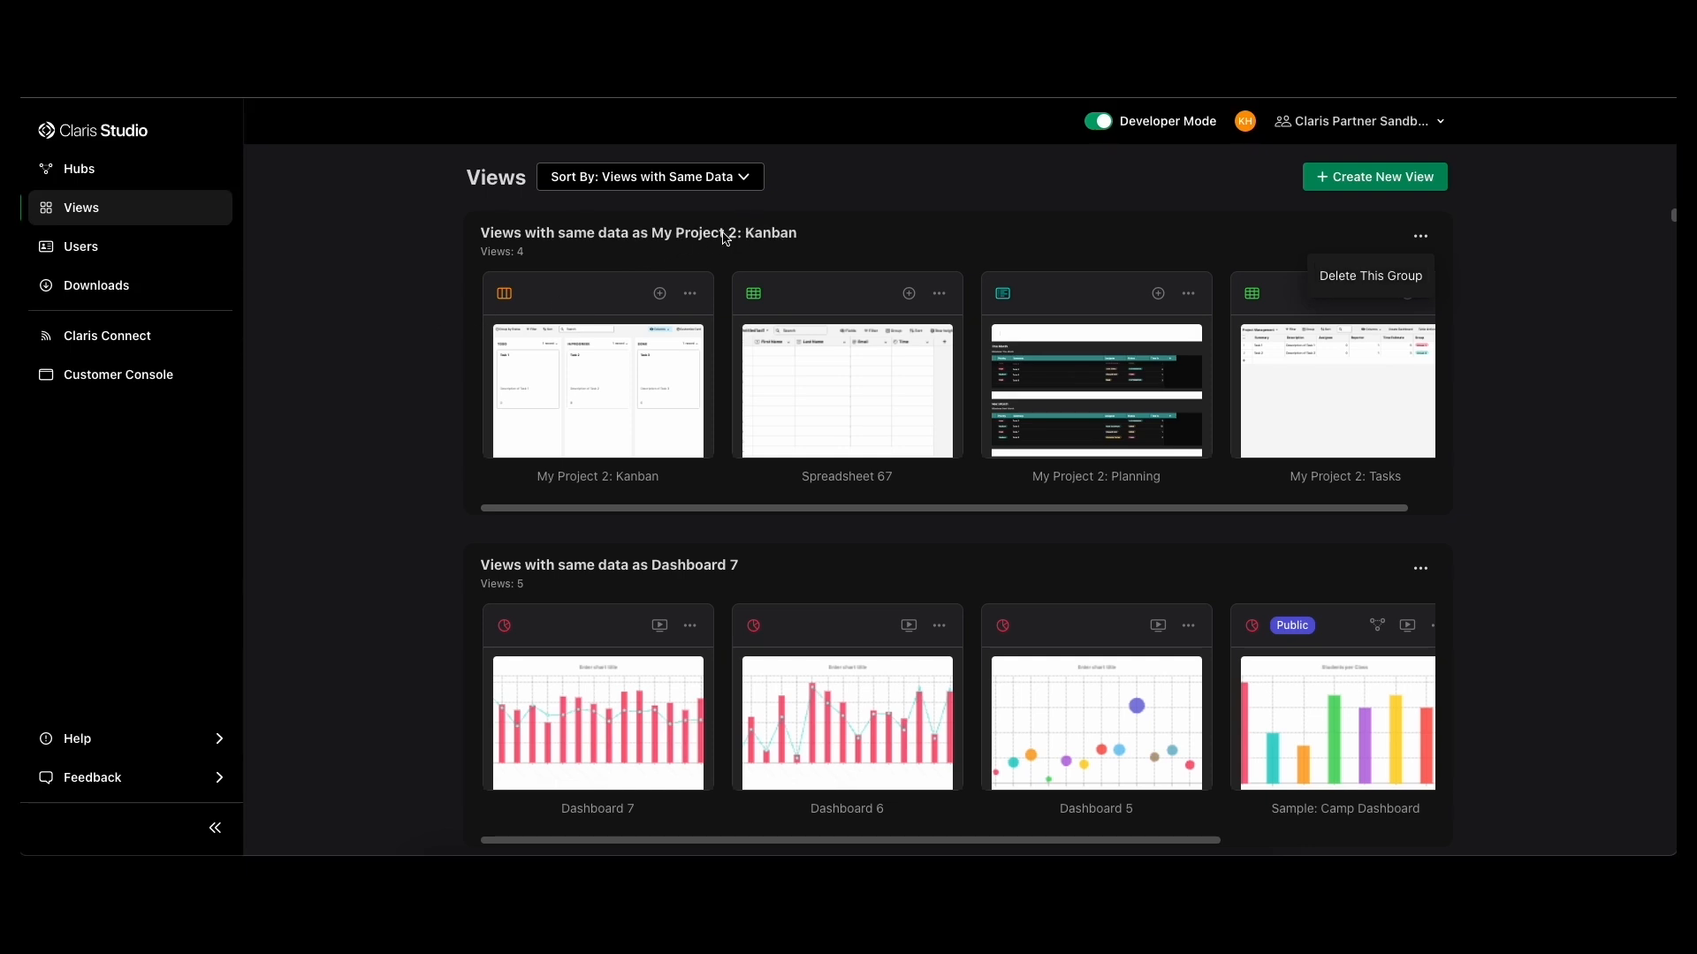
pyautogui.moveTo(1208, 279)
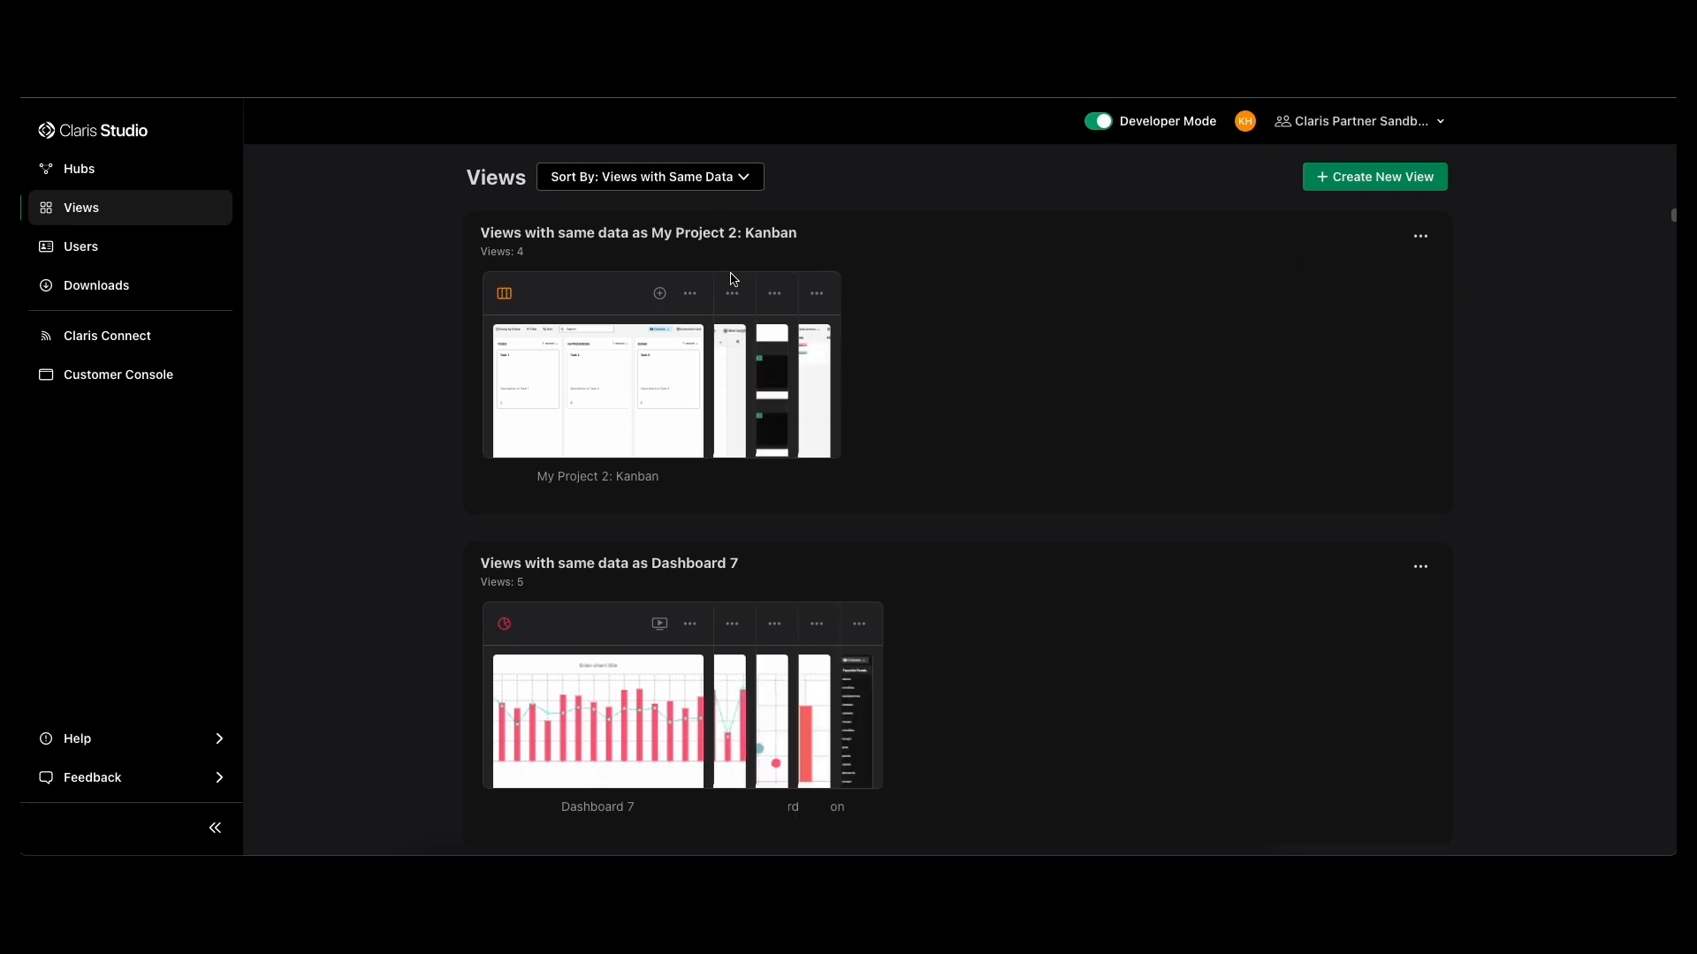
pyautogui.click(649, 177)
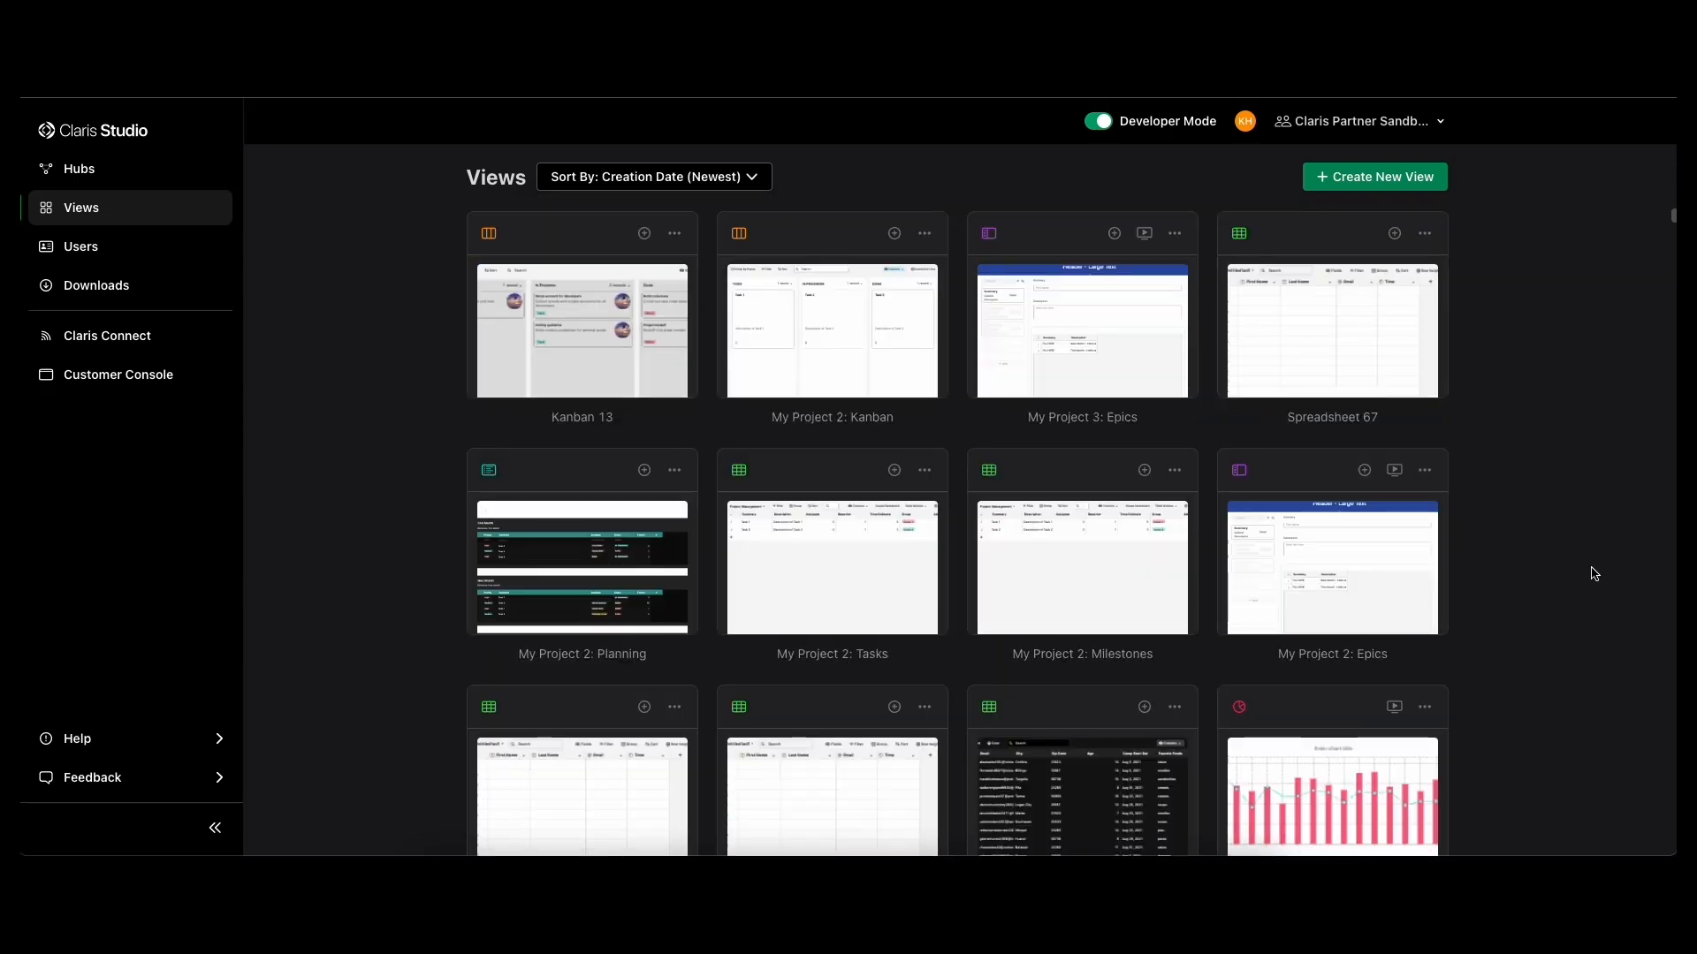
pyautogui.moveTo(833, 330)
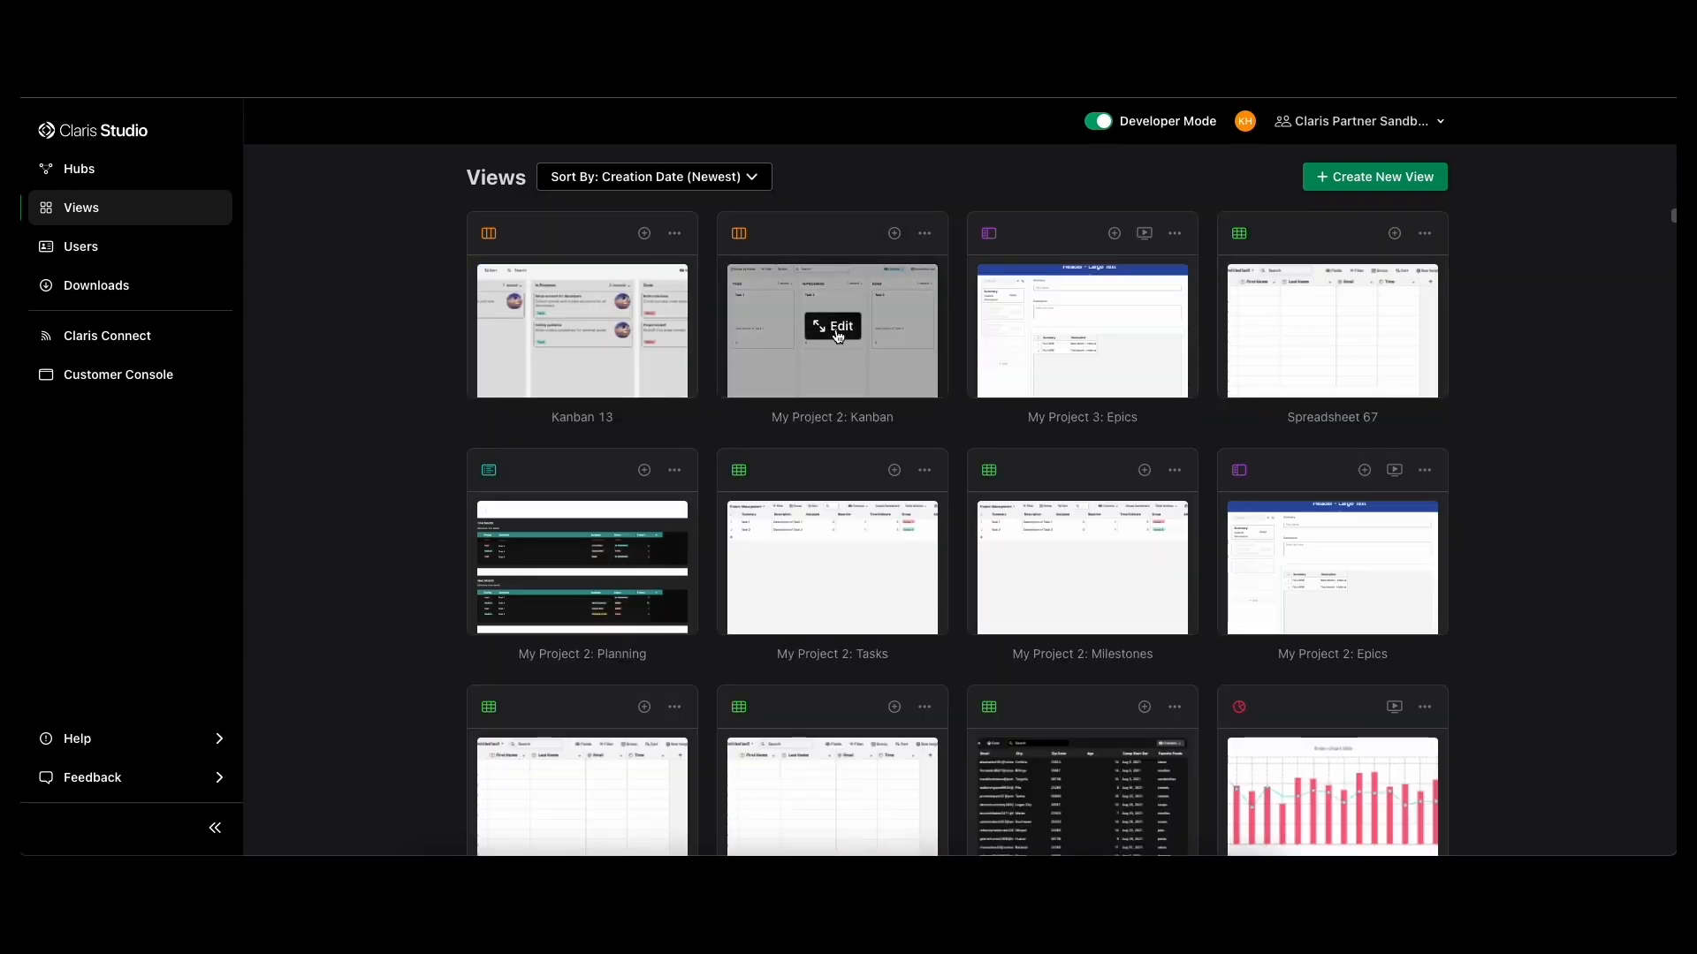
# - Open the My Project 2: Kanban board for editing
pyautogui.click(832, 325)
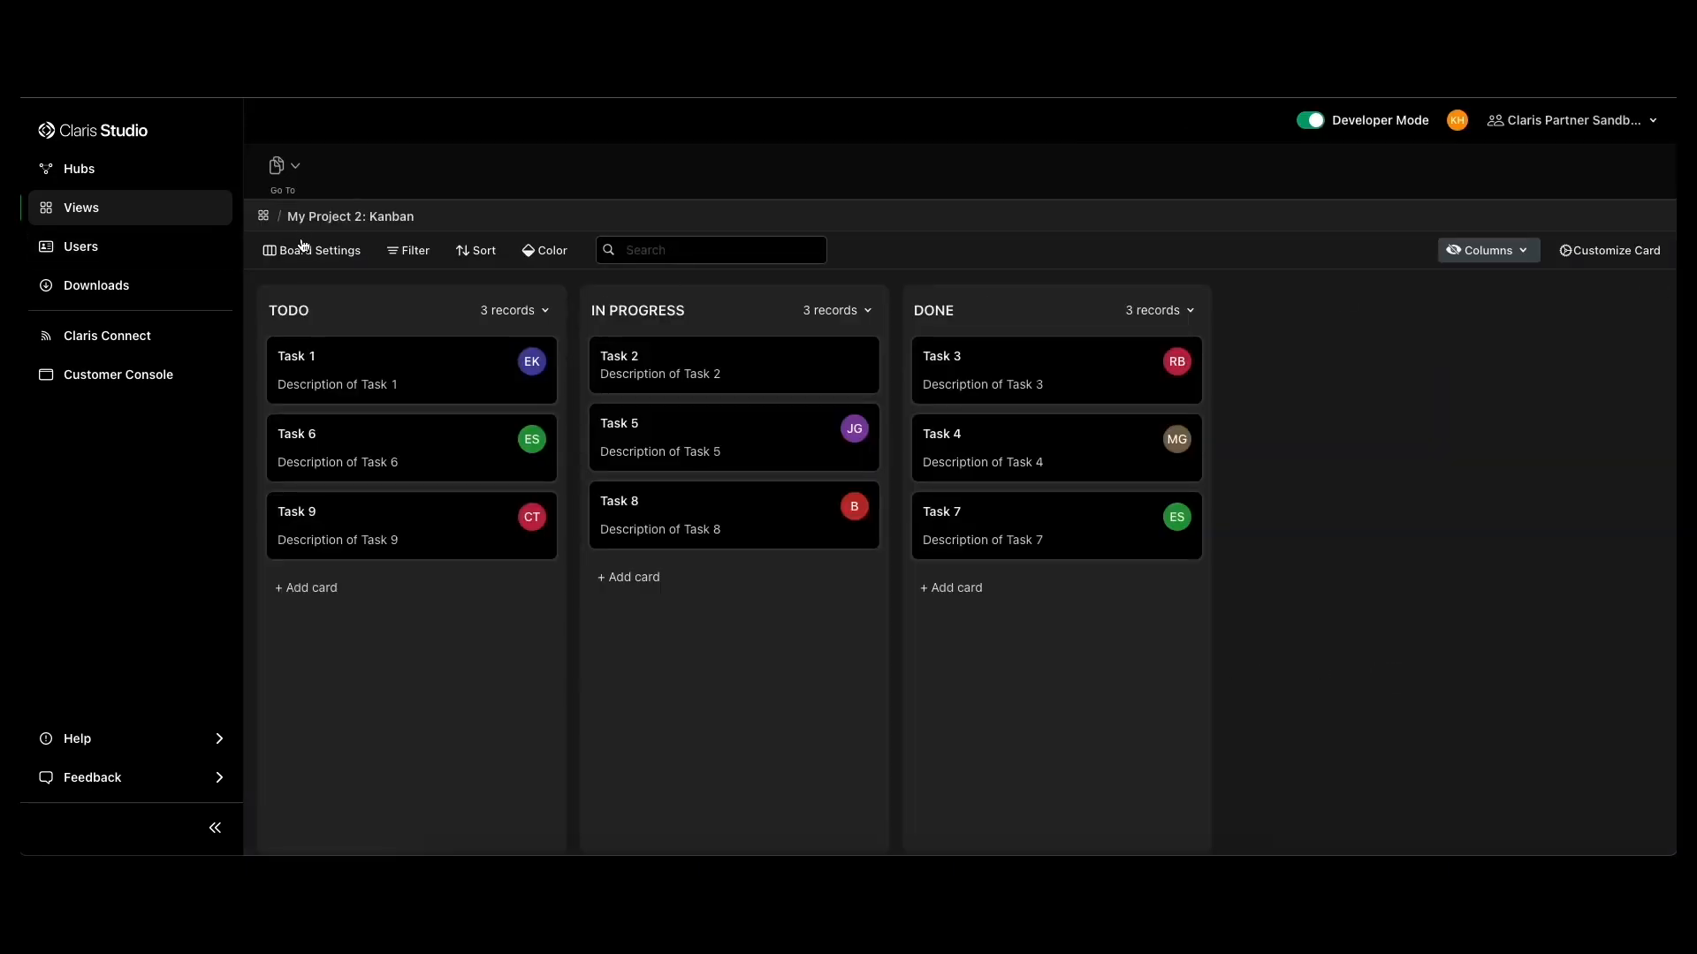
pyautogui.click(320, 249)
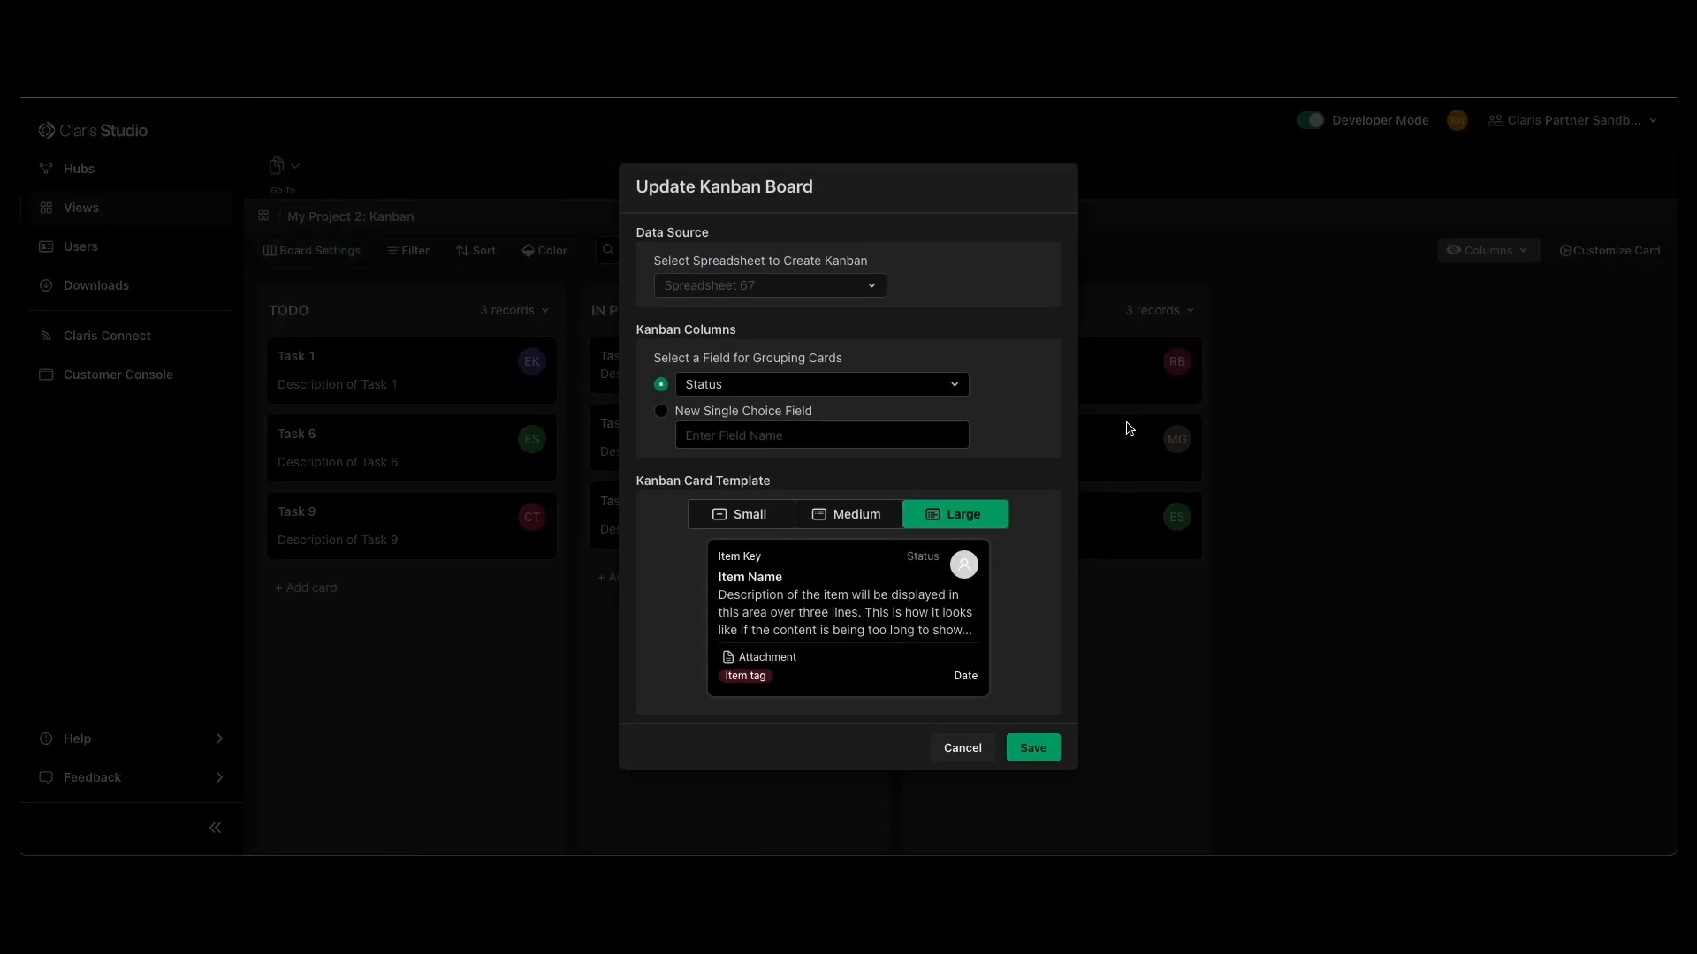
pyautogui.moveTo(937, 705)
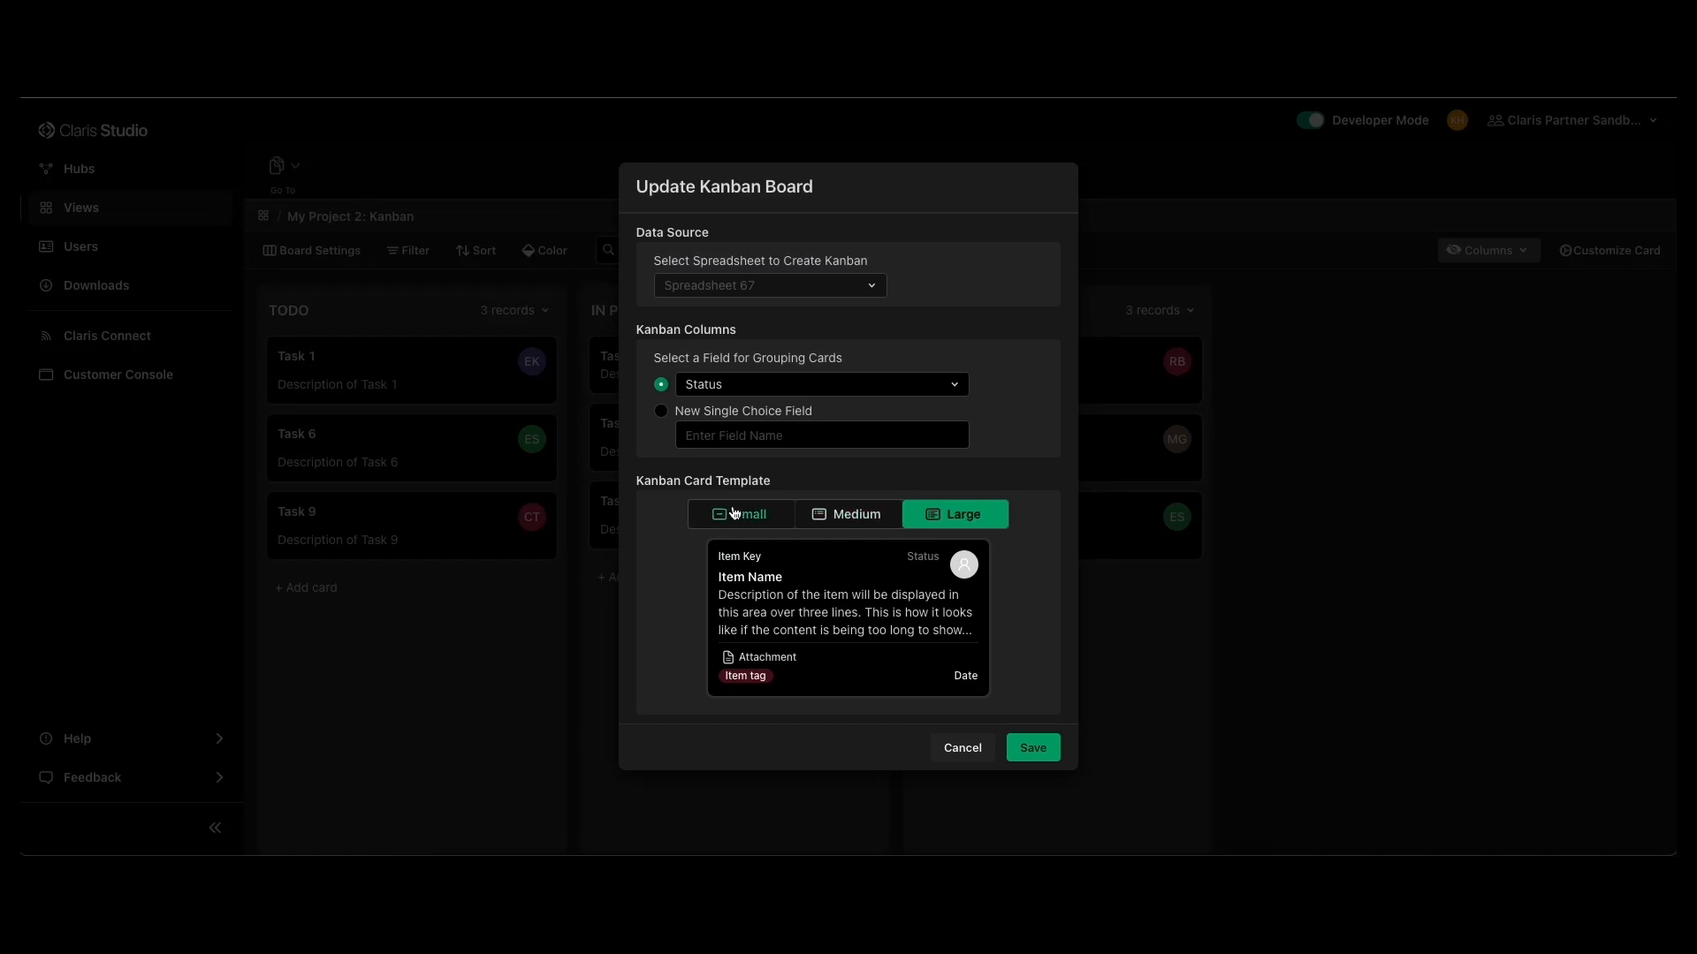
pyautogui.click(741, 514)
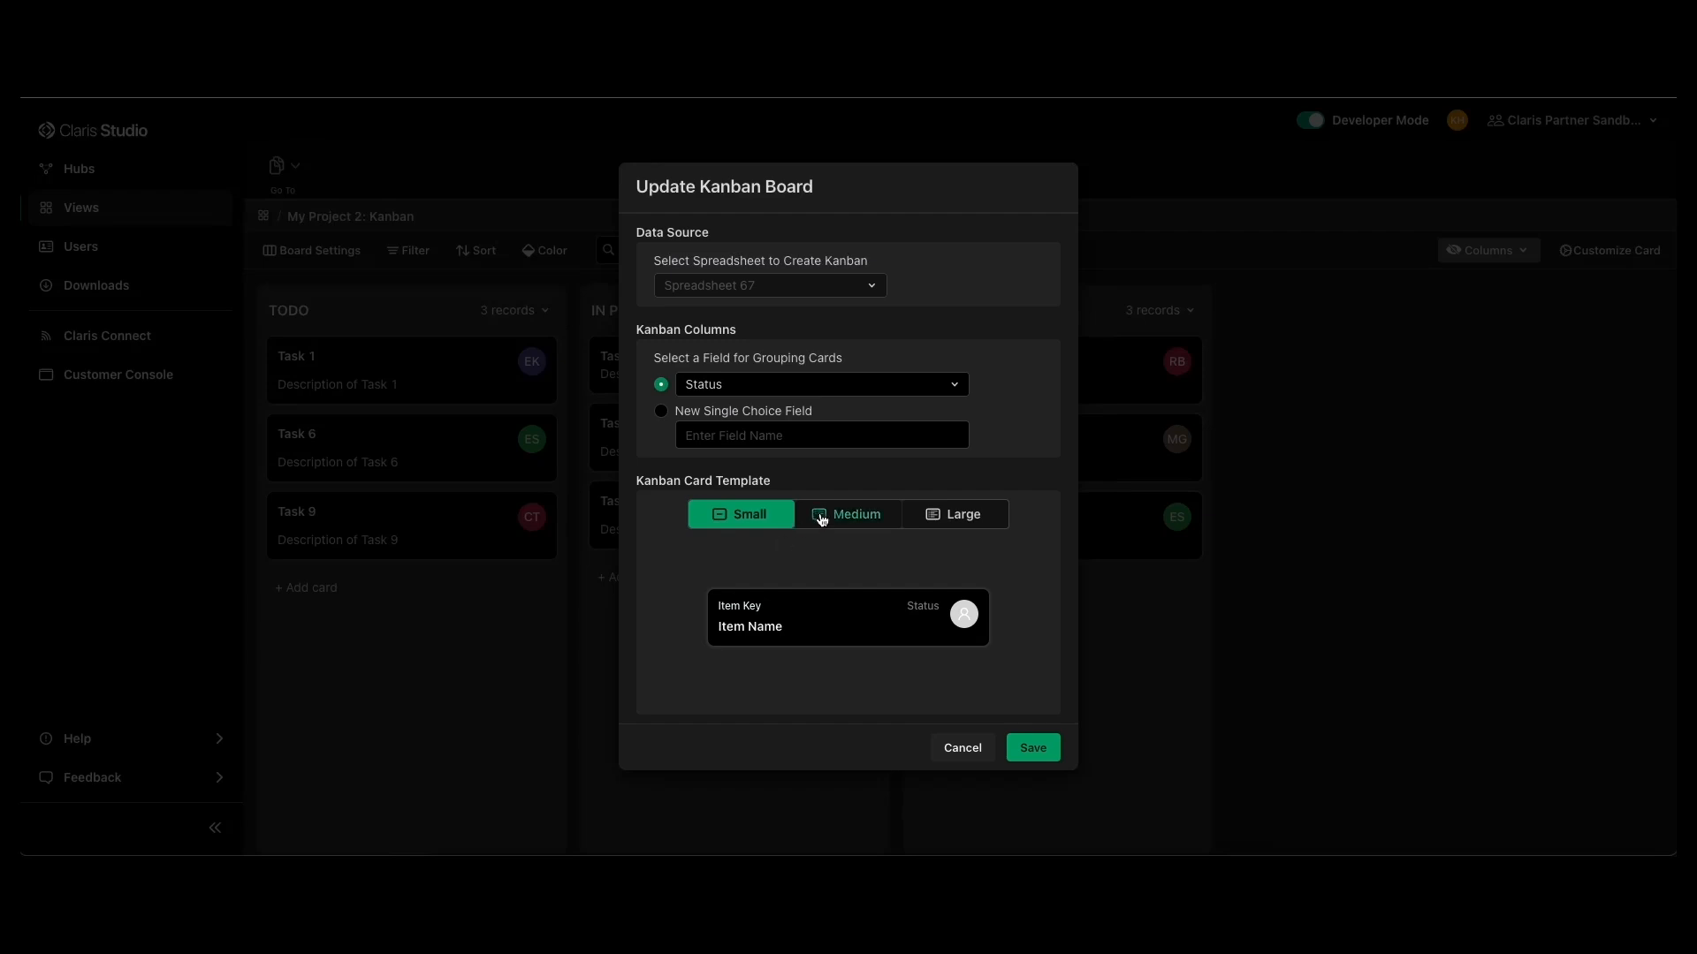
pyautogui.click(1030, 748)
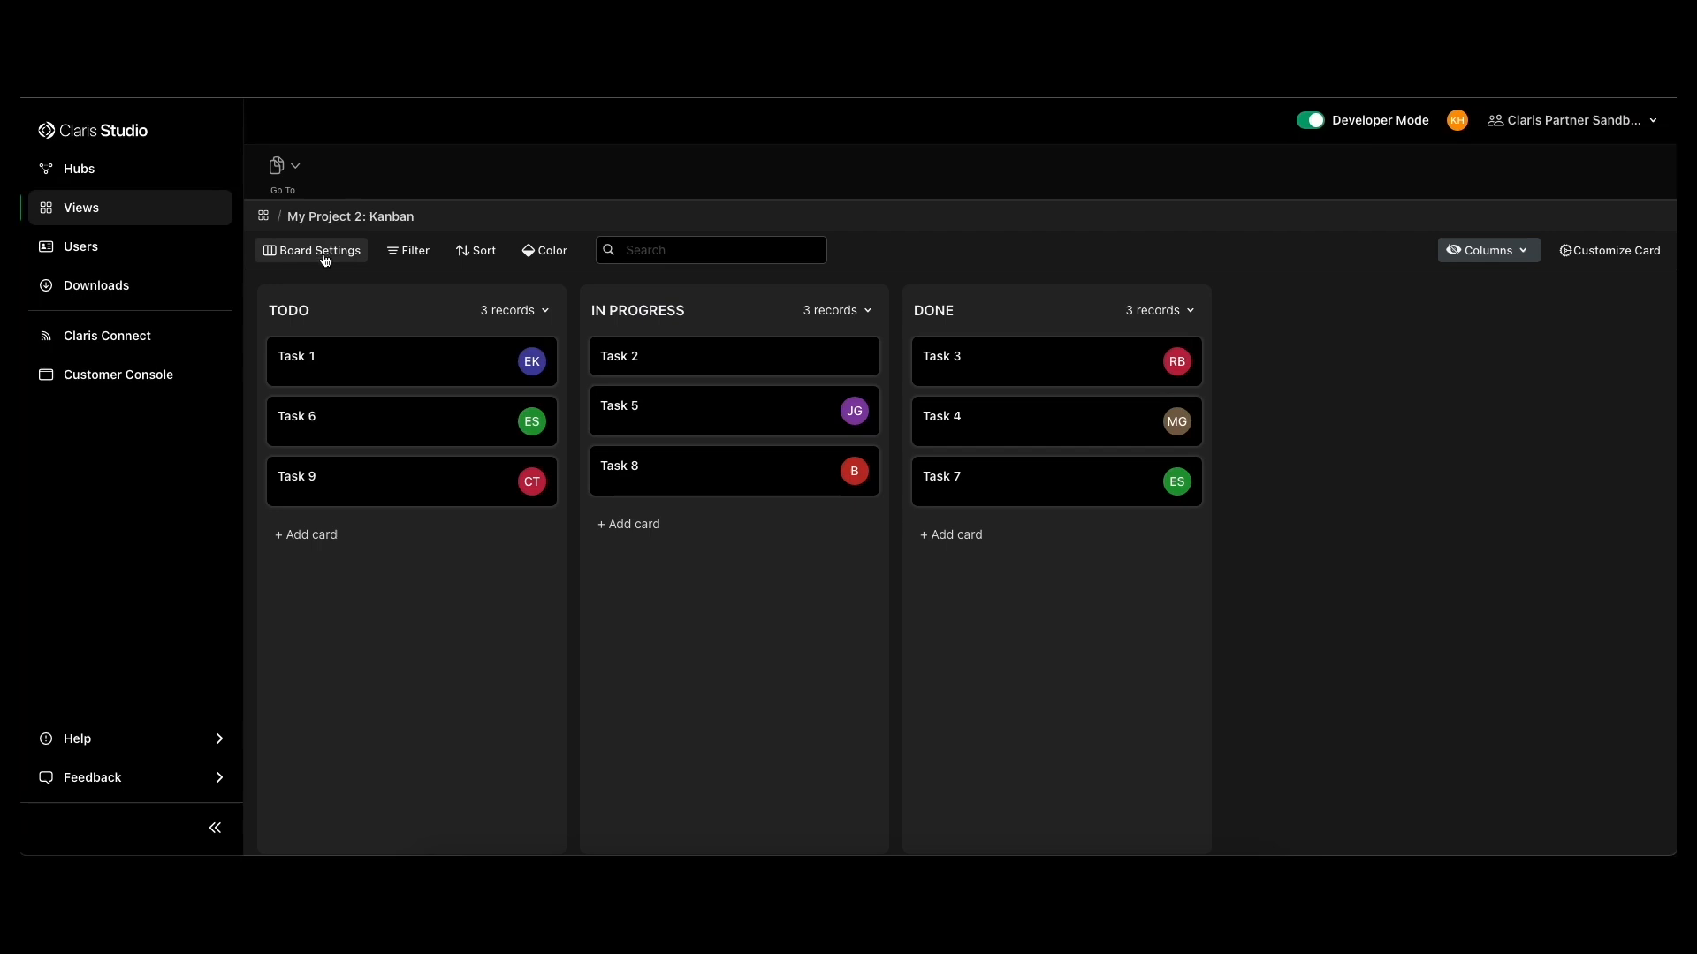
pyautogui.click(318, 249)
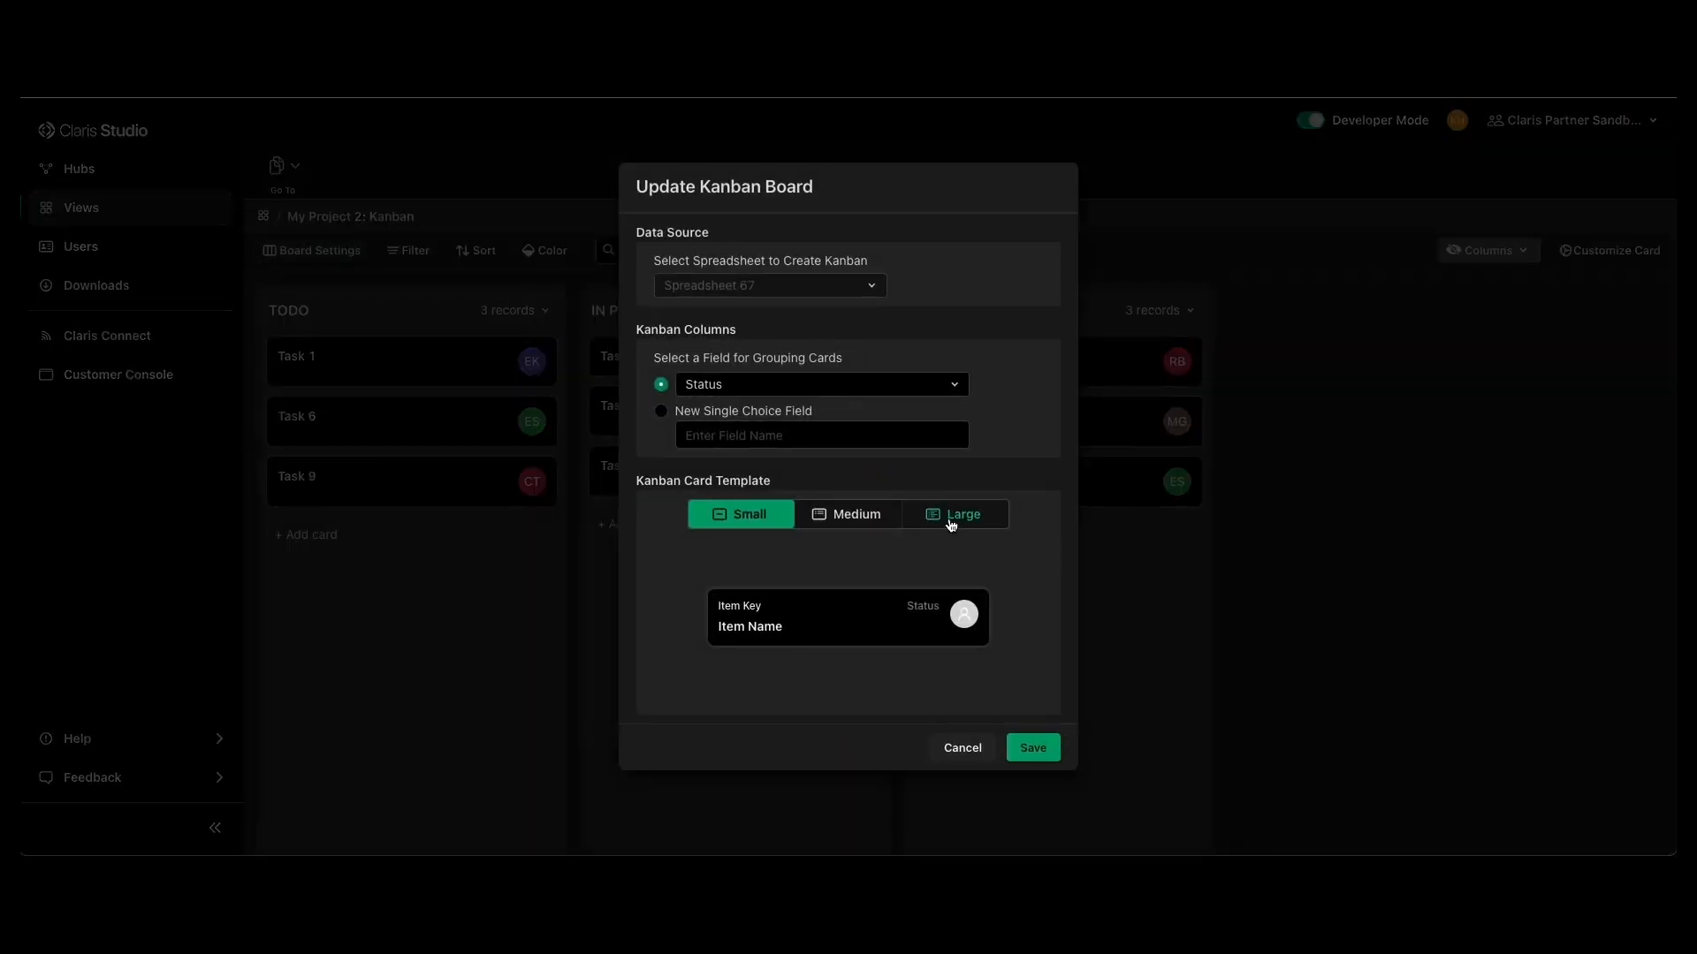
pyautogui.click(1028, 747)
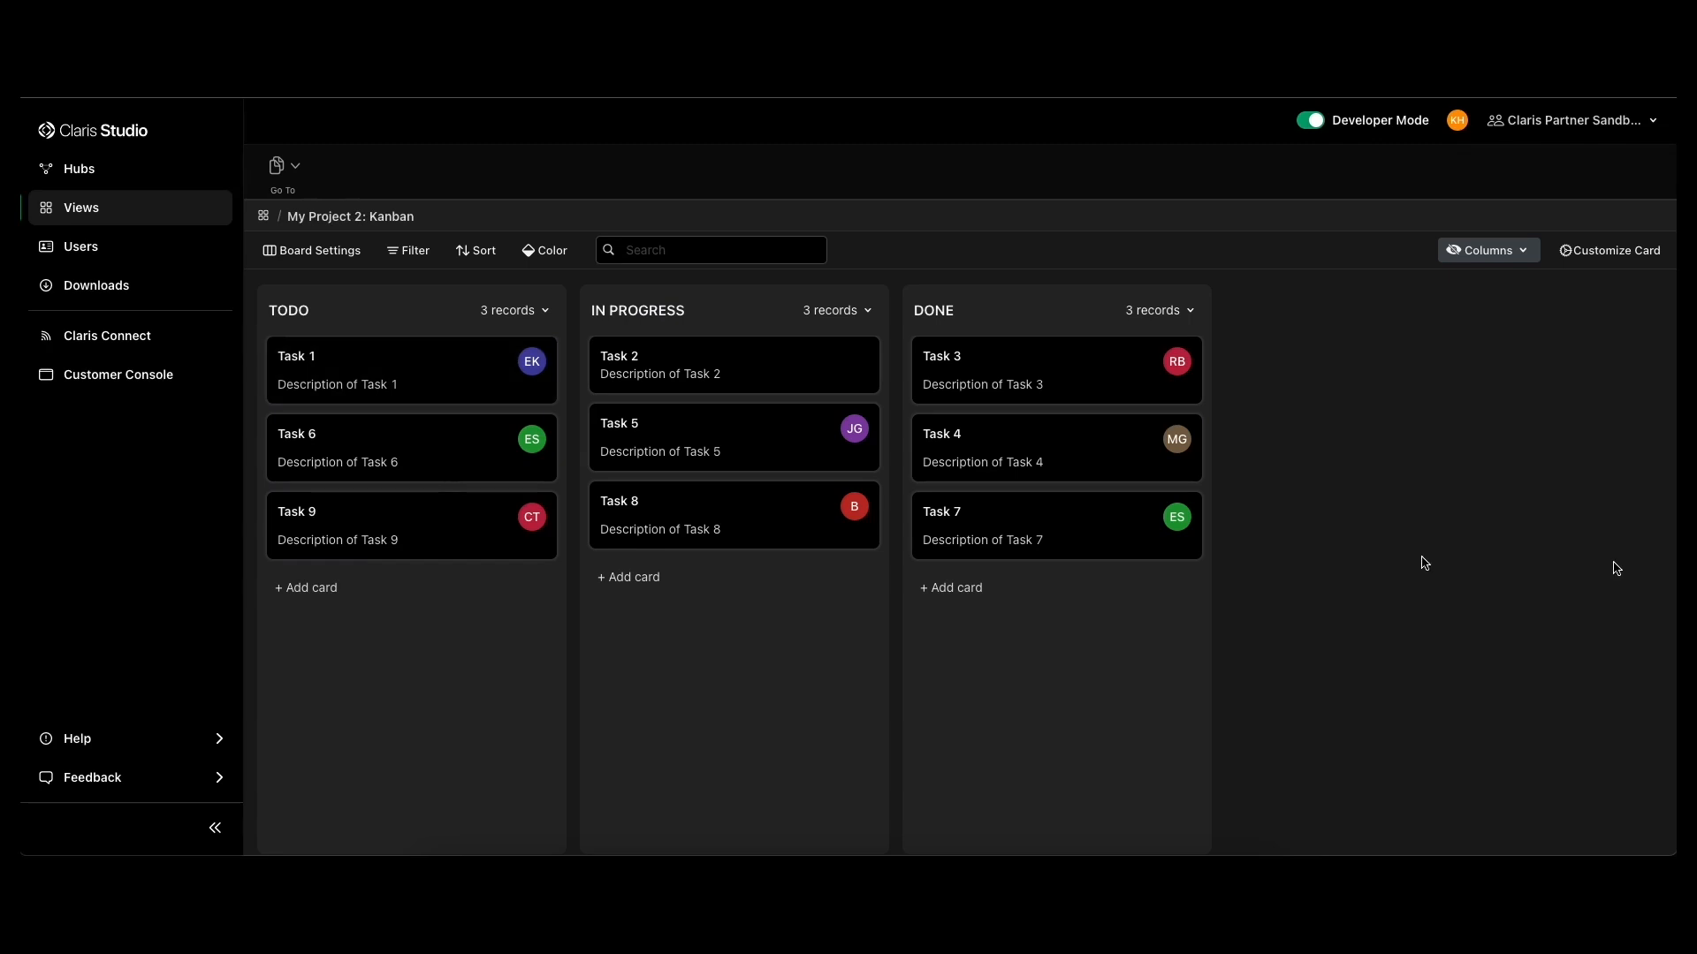
pyautogui.moveTo(1363, 562)
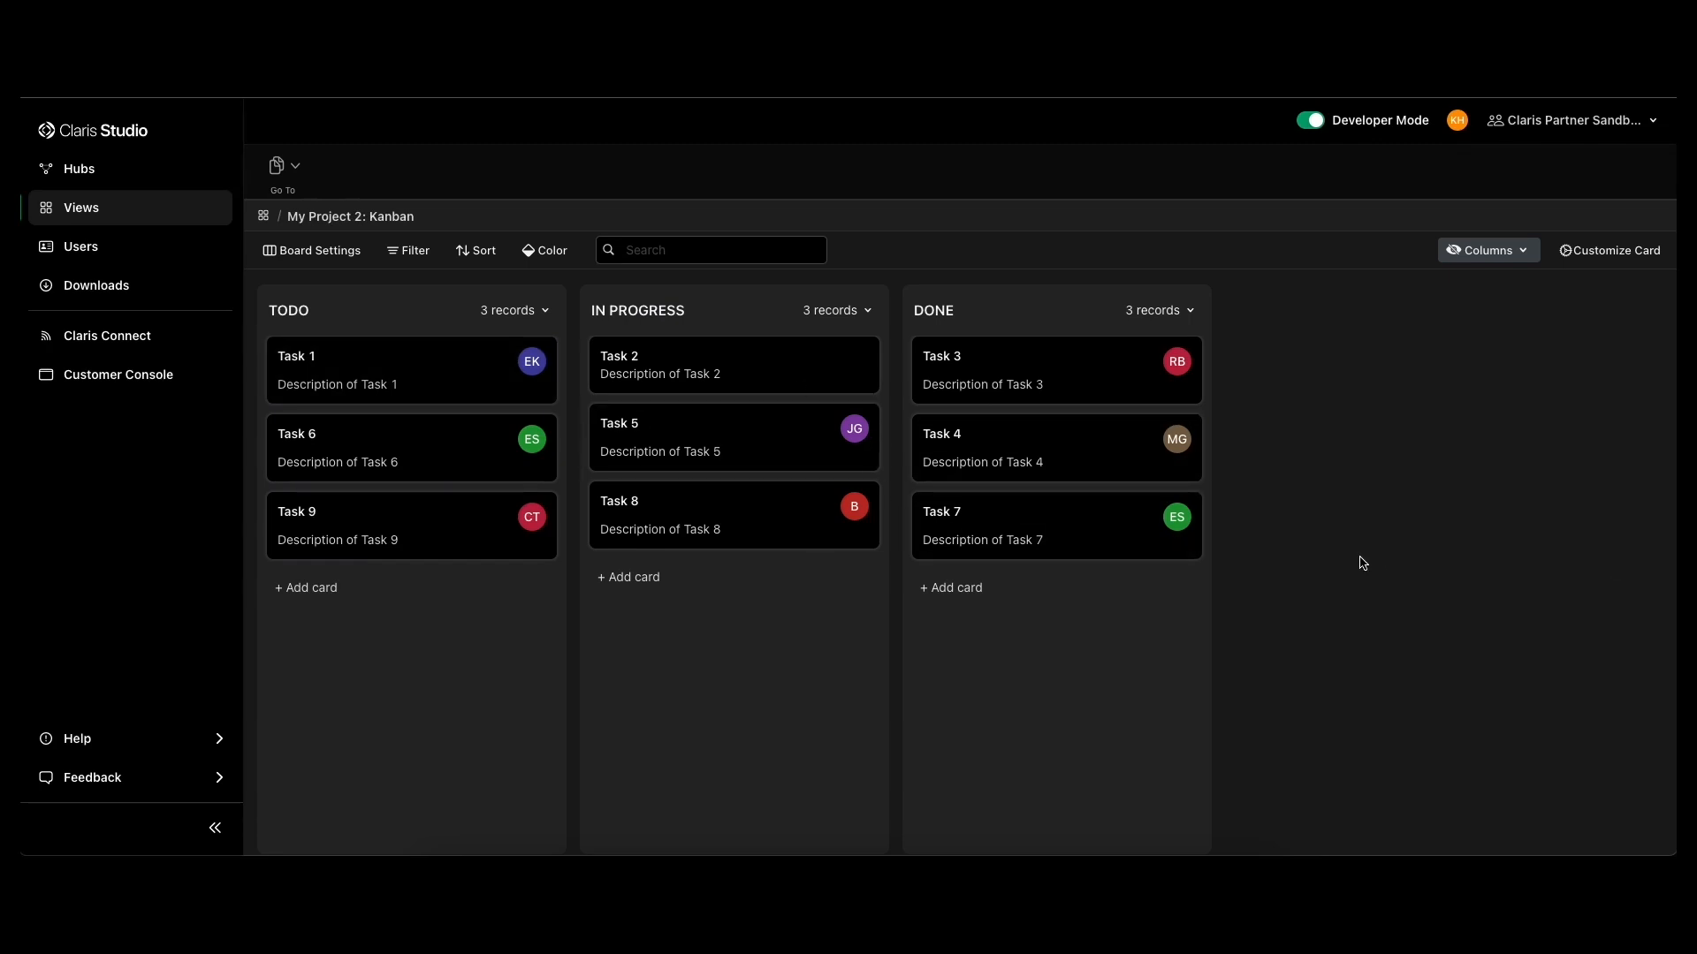
pyautogui.moveTo(1339, 556)
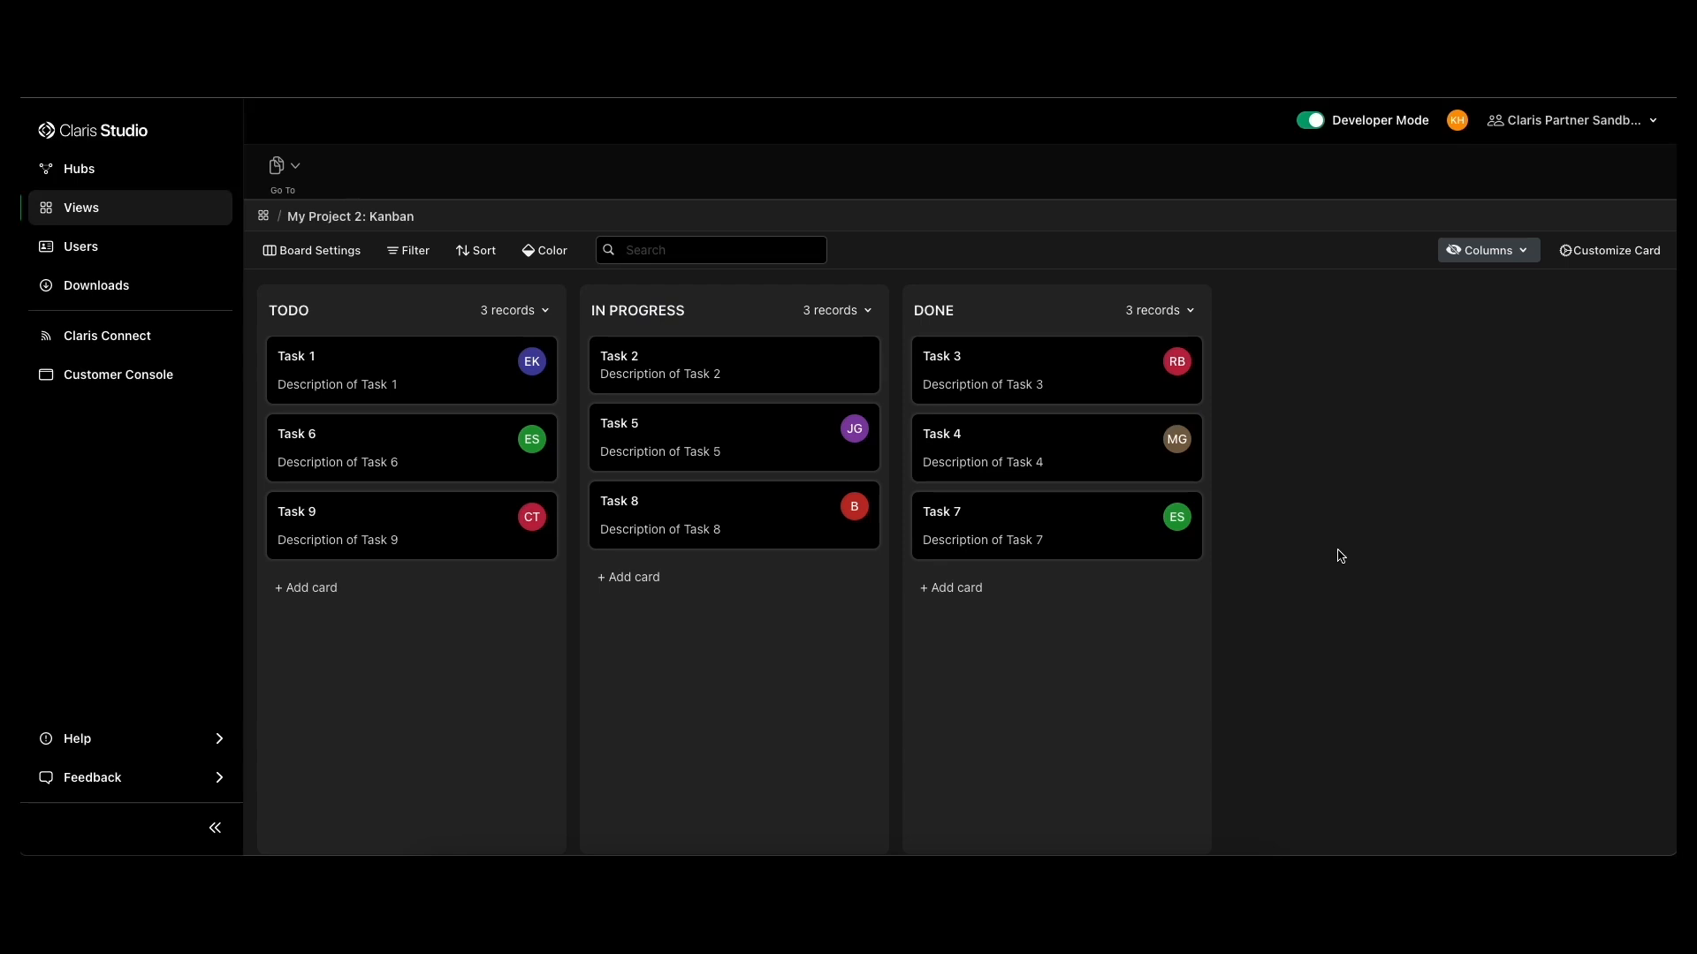
pyautogui.moveTo(1353, 598)
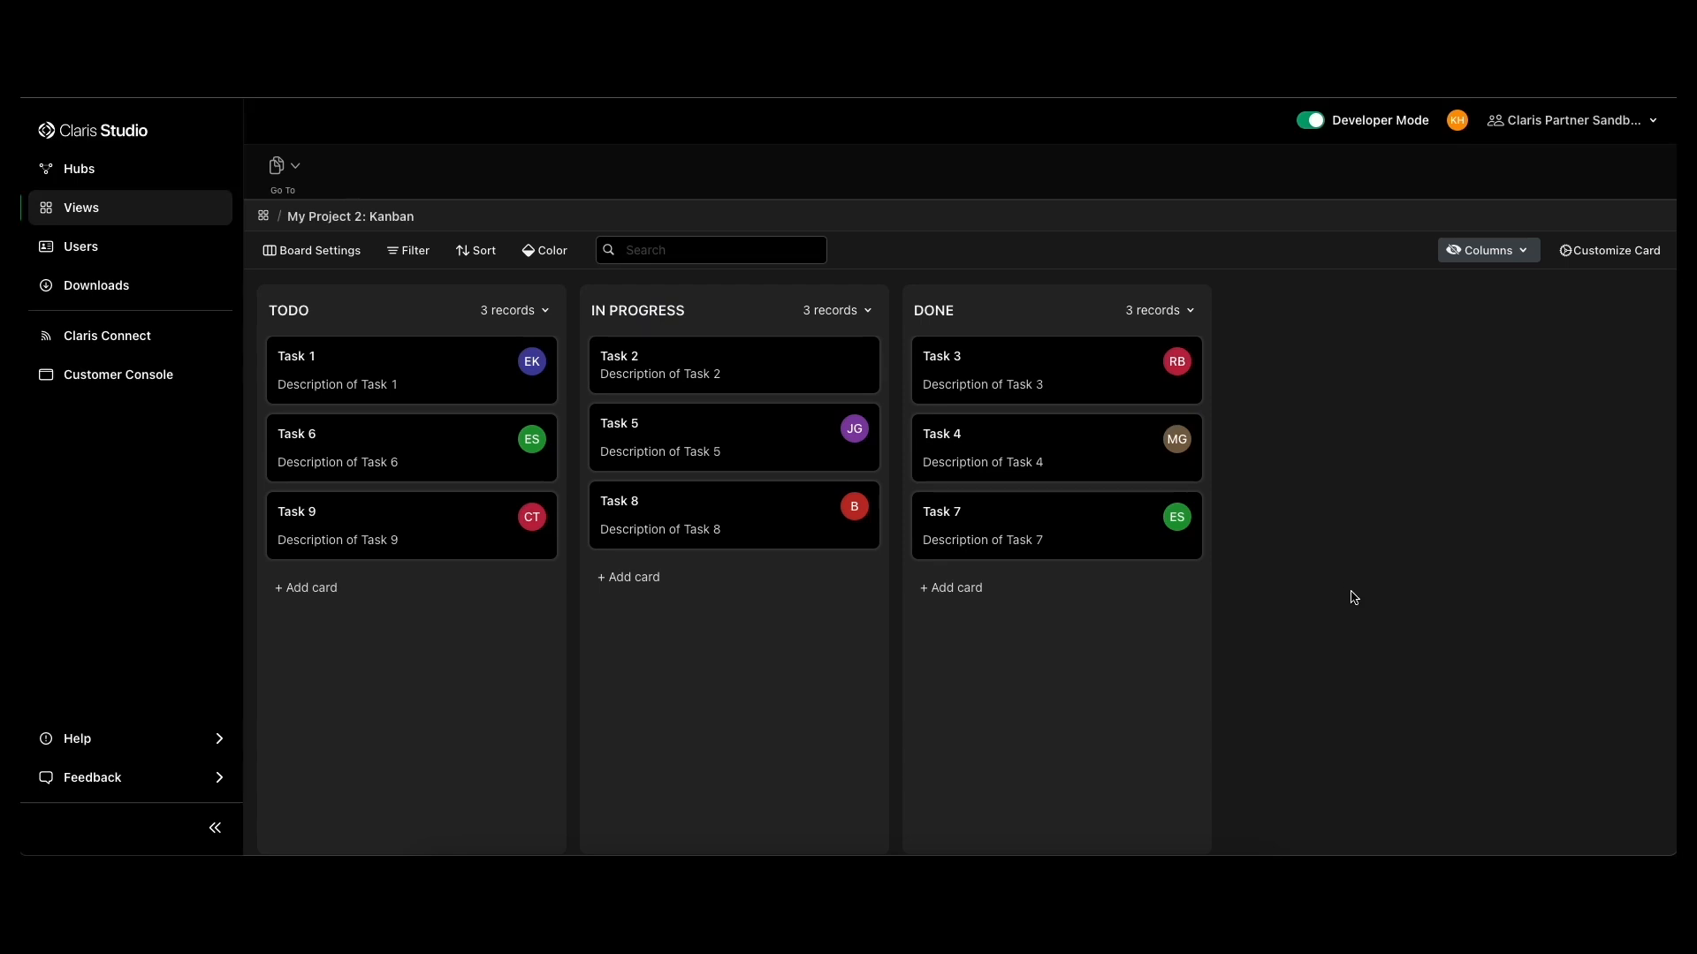
# - Return to Views and open the Dashboard 5 Camp Cost by Age bubble chart
pyautogui.click(82, 207)
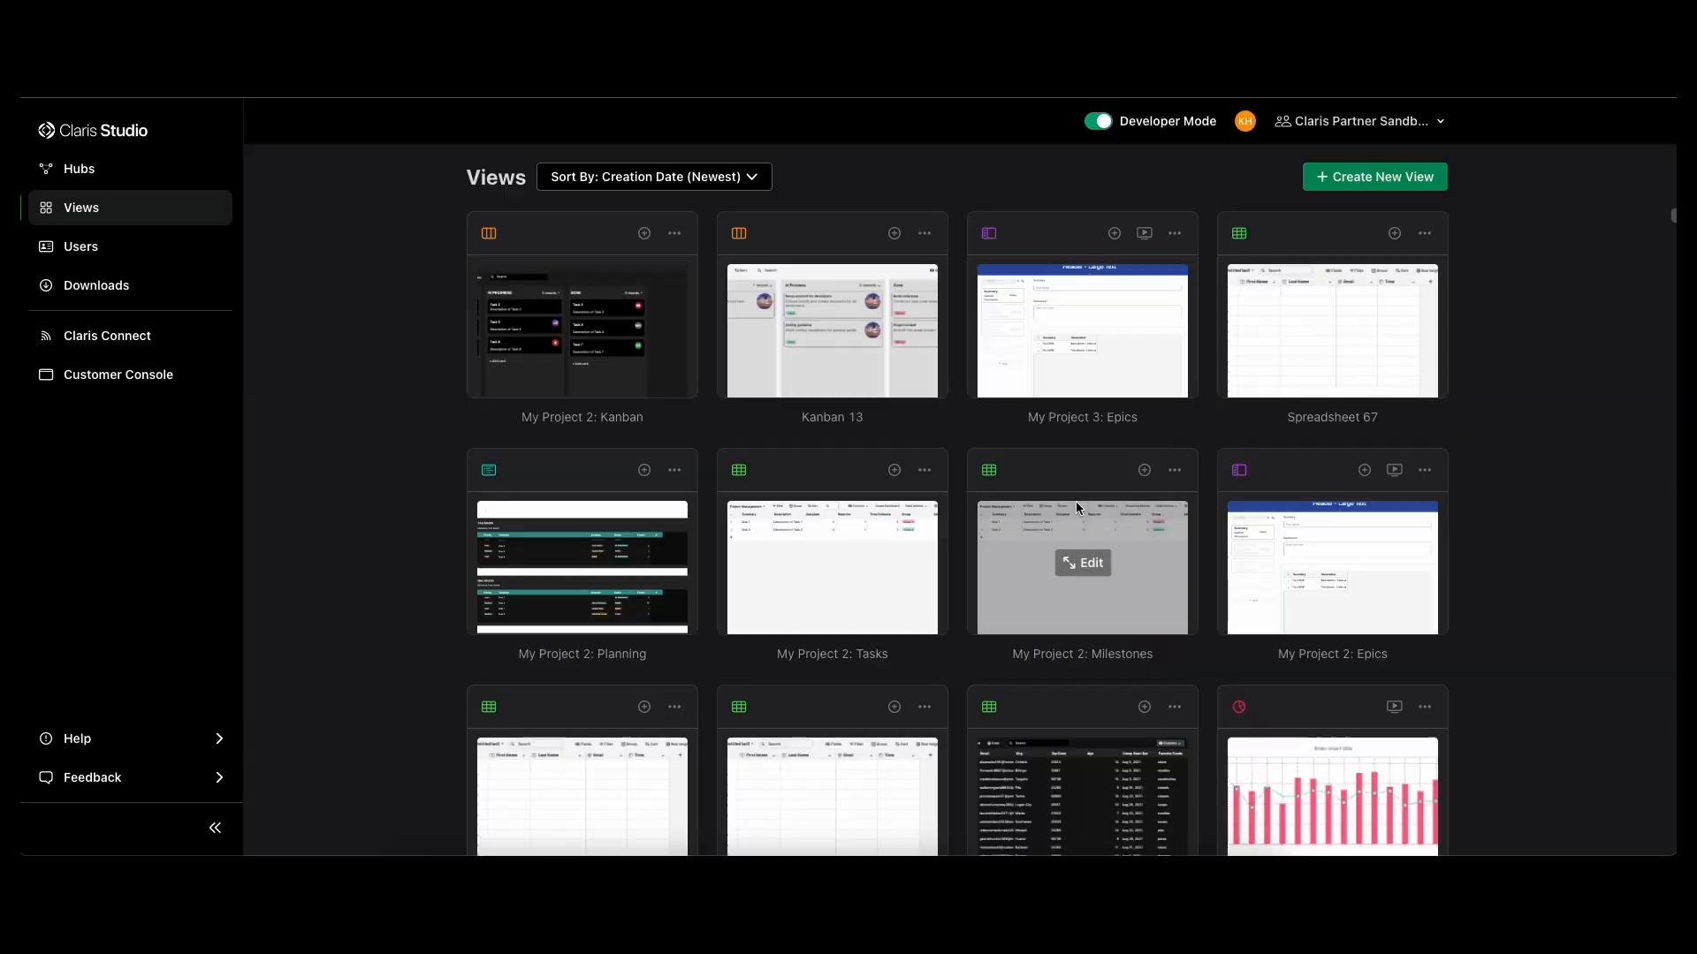
pyautogui.moveTo(339, 514)
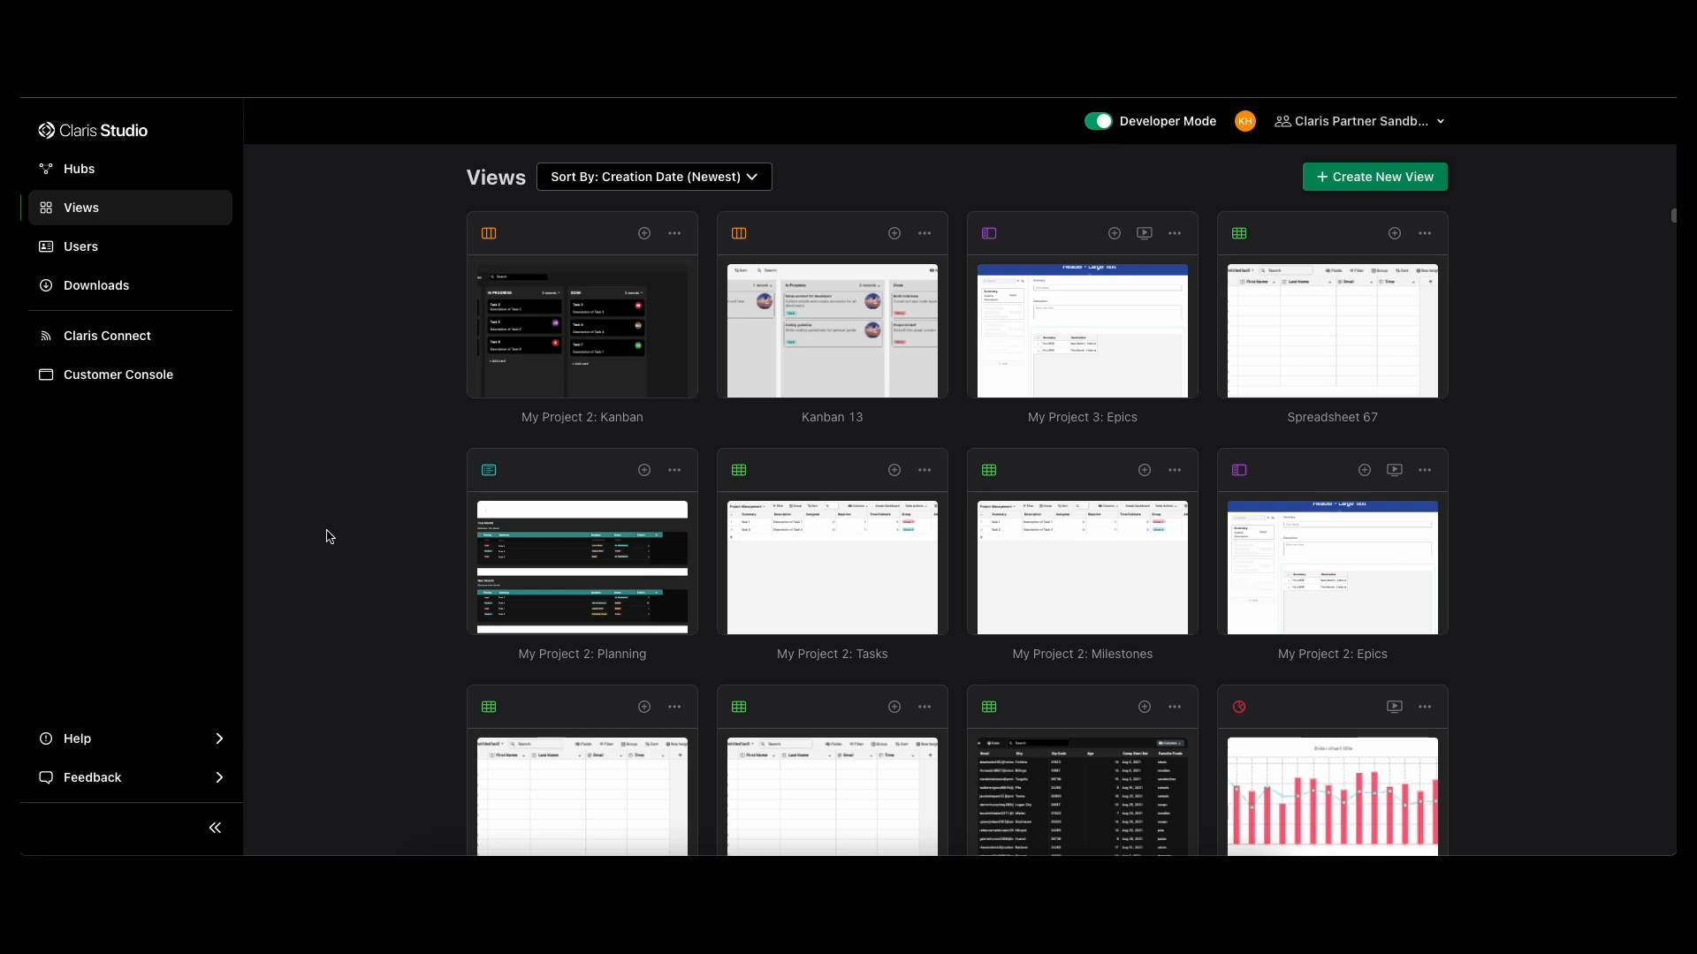
pyautogui.scroll(-3)
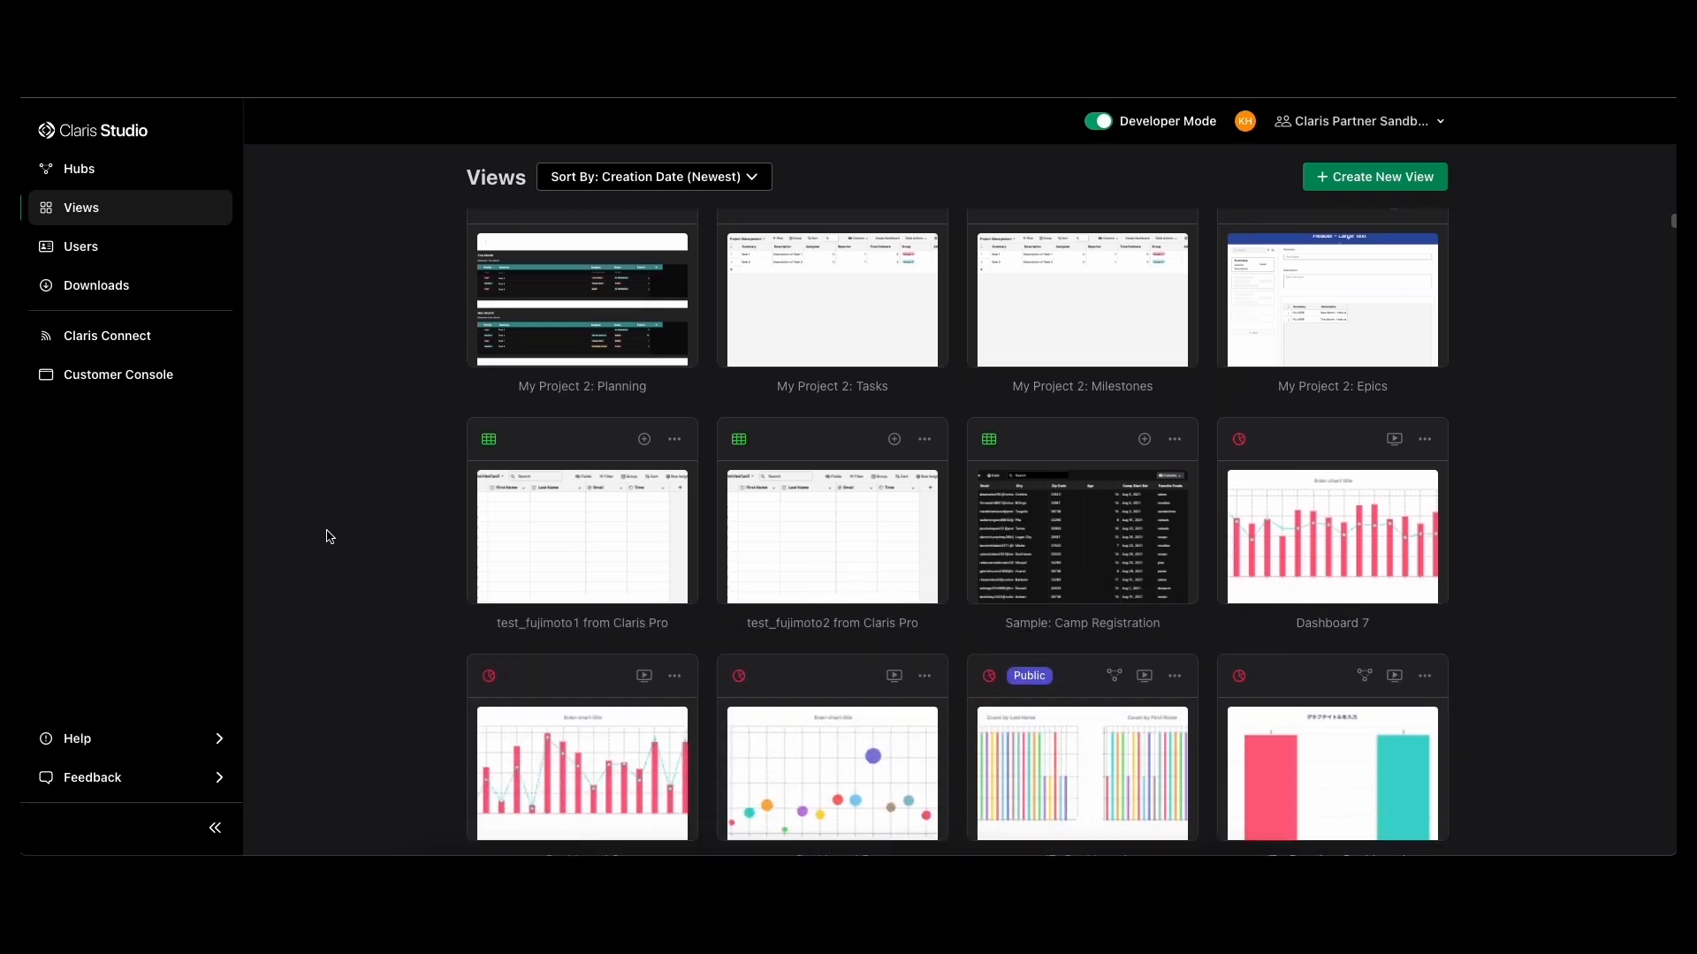
pyautogui.scroll(-3)
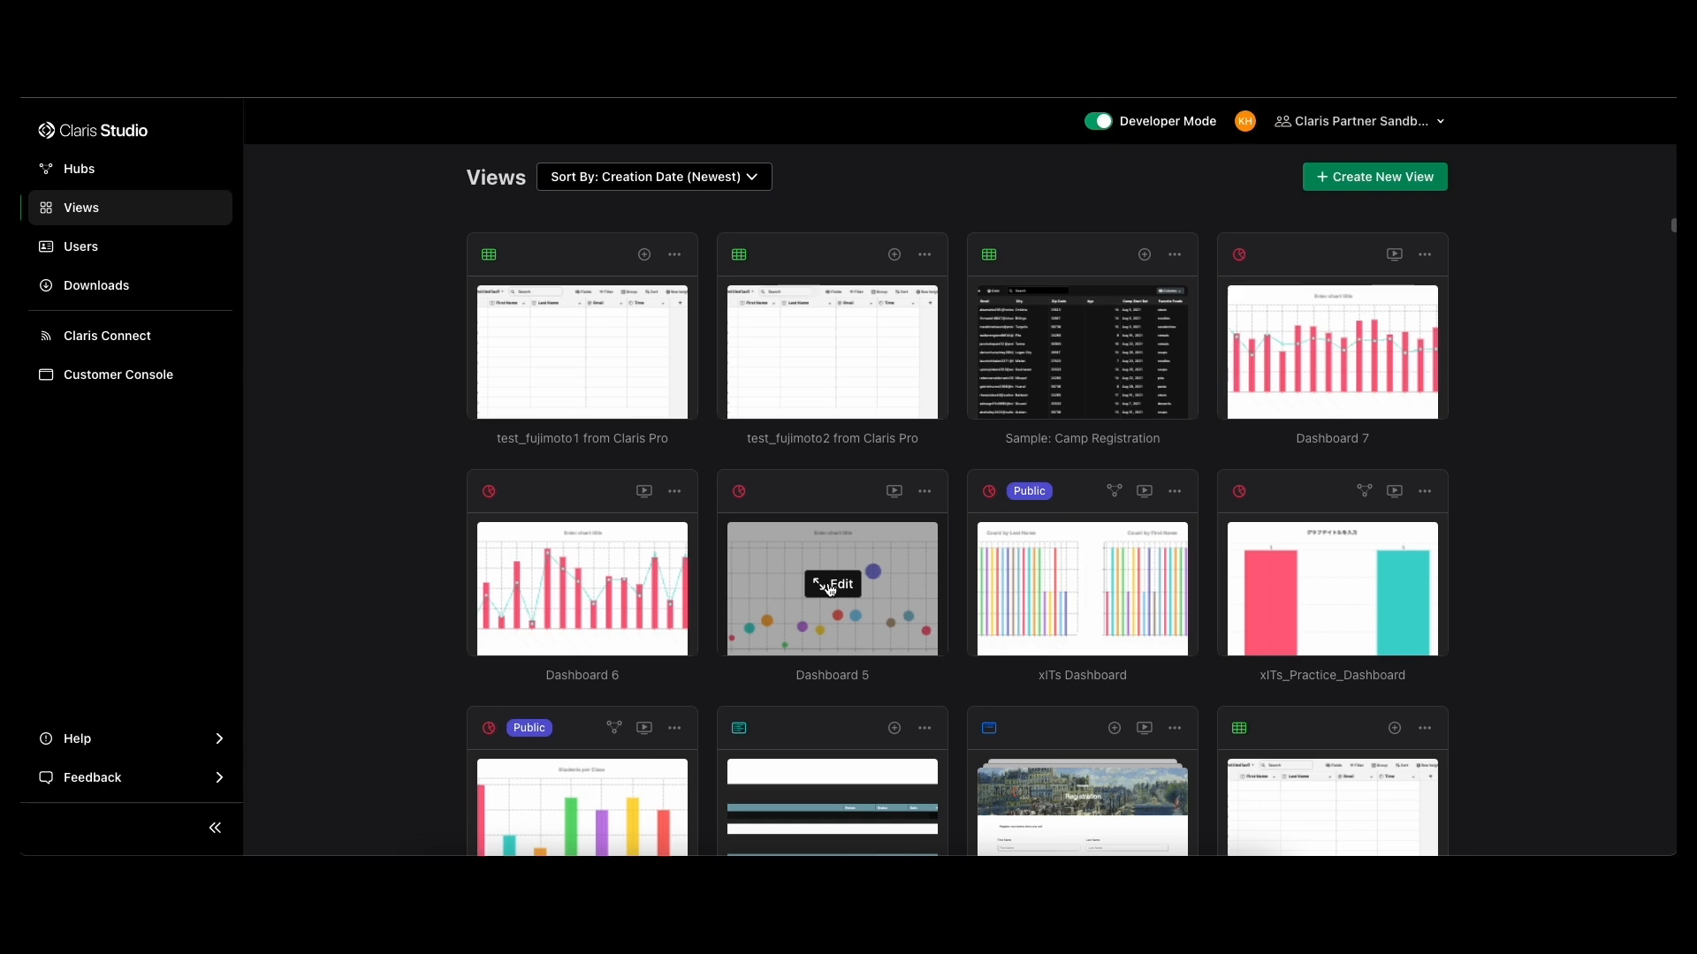
pyautogui.click(832, 585)
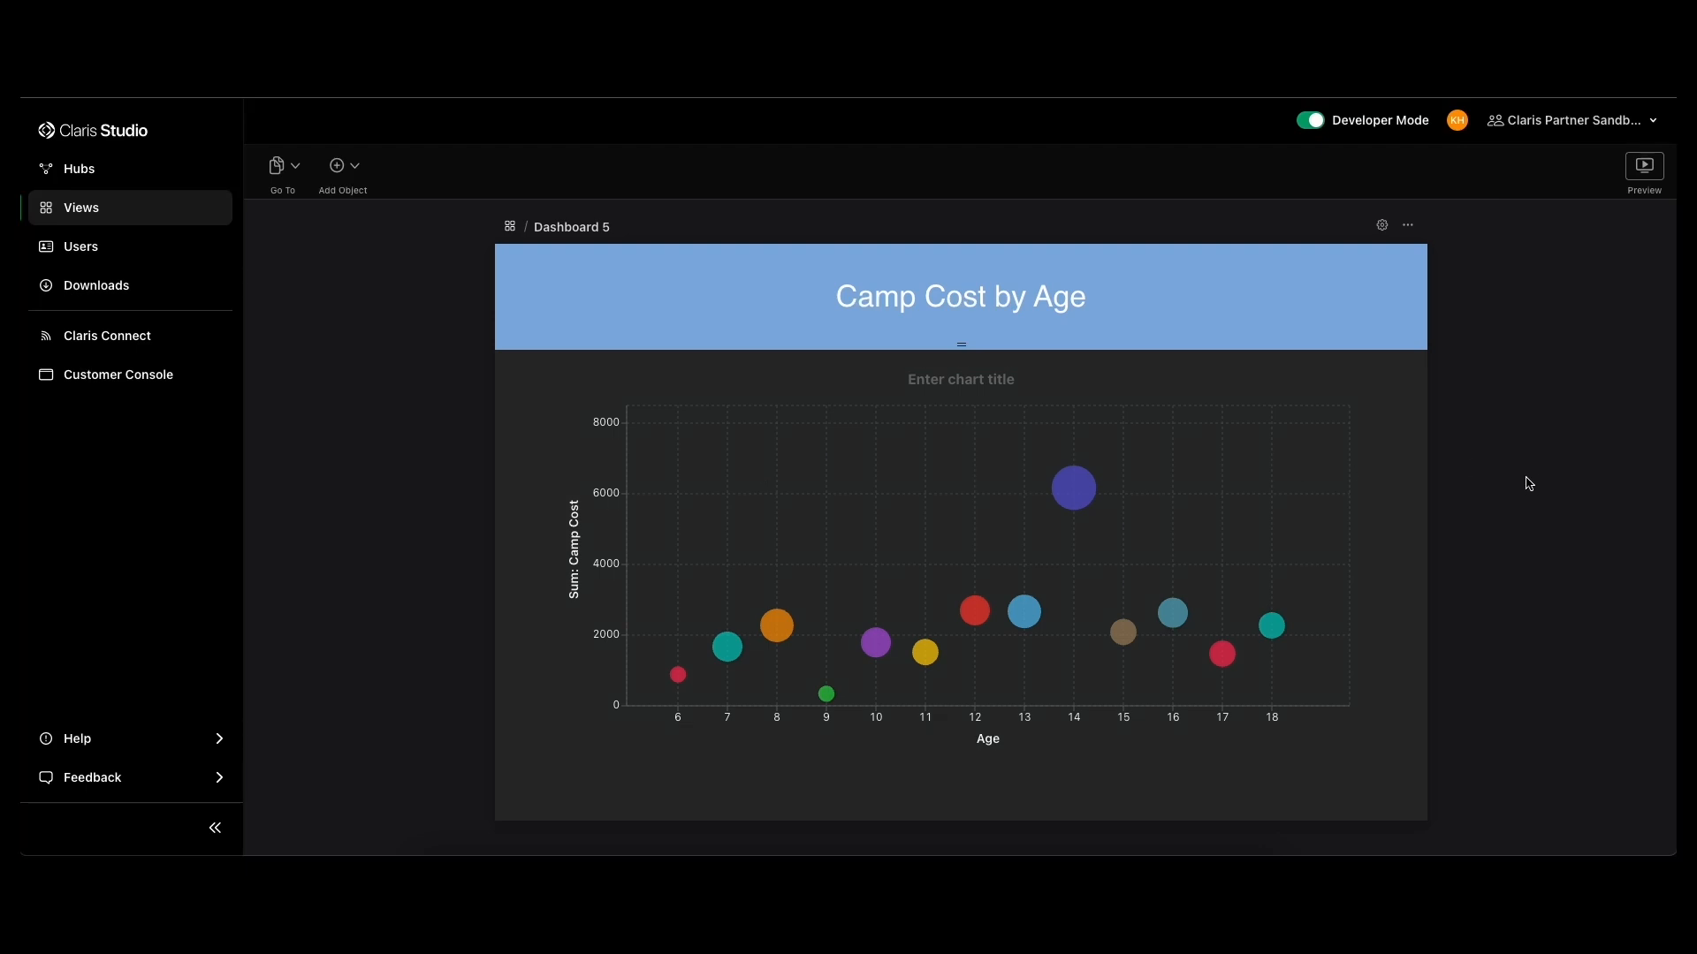
# - Go back to Views and scroll down to Sample: Camp Registration
pyautogui.click(82, 207)
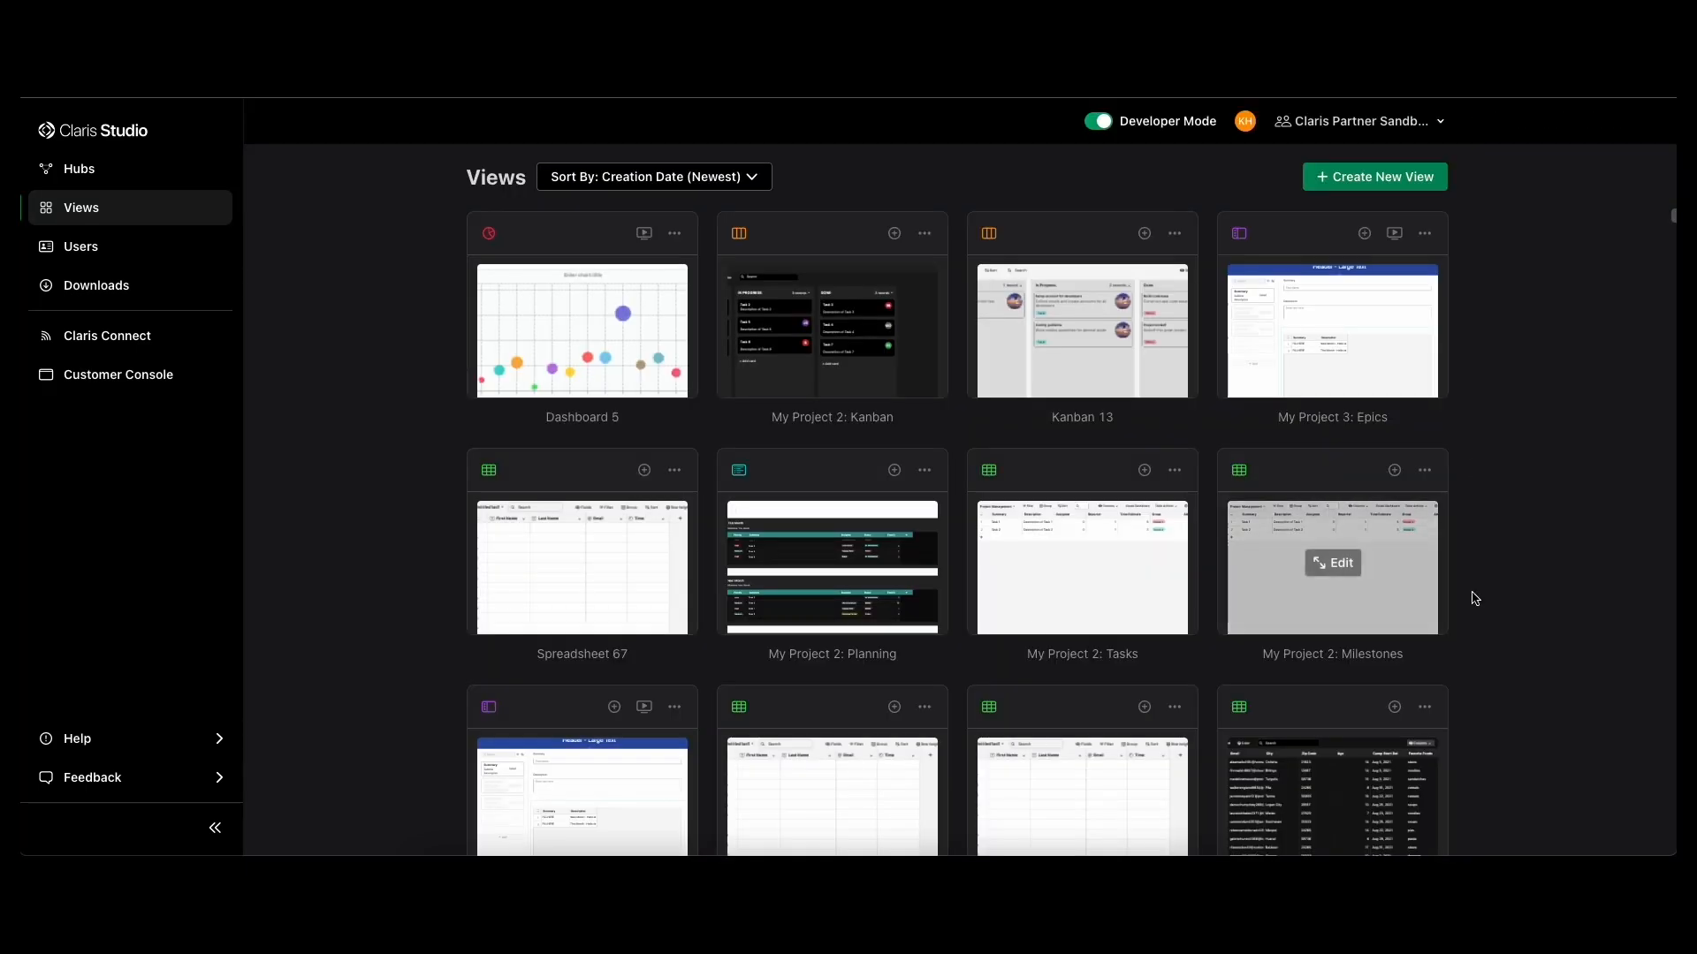
pyautogui.scroll(-3)
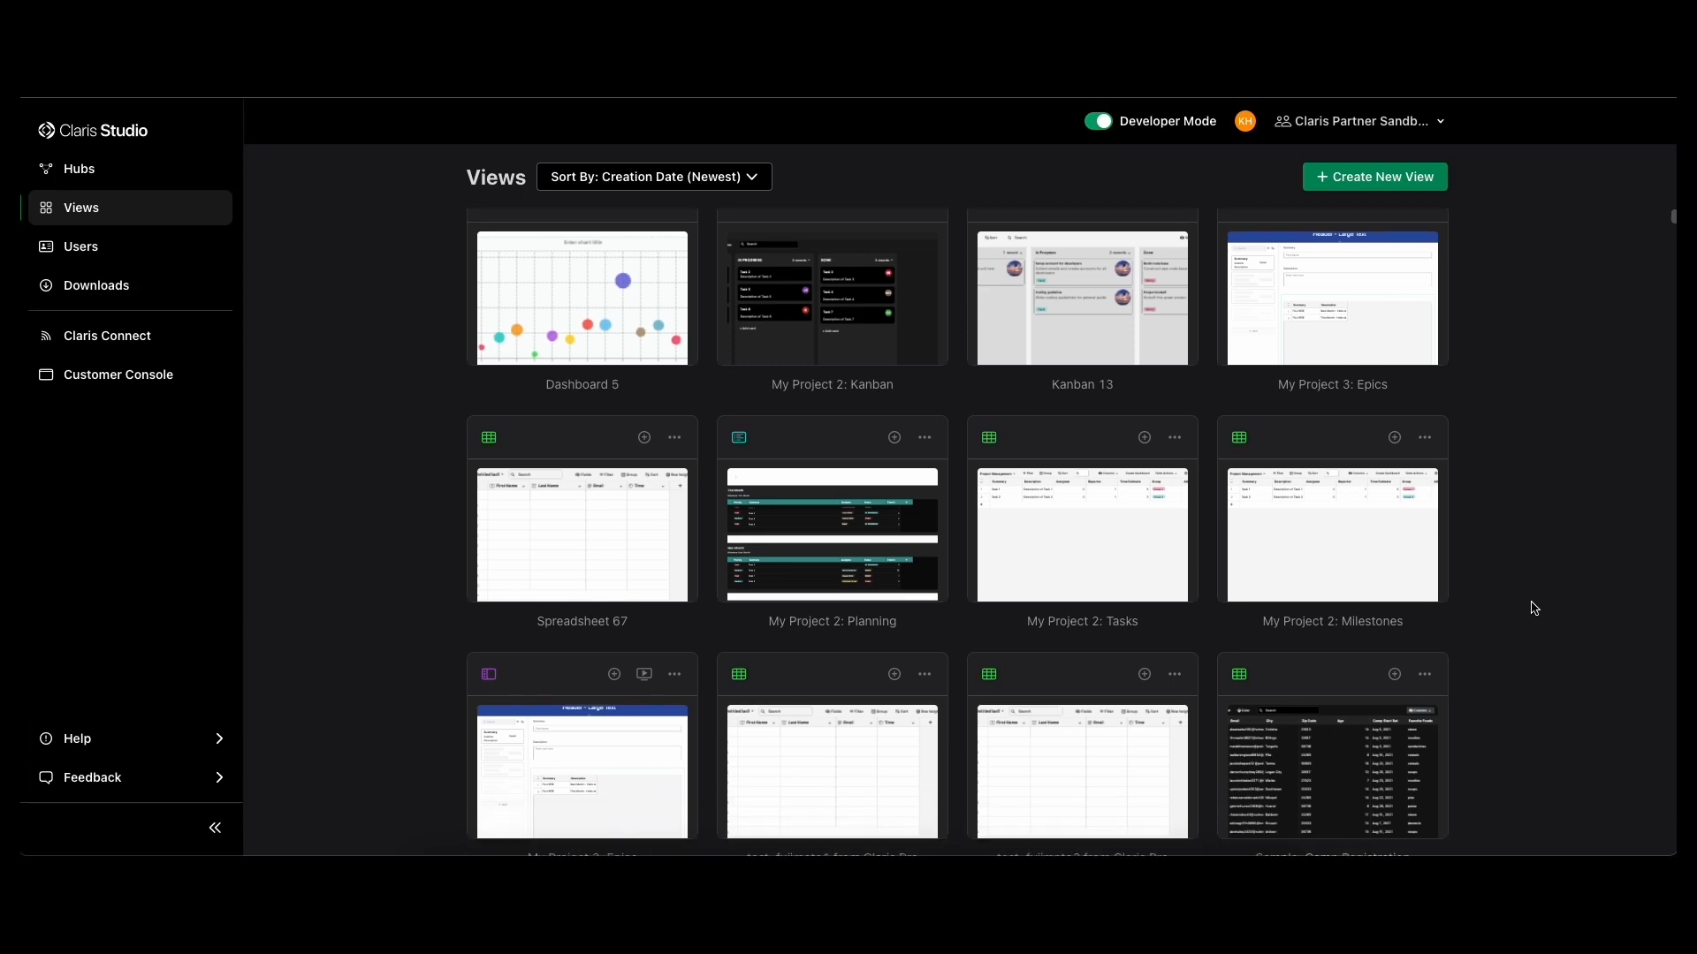
pyautogui.scroll(-3)
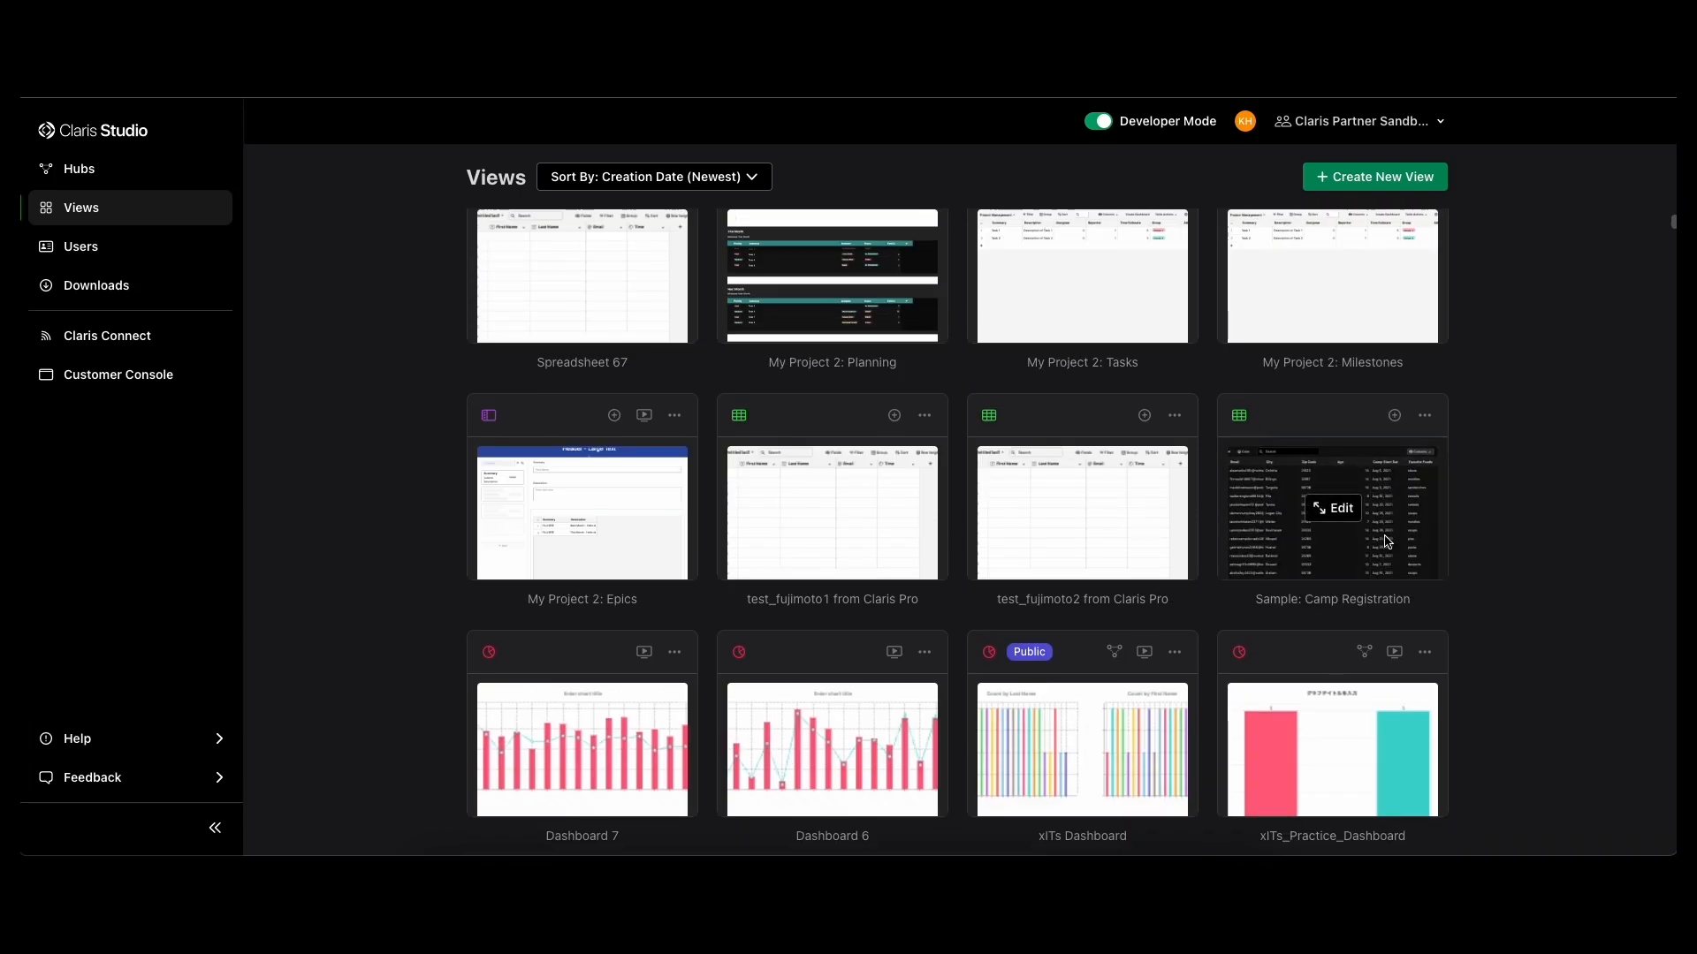
pyautogui.moveTo(1548, 608)
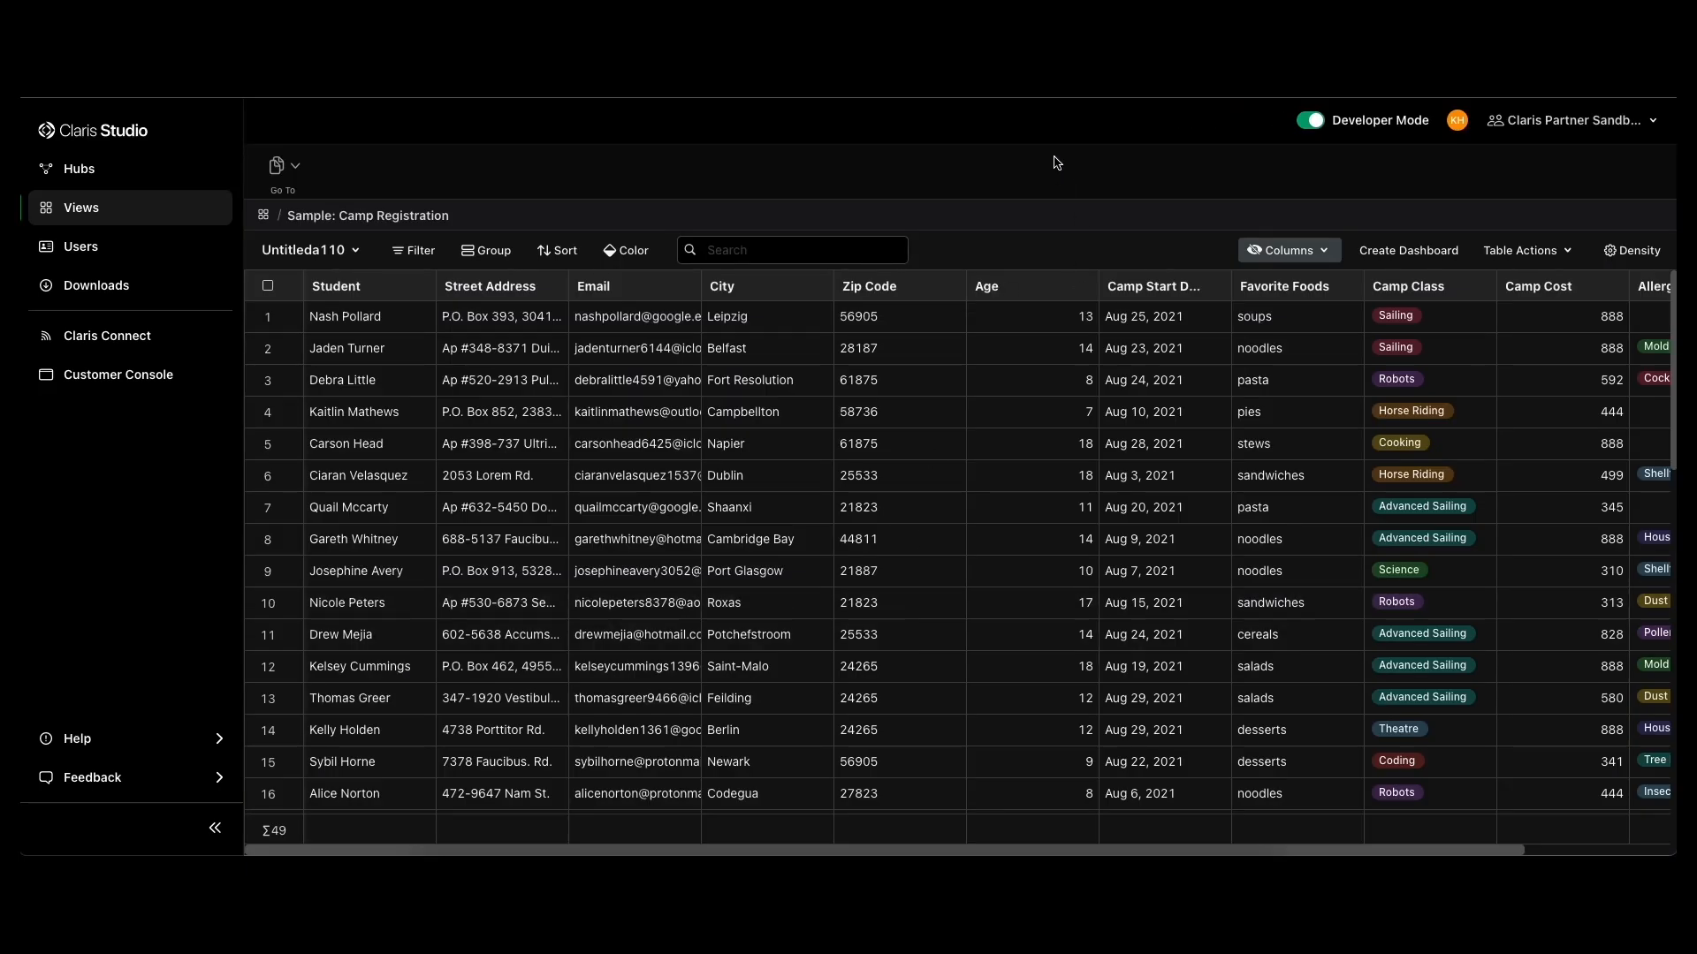
pyautogui.moveTo(1469, 189)
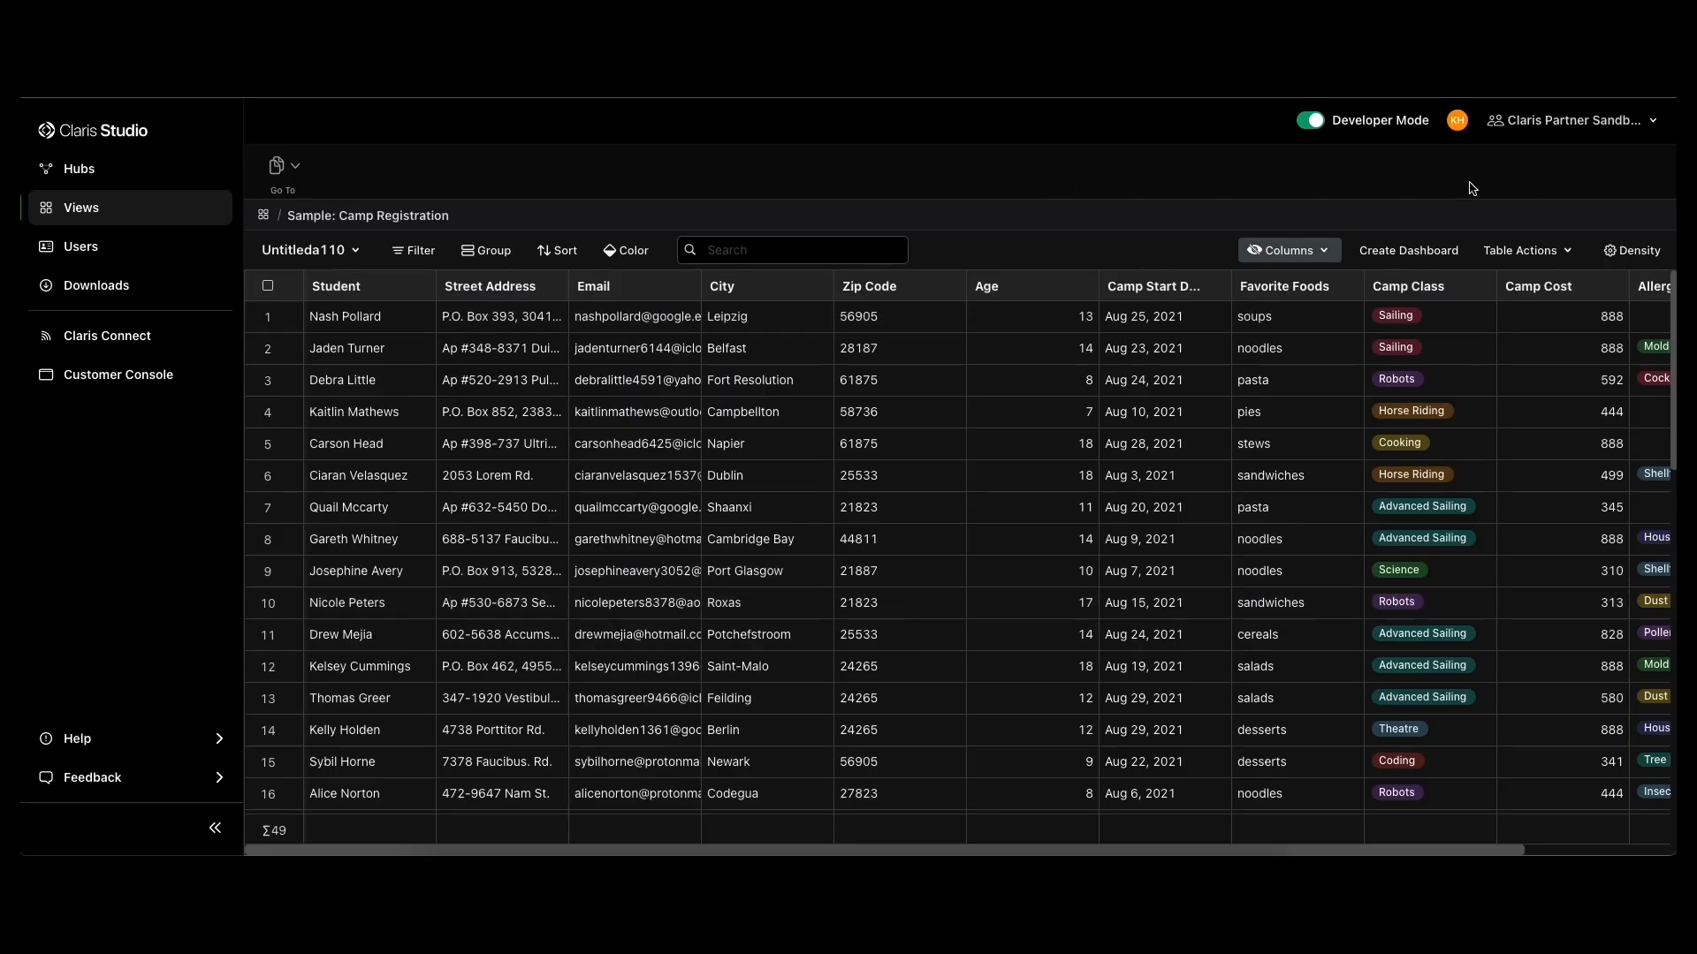
# - Start a new dashboard from Camp Registration previewed as a Record Count by Camp Class bubble chart
pyautogui.click(1409, 249)
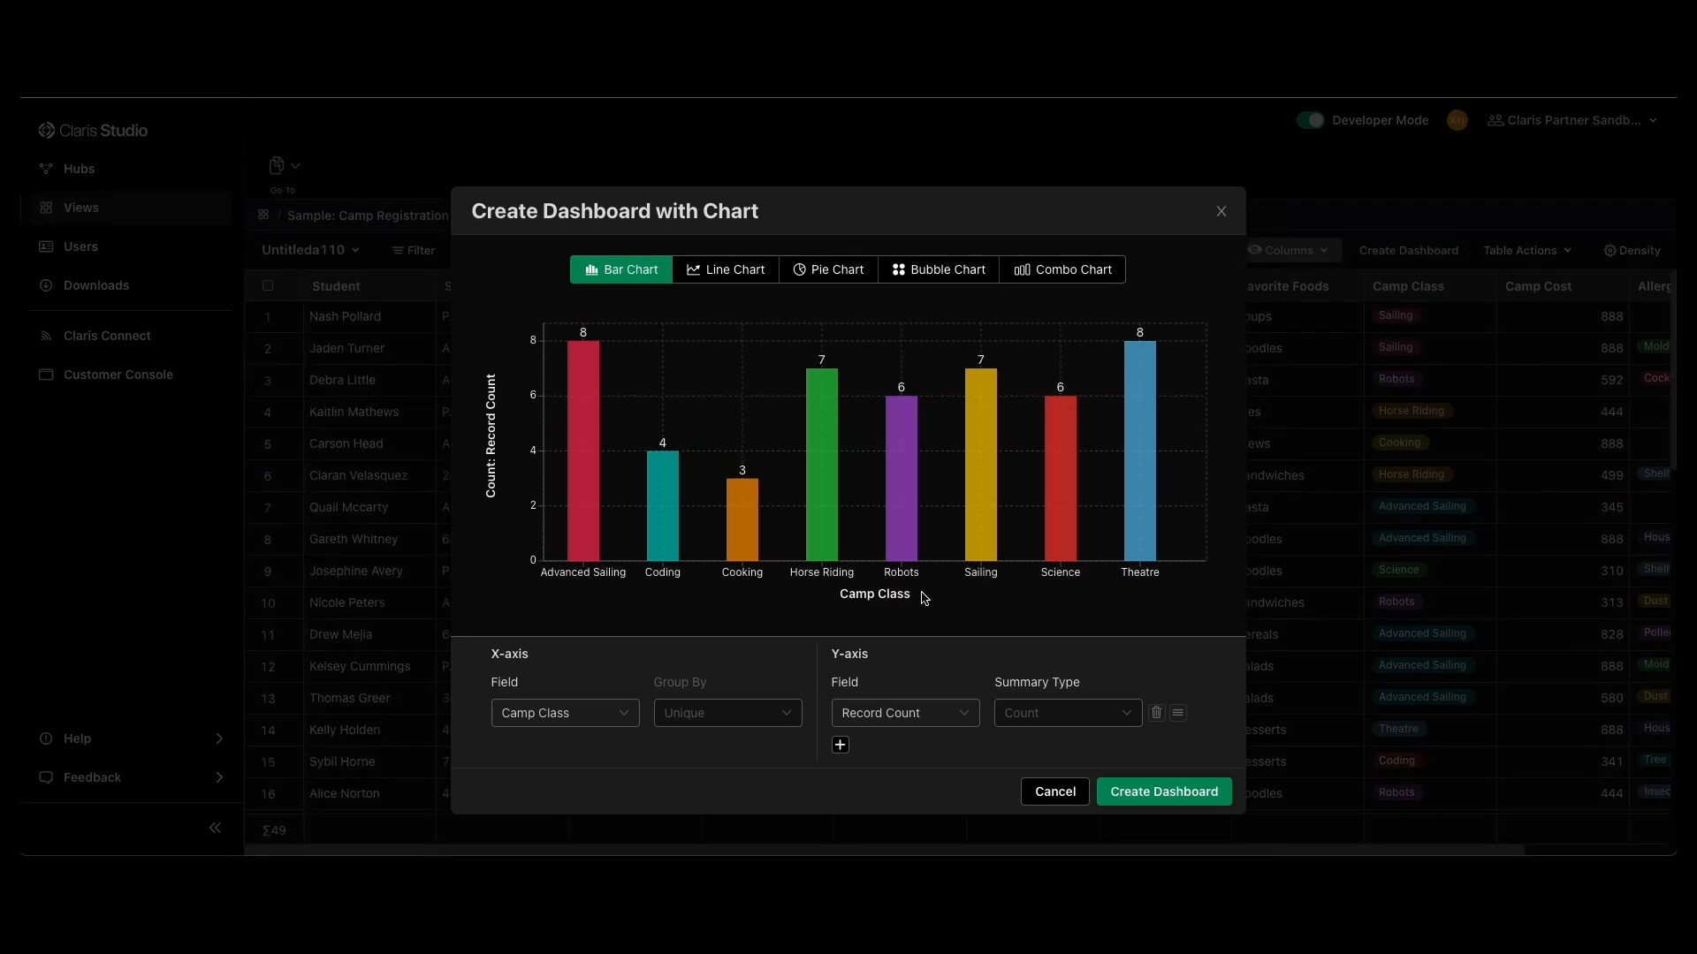
pyautogui.click(944, 269)
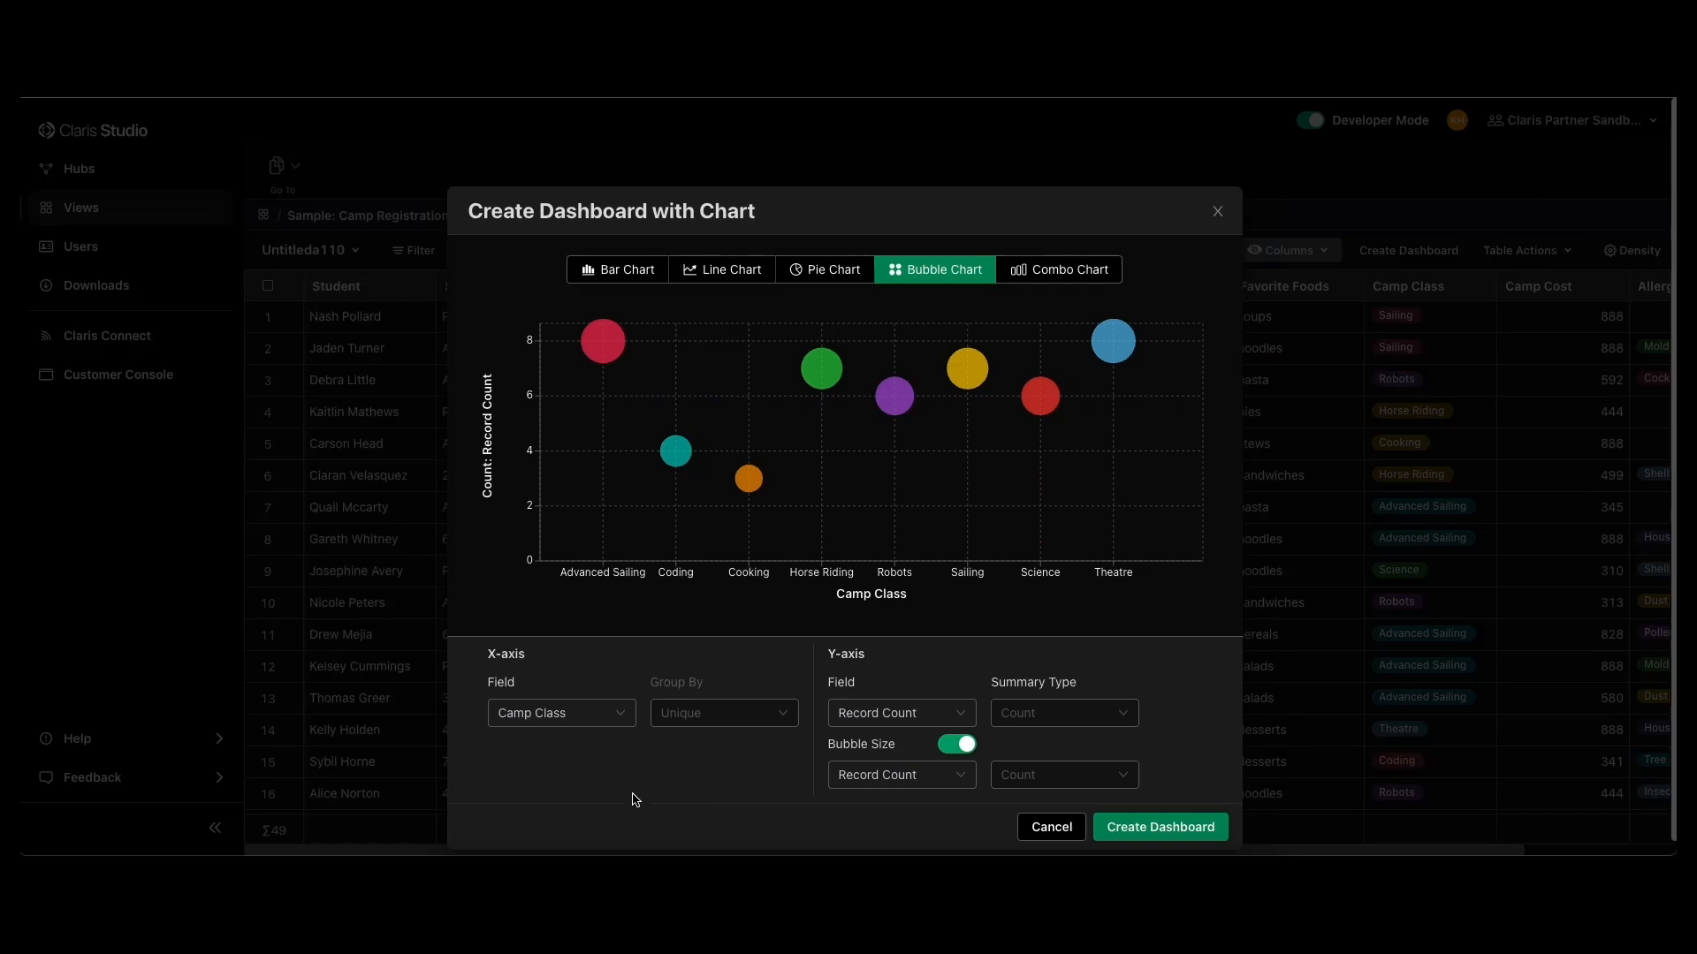
pyautogui.moveTo(984, 618)
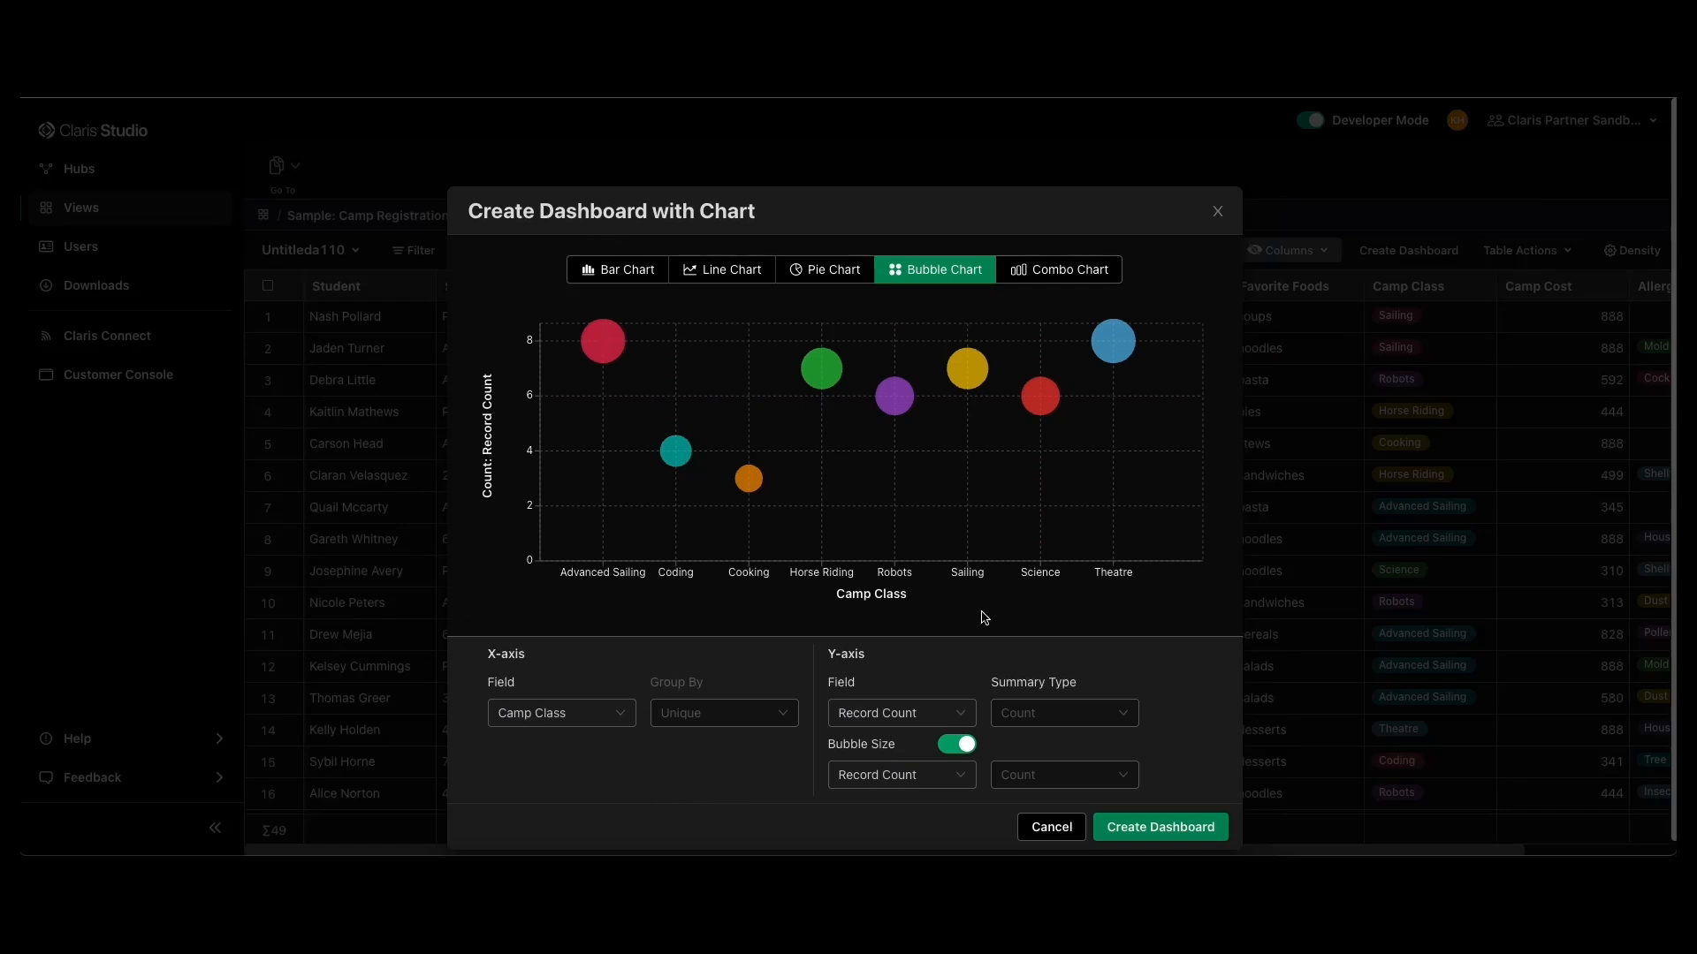
pyautogui.moveTo(728, 618)
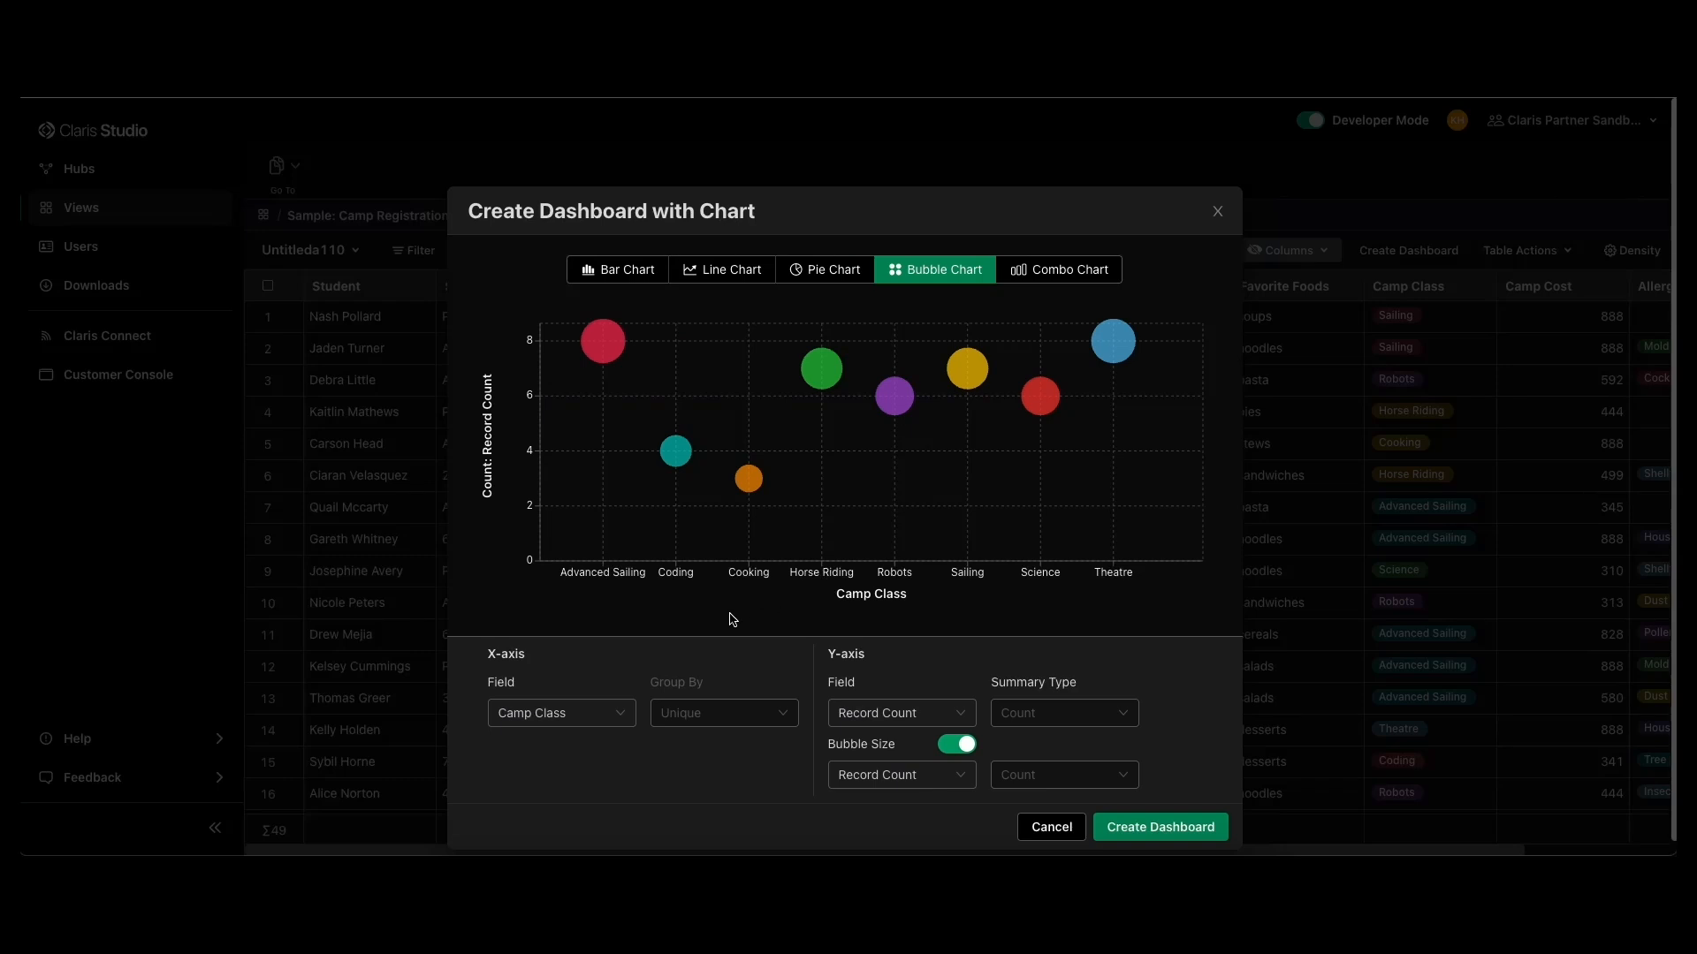
pyautogui.moveTo(1057, 659)
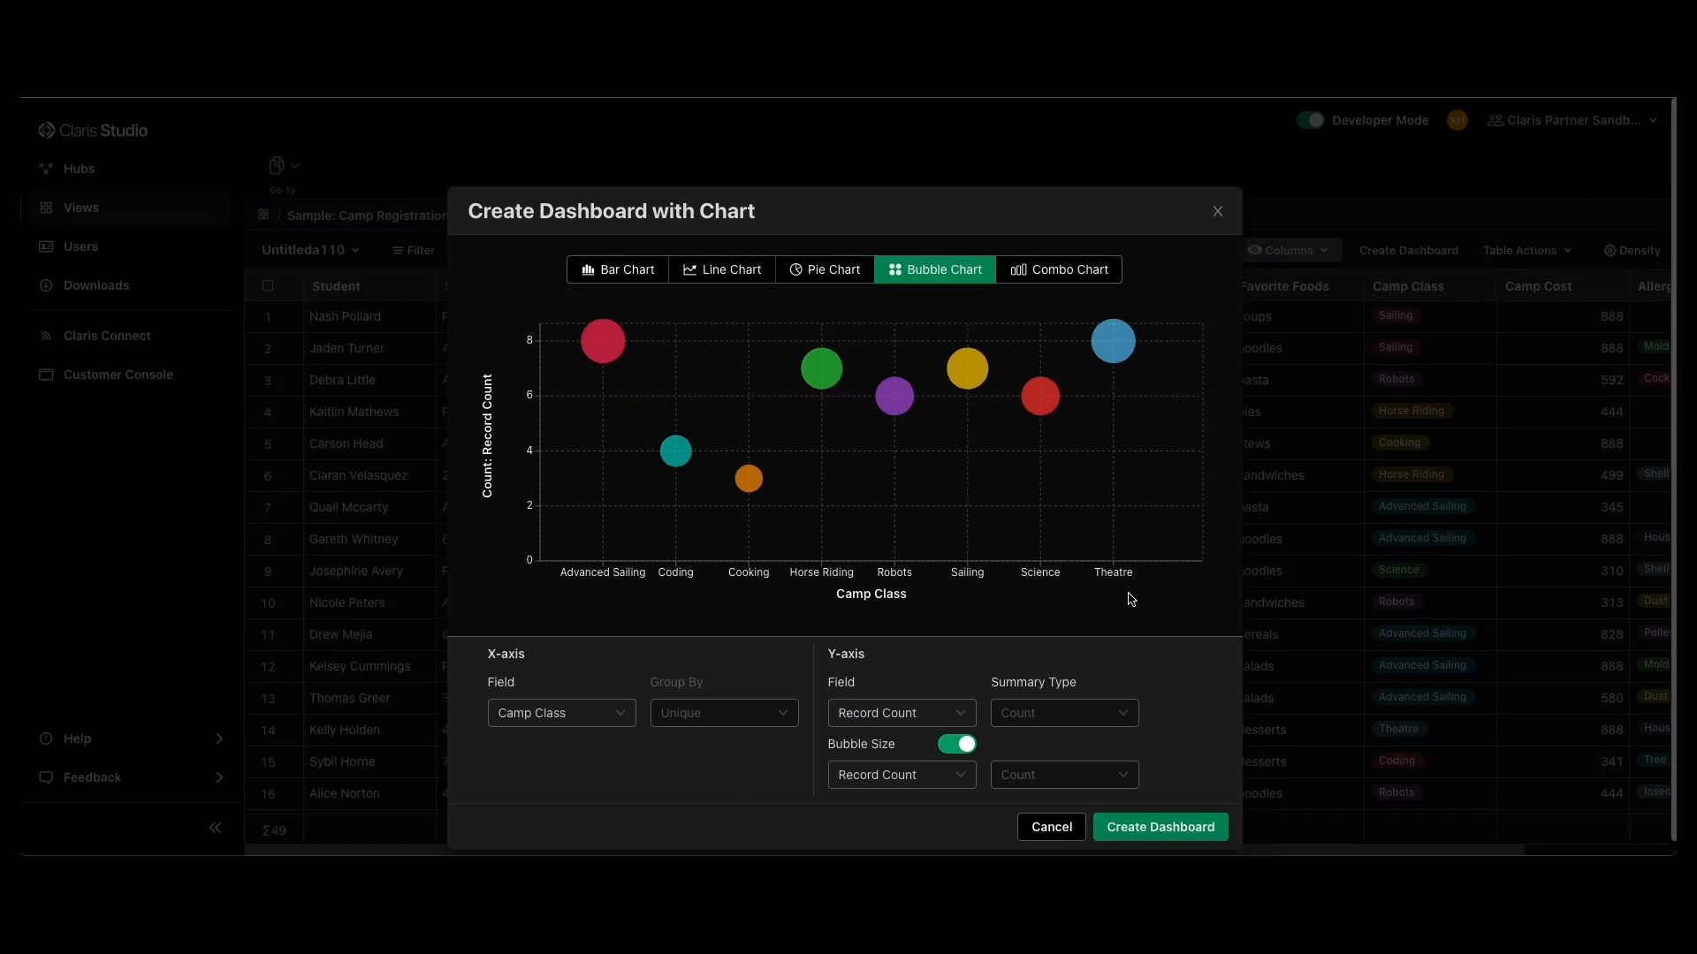
pyautogui.moveTo(1085, 619)
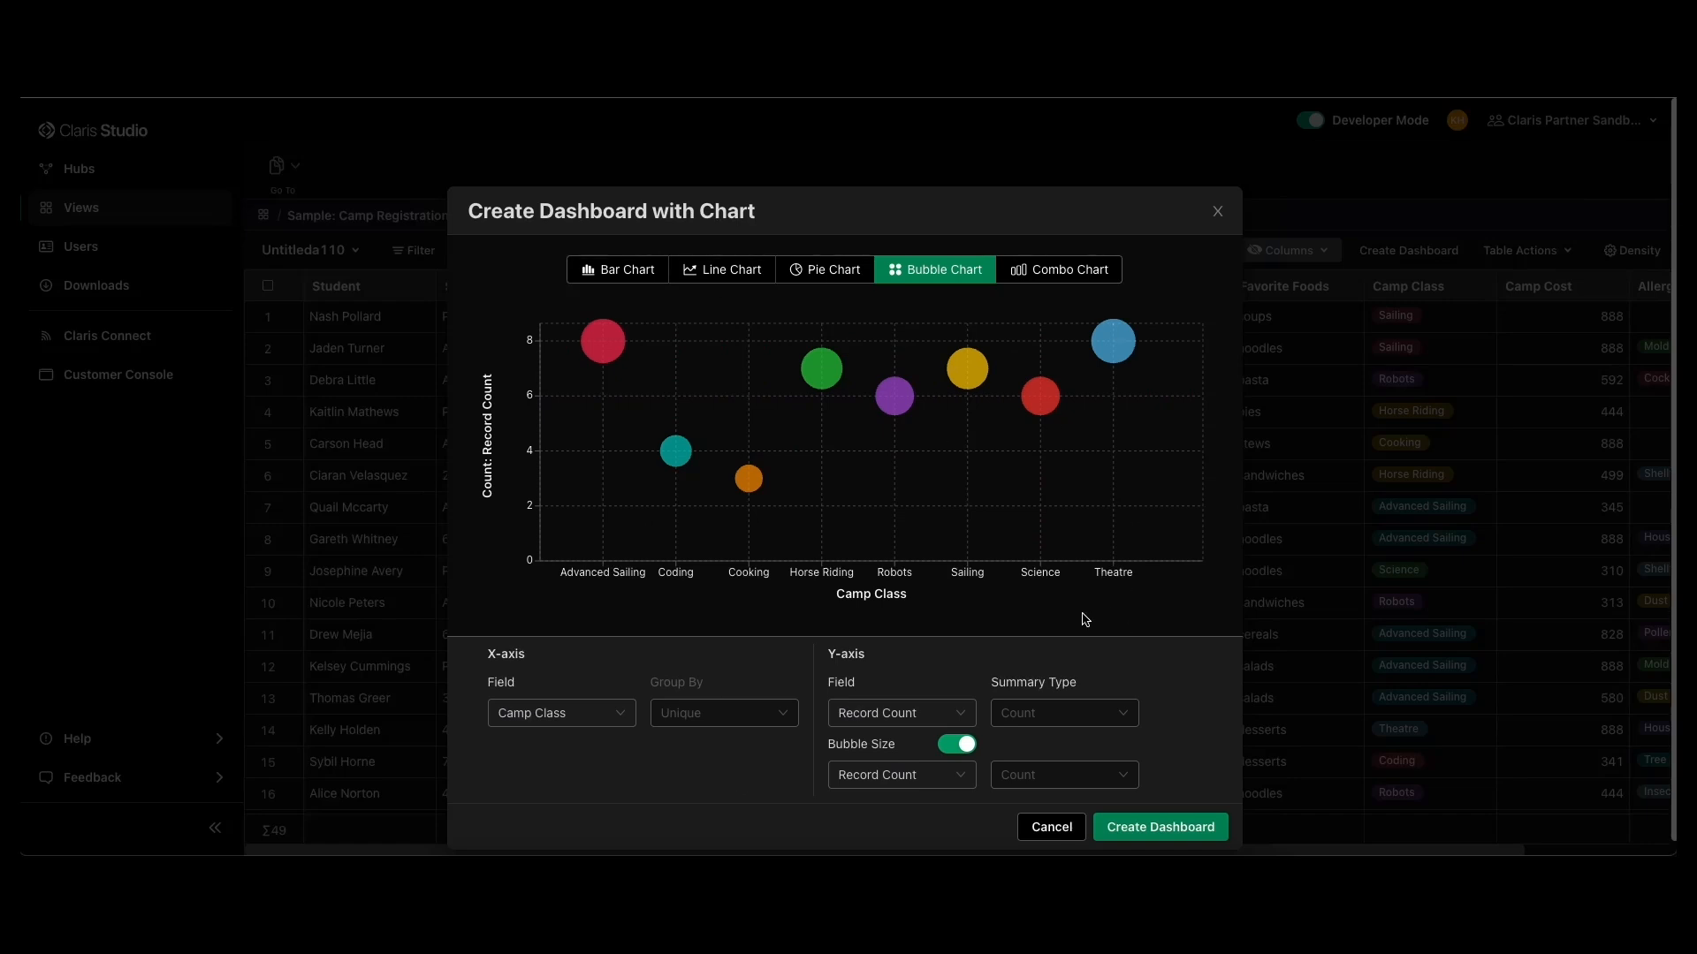
pyautogui.moveTo(1122, 615)
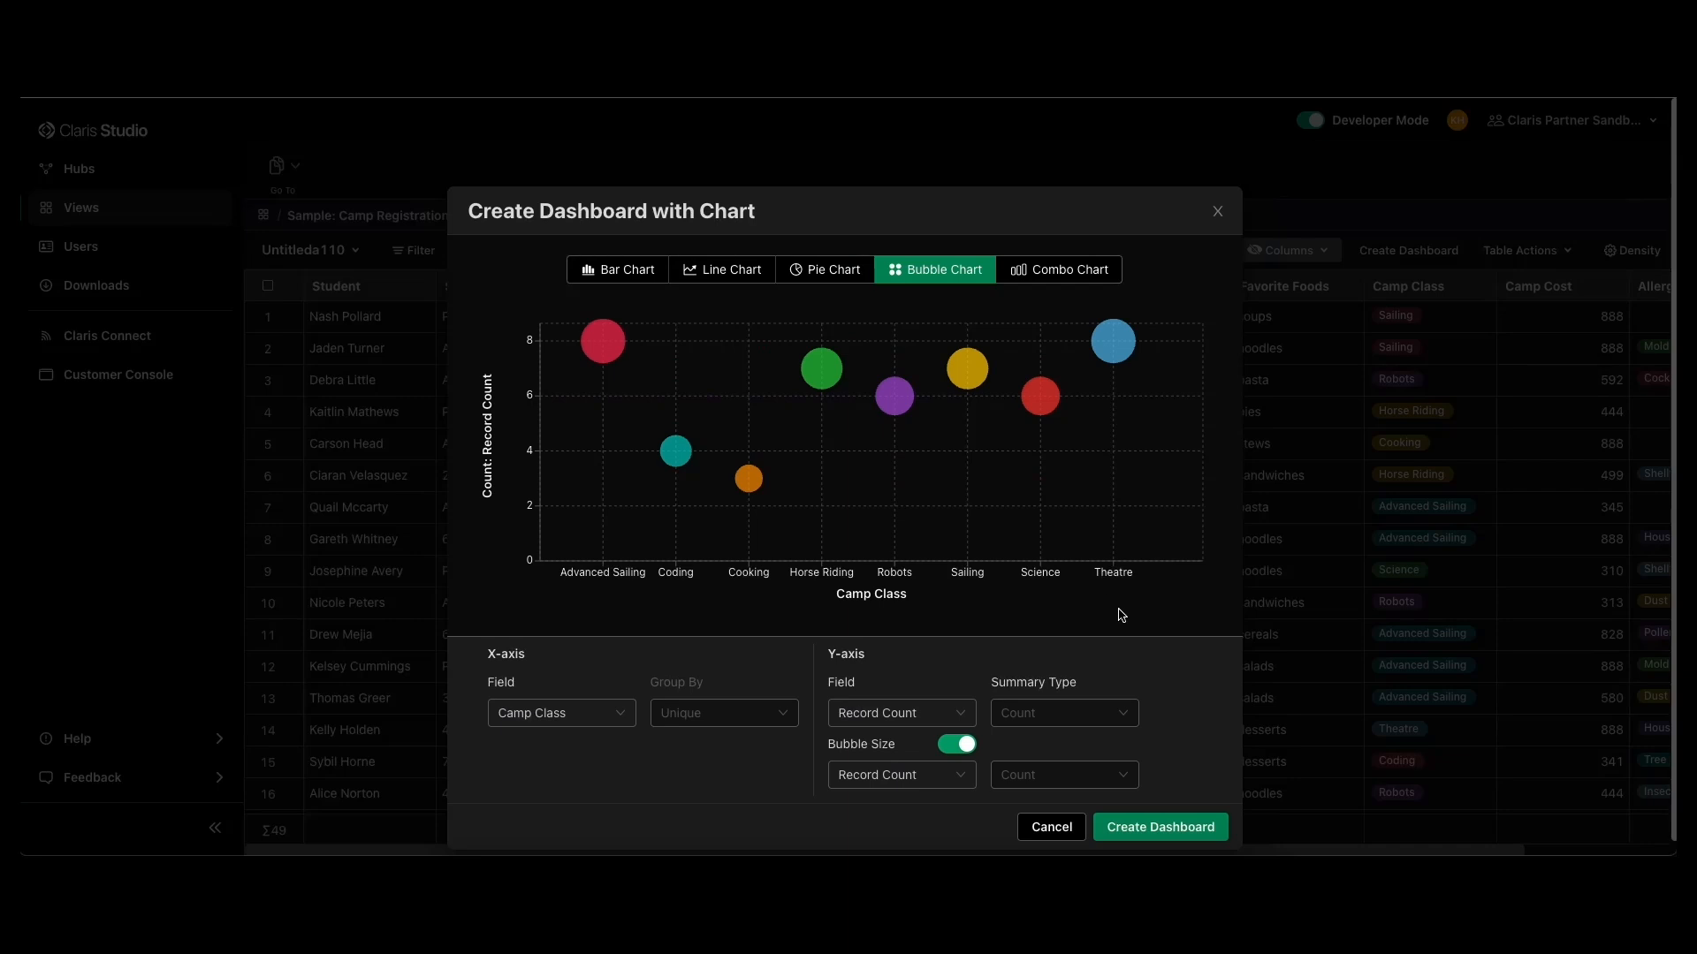
pyautogui.moveTo(1096, 640)
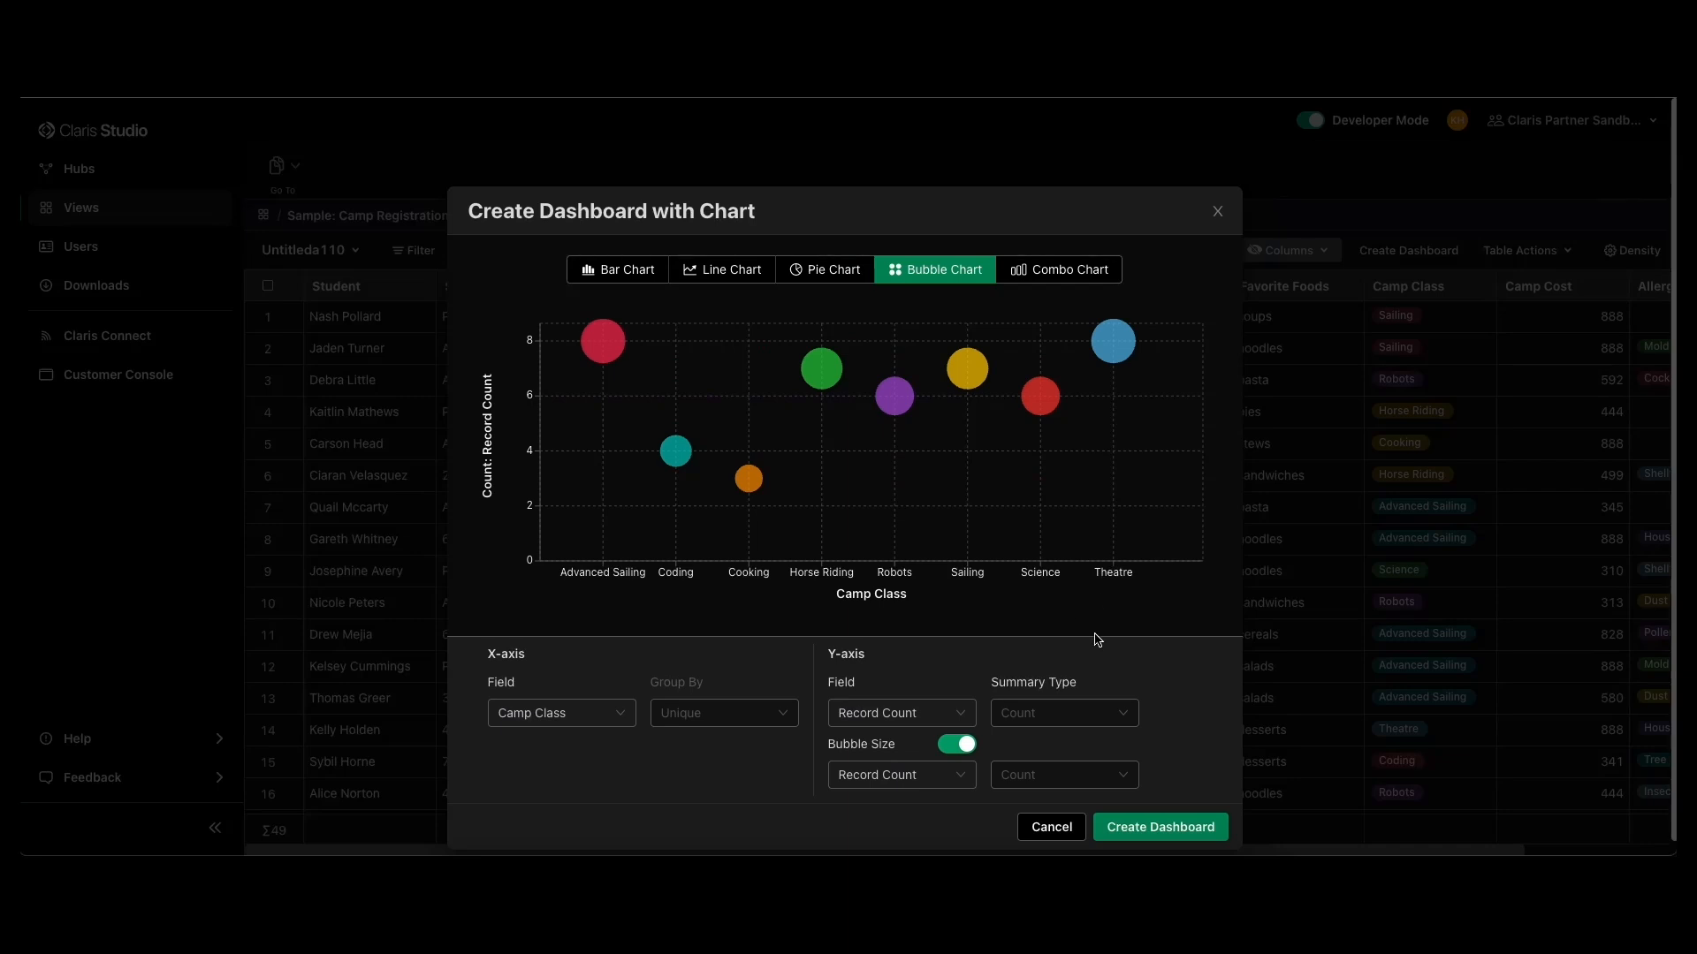
# - Preview a combo chart with Age as the second Y-axis series per Camp Class
pyautogui.click(1065, 269)
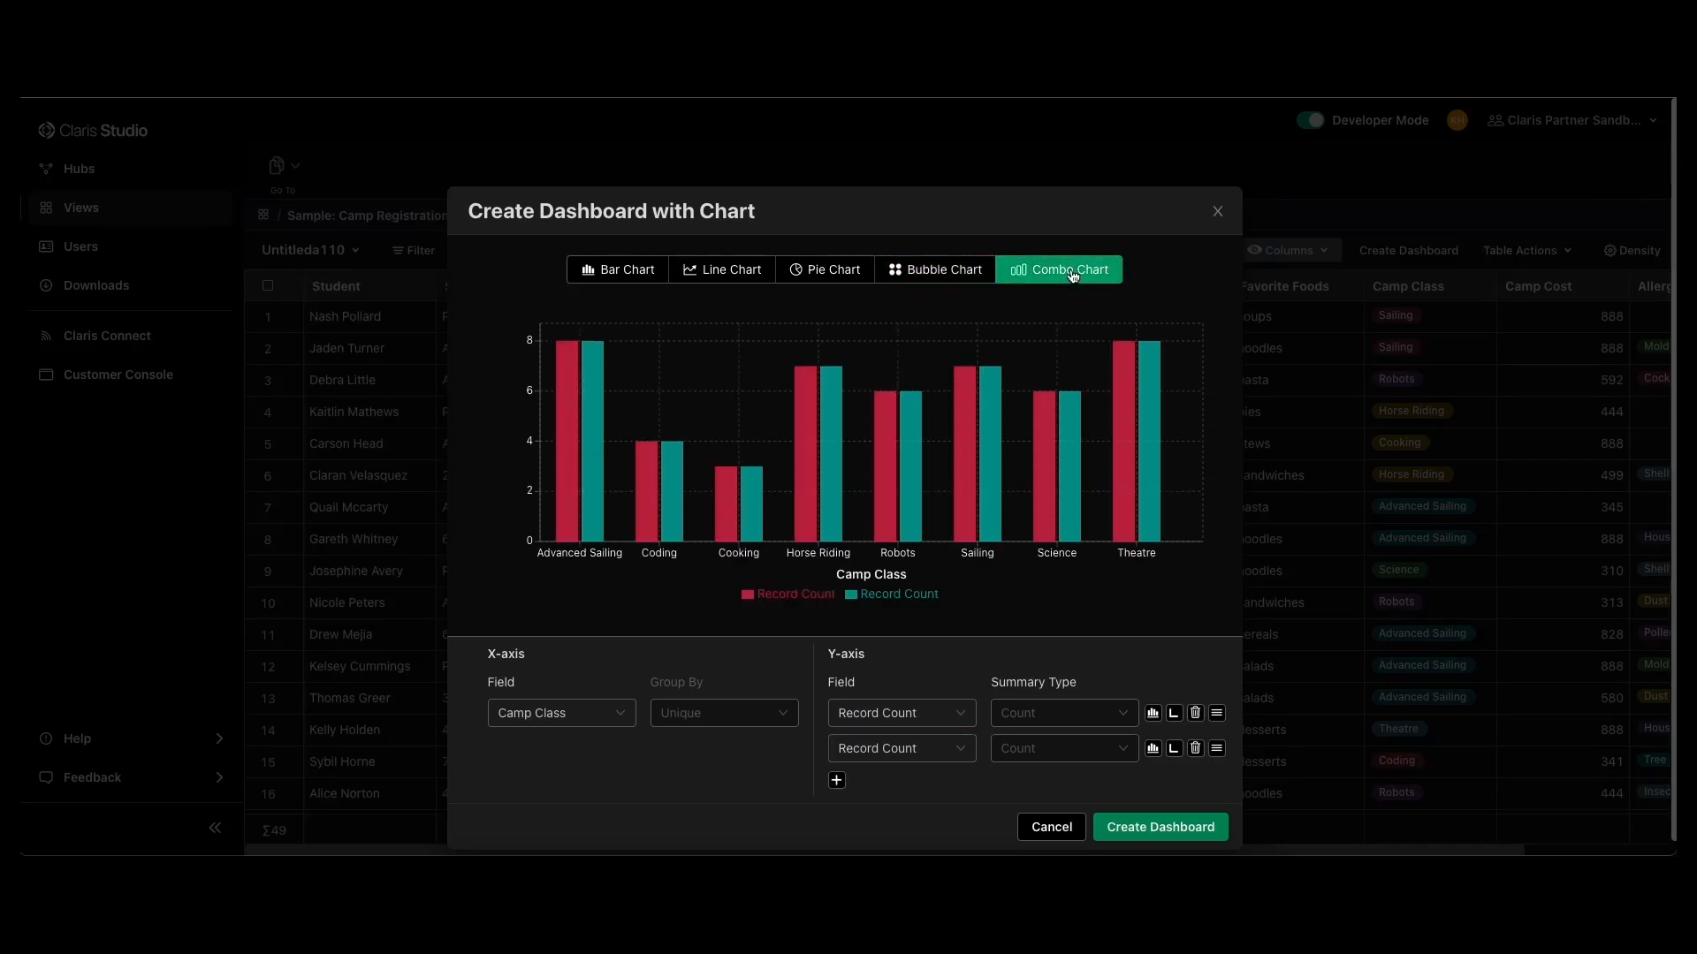
pyautogui.moveTo(1021, 618)
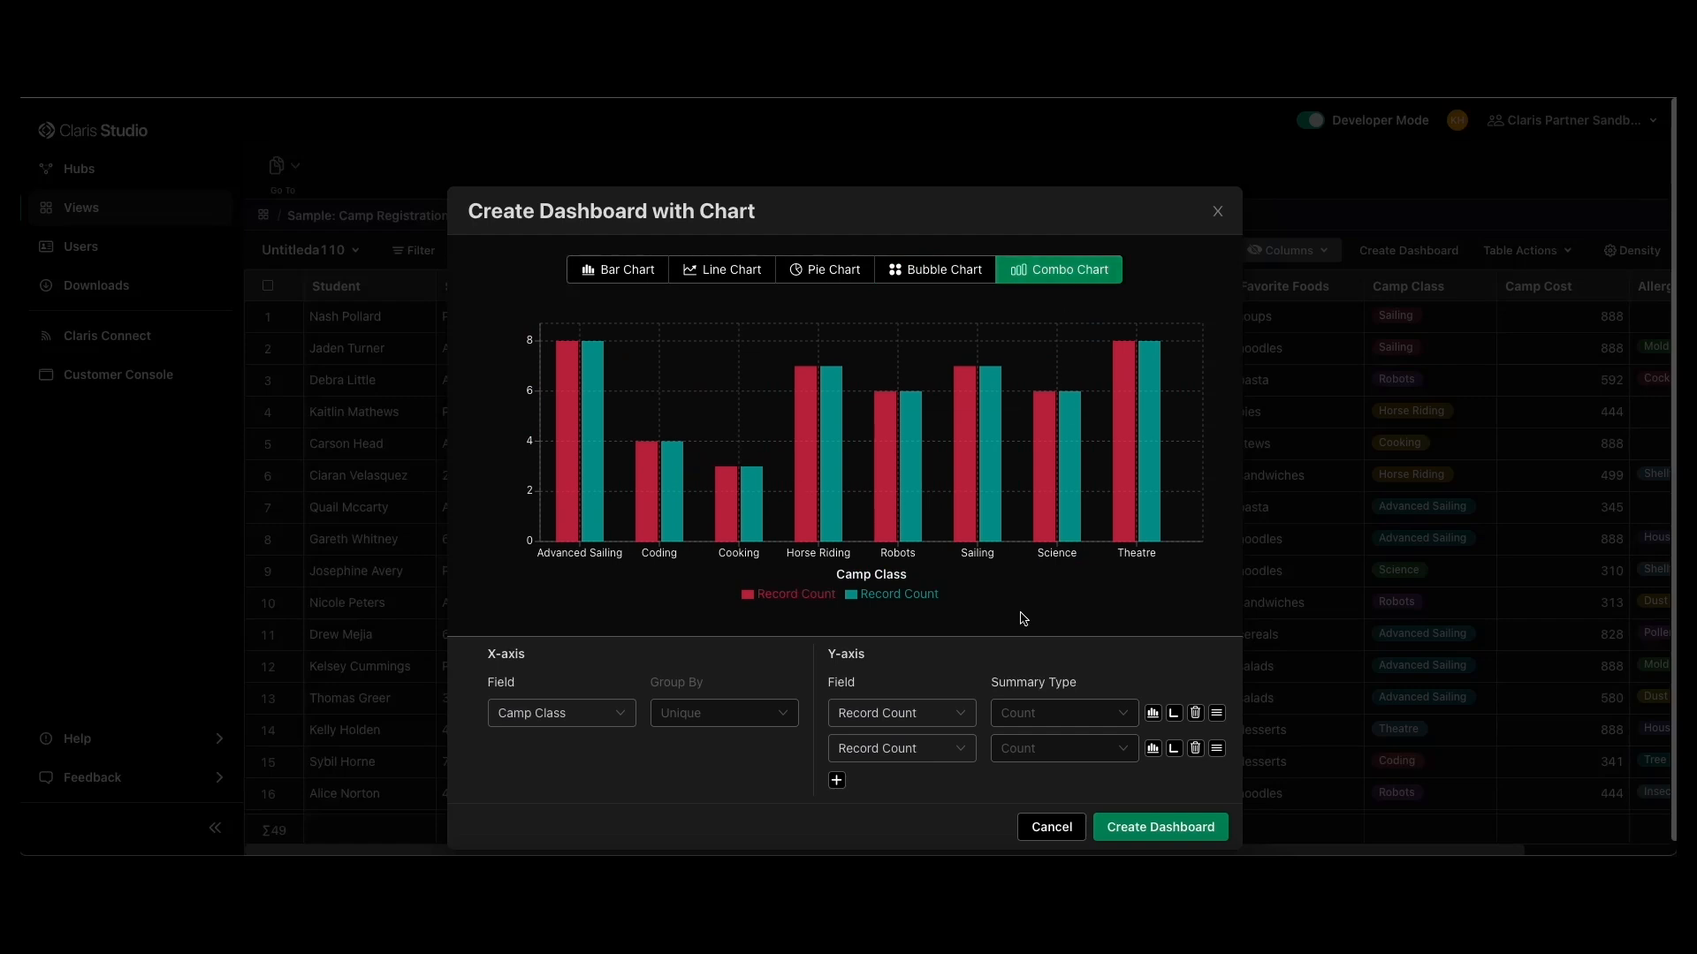
pyautogui.moveTo(1046, 595)
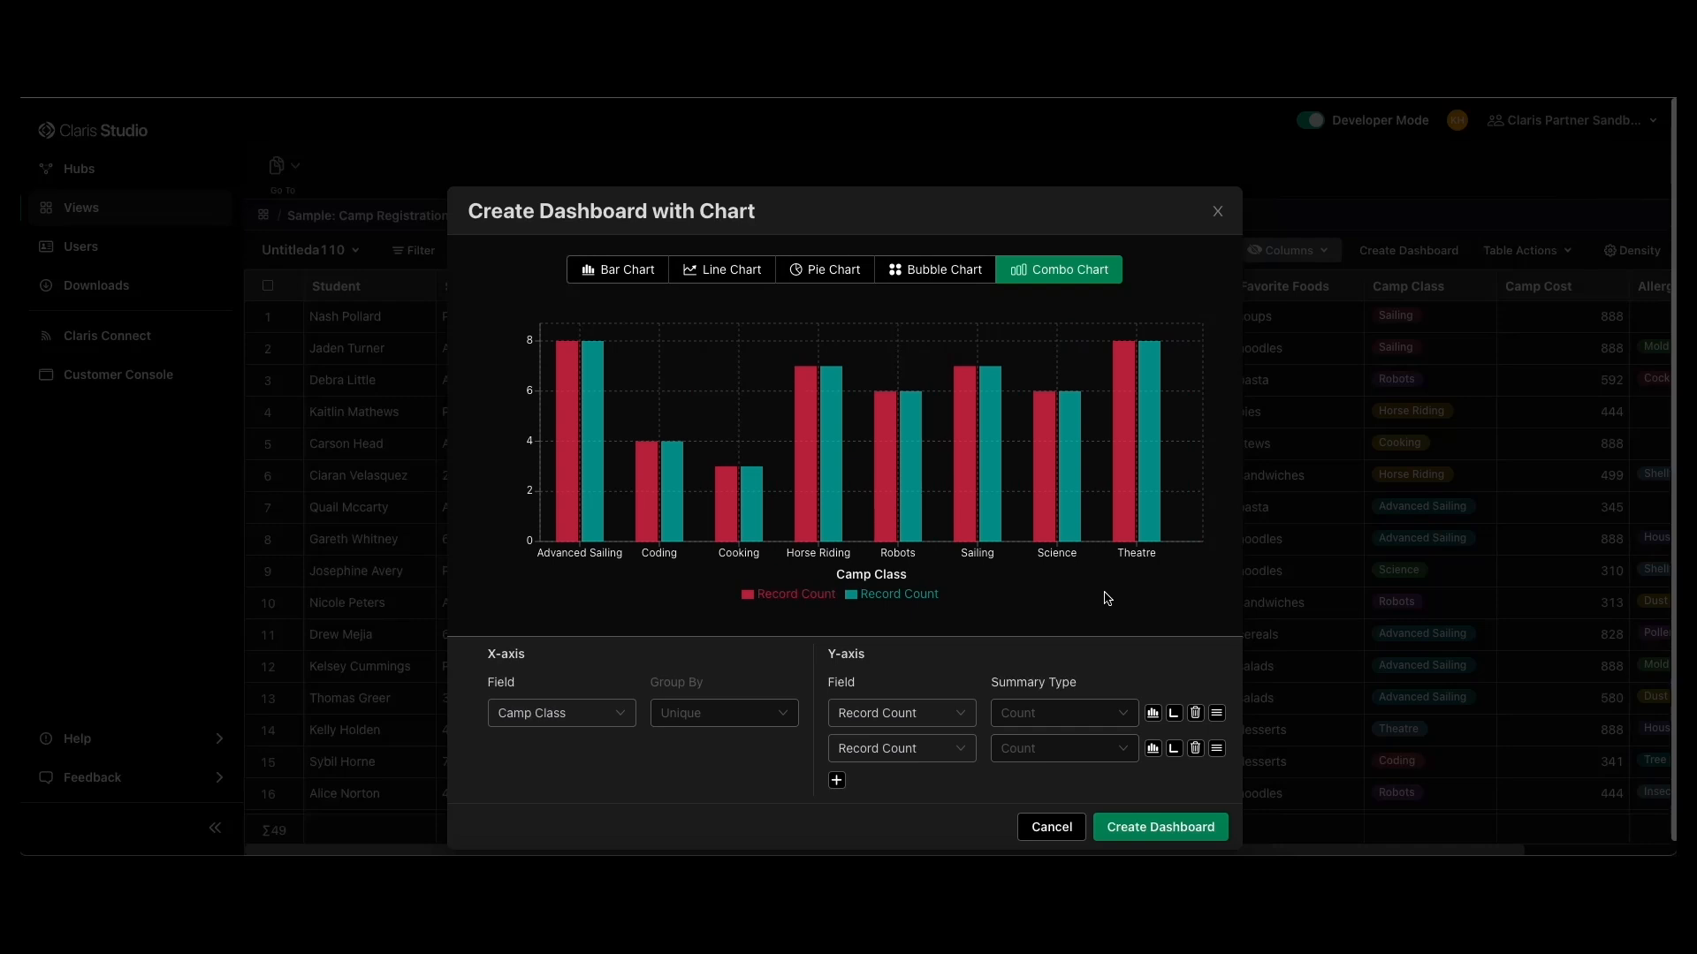
pyautogui.moveTo(660, 652)
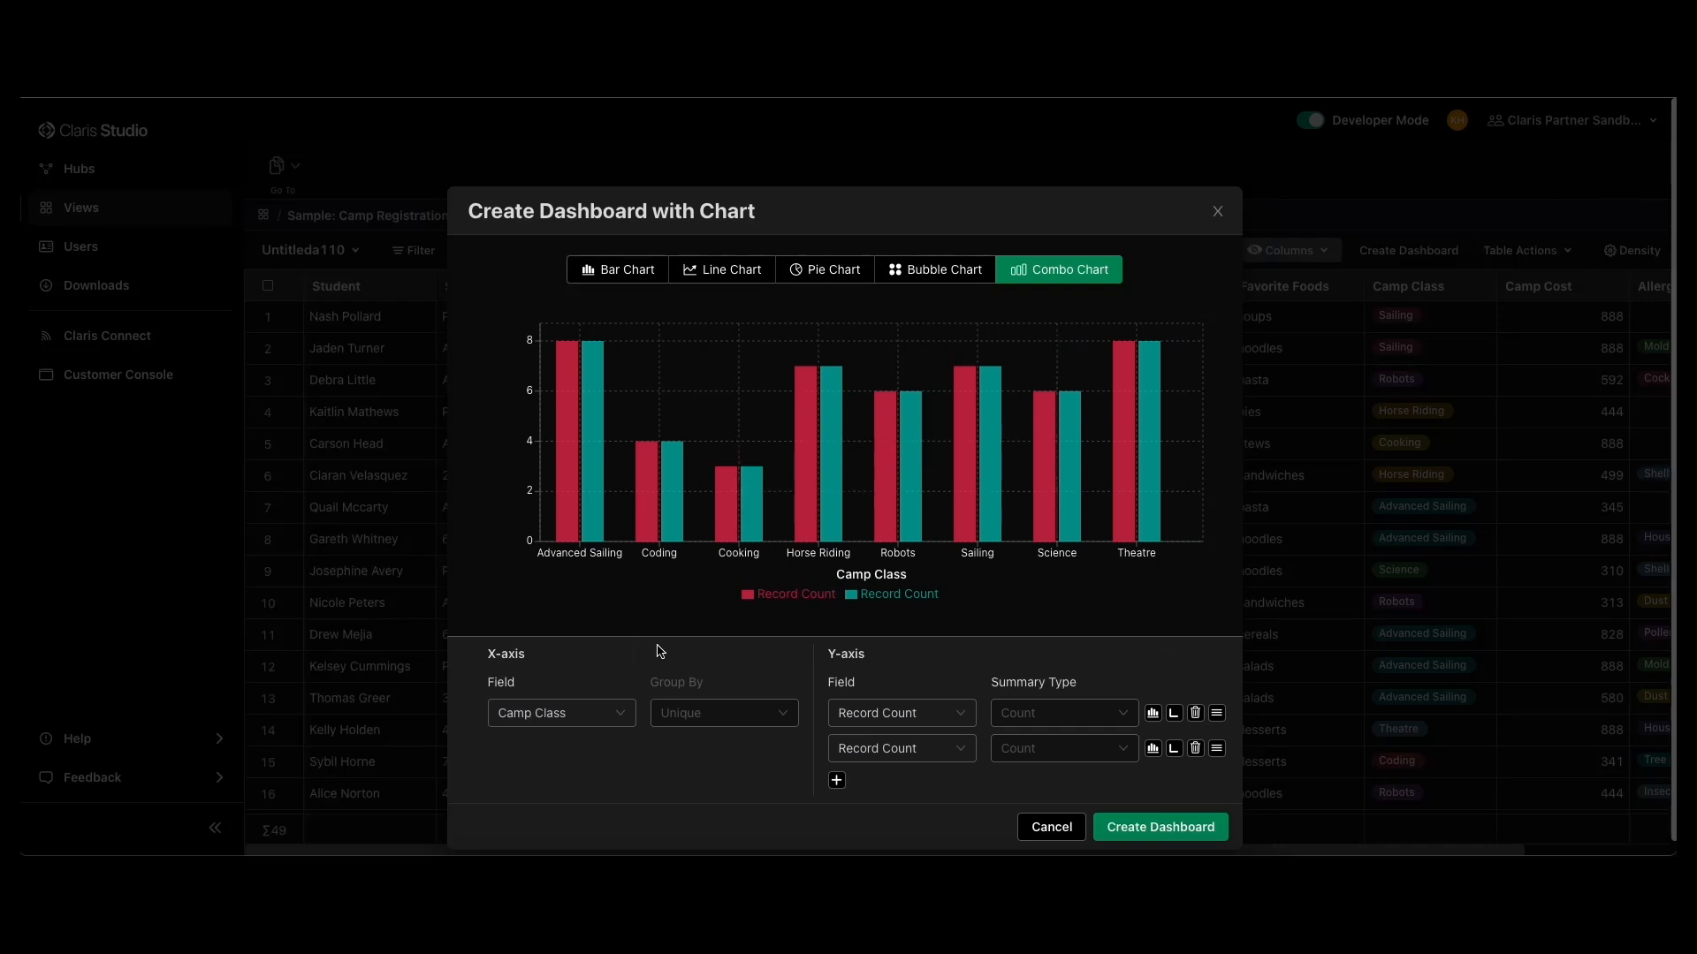
pyautogui.moveTo(672, 617)
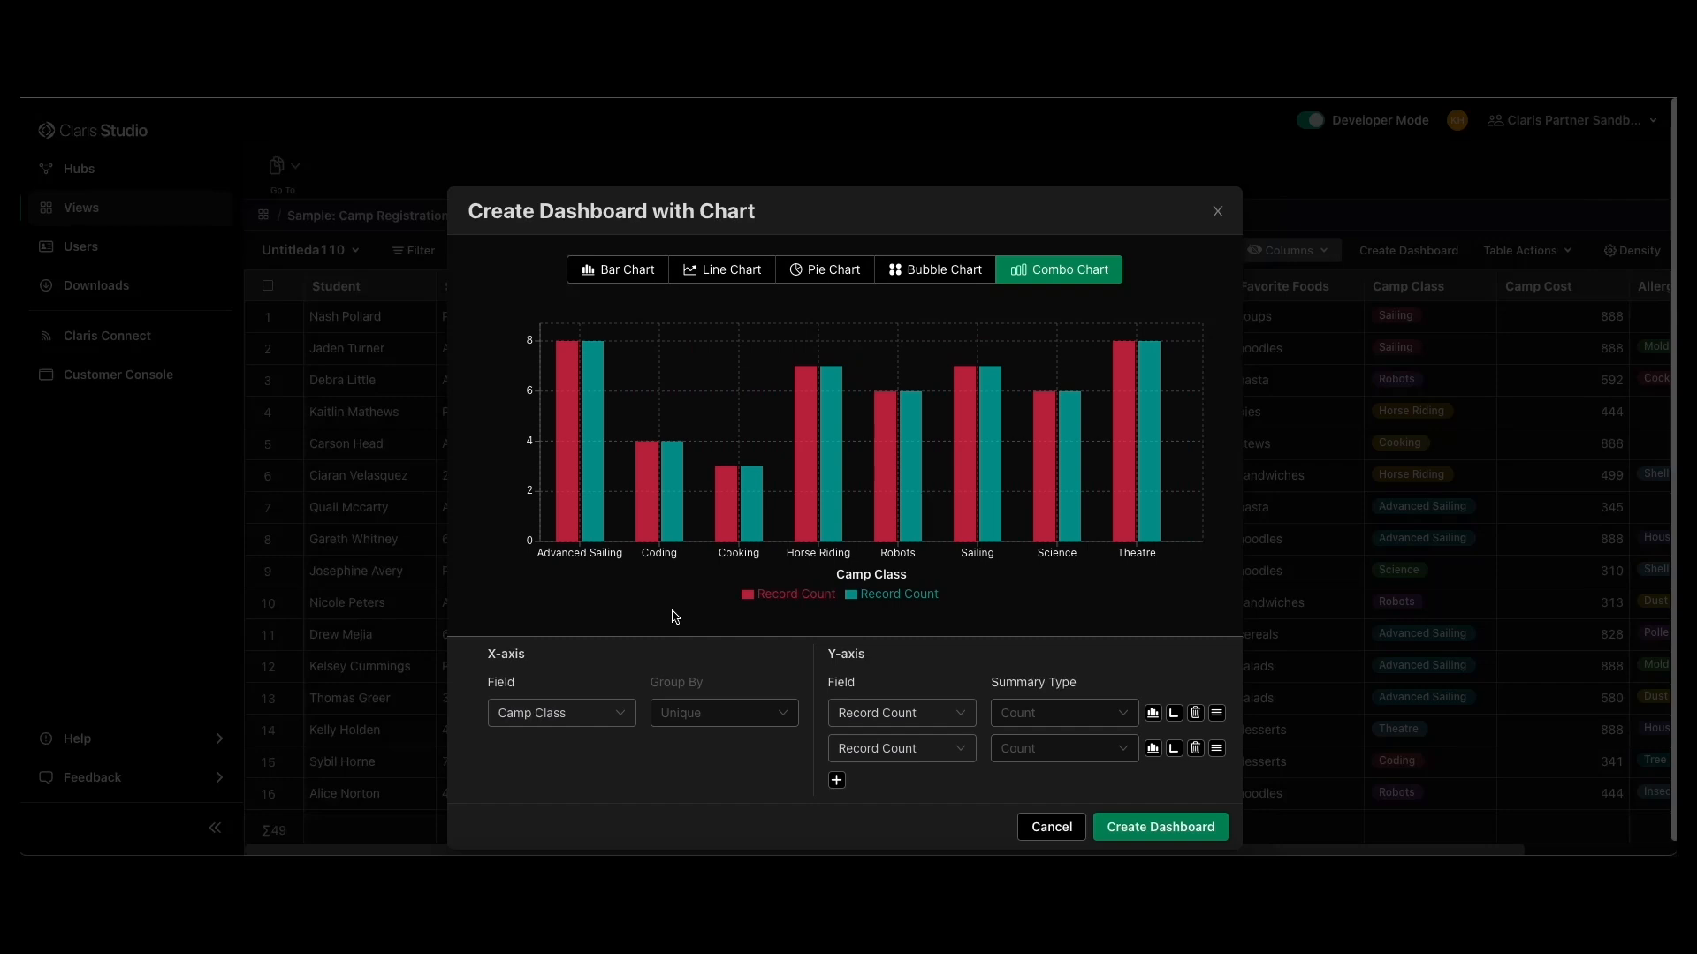
pyautogui.moveTo(993, 587)
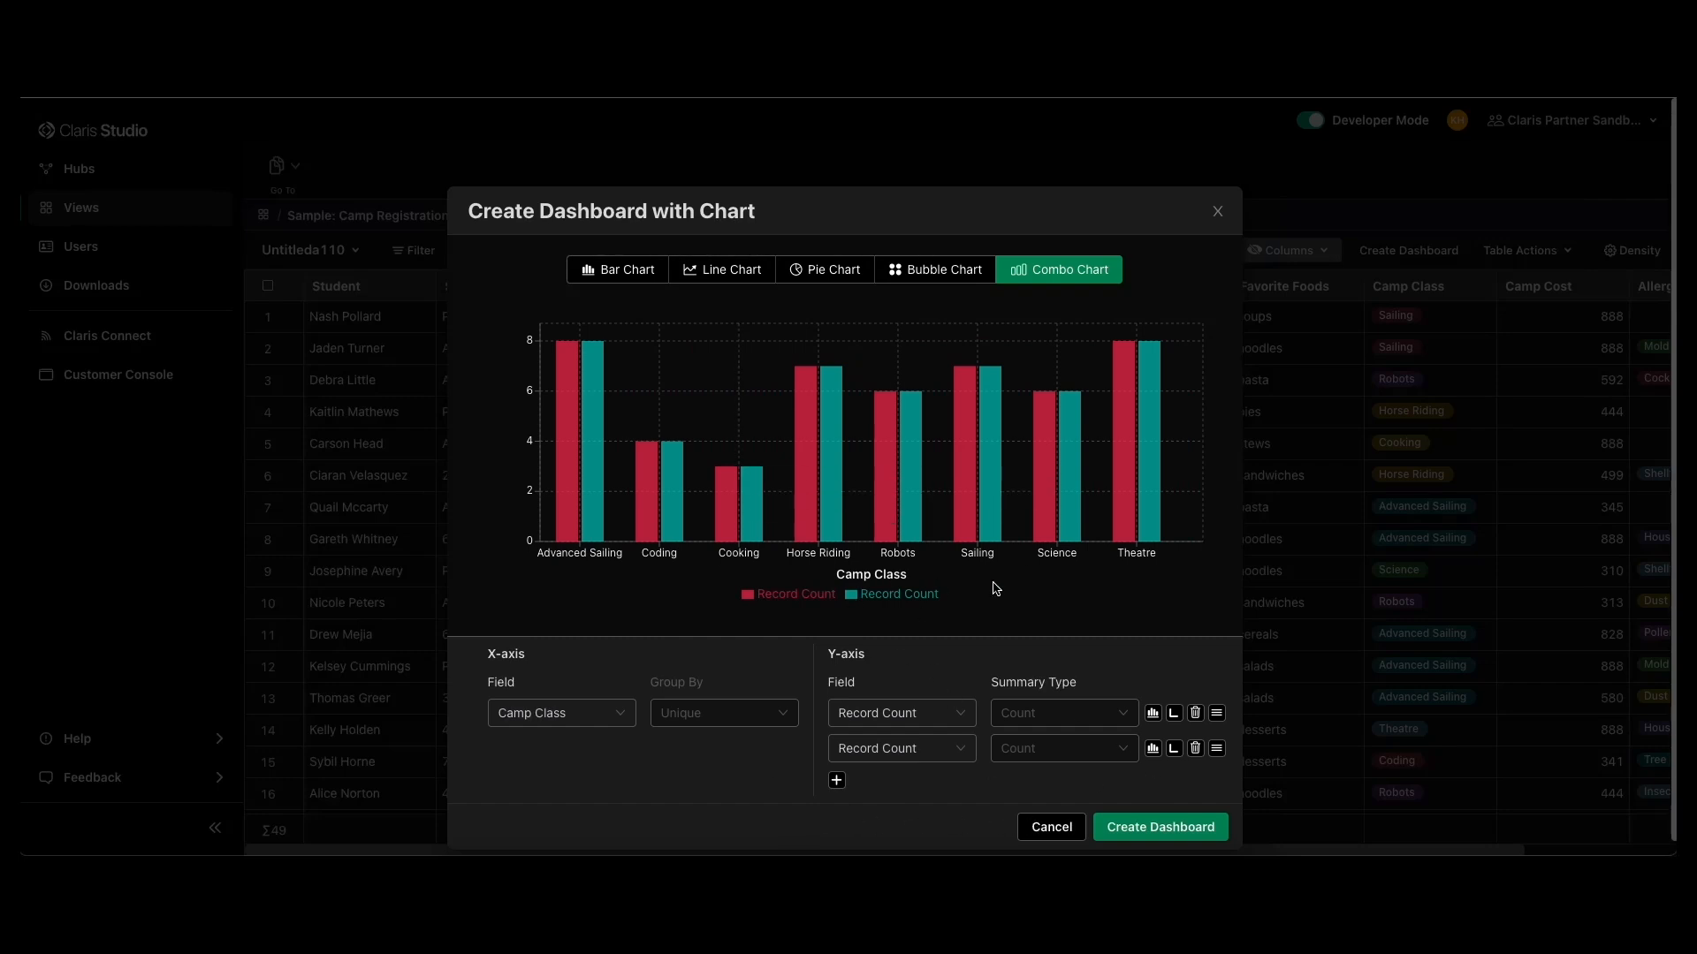
pyautogui.click(899, 748)
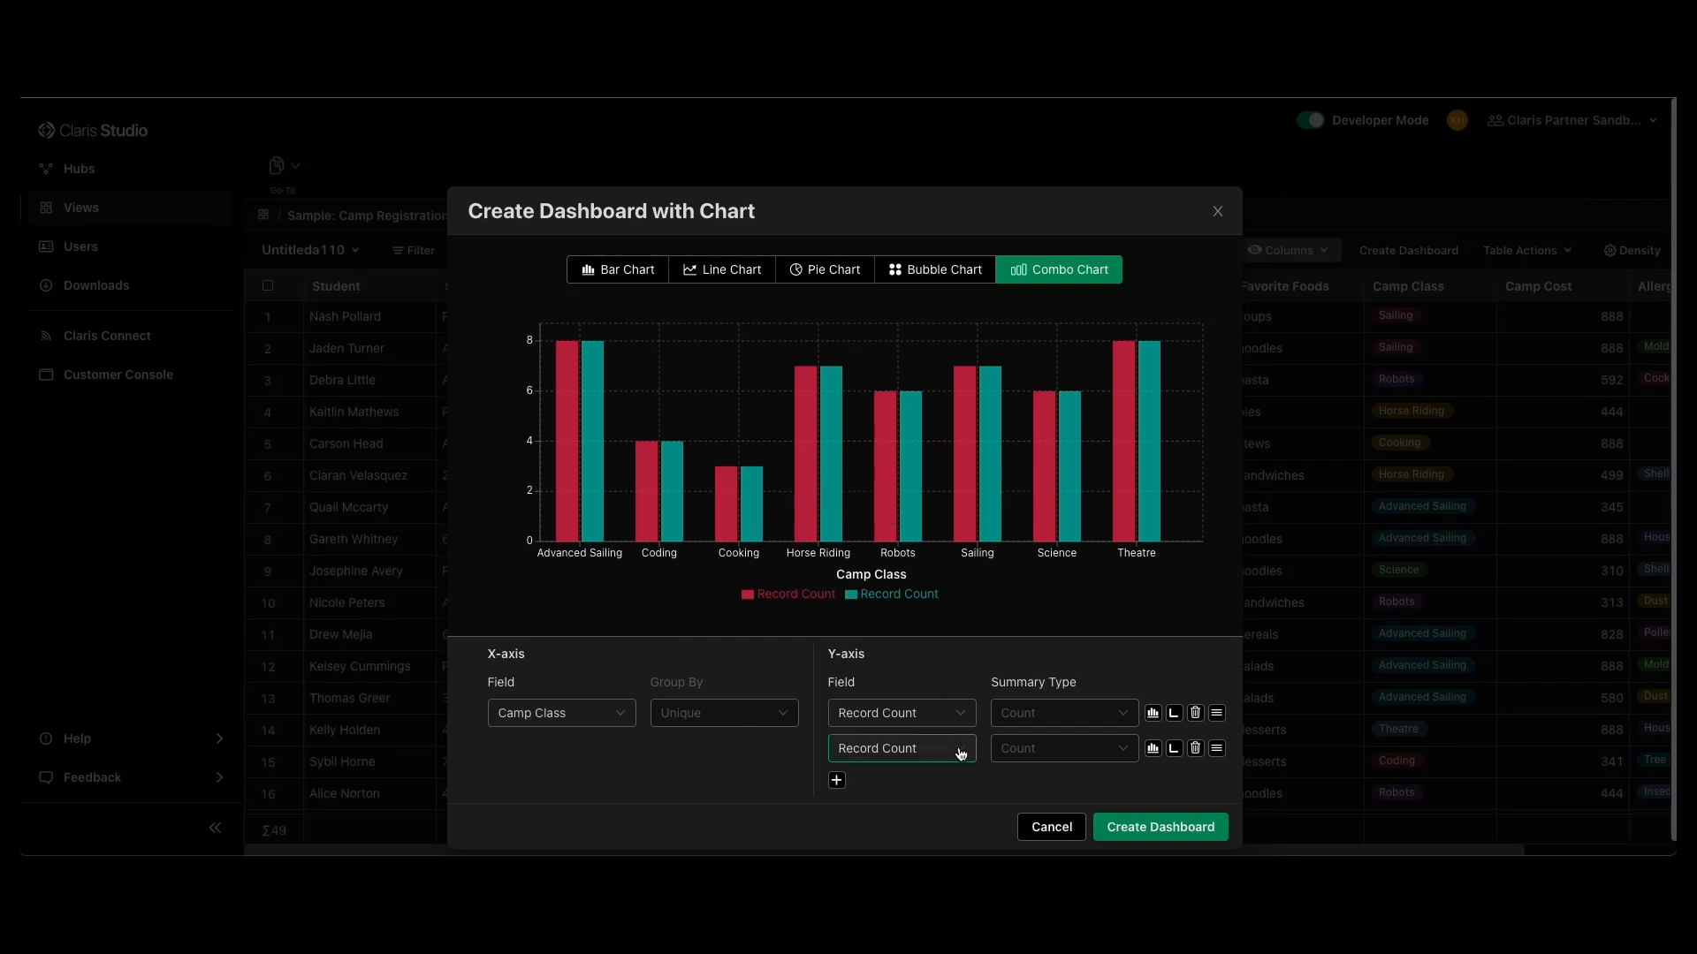
pyautogui.click(900, 748)
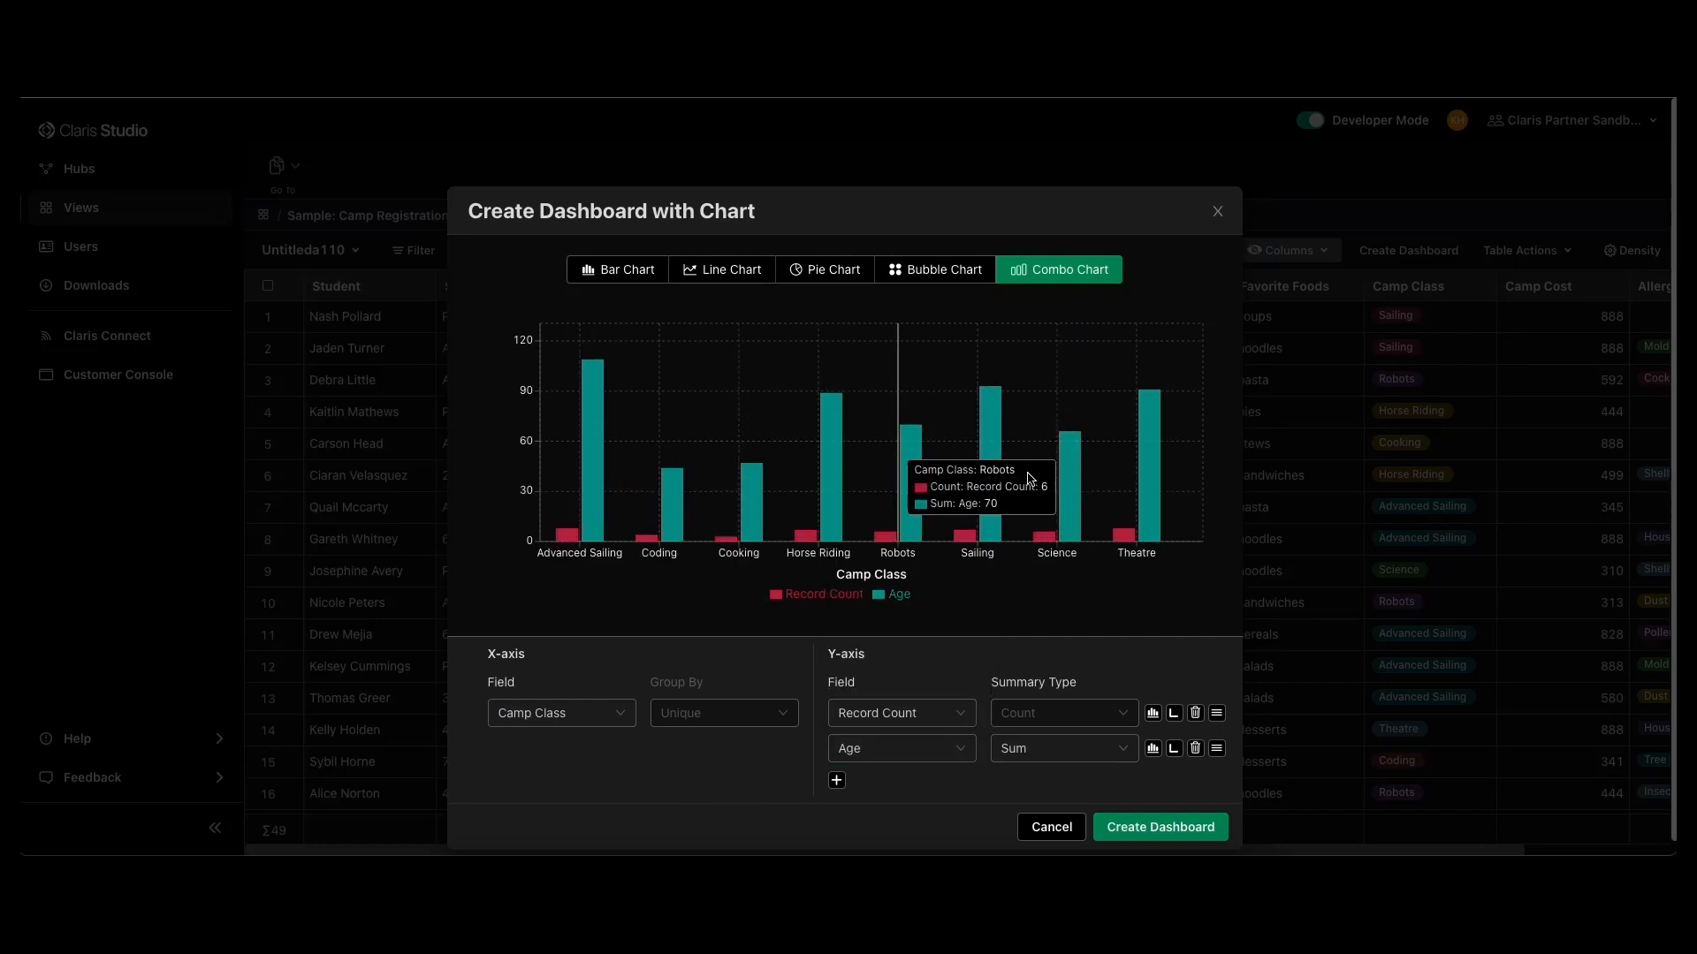
pyautogui.moveTo(926, 604)
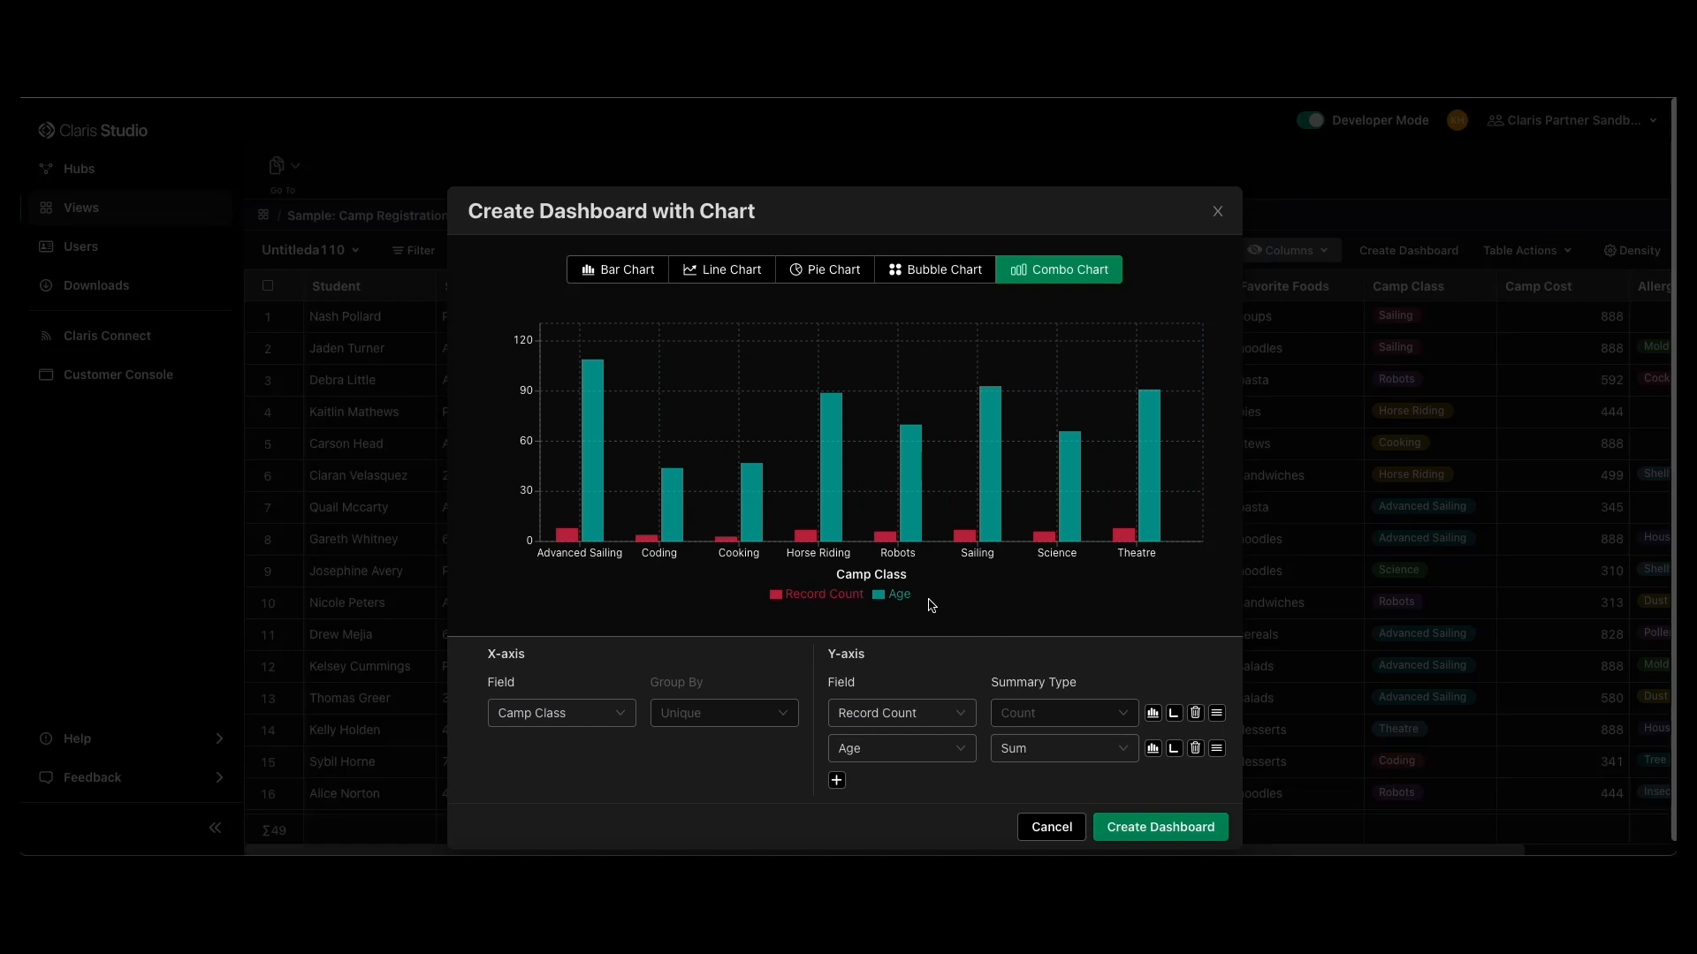
pyautogui.moveTo(967, 622)
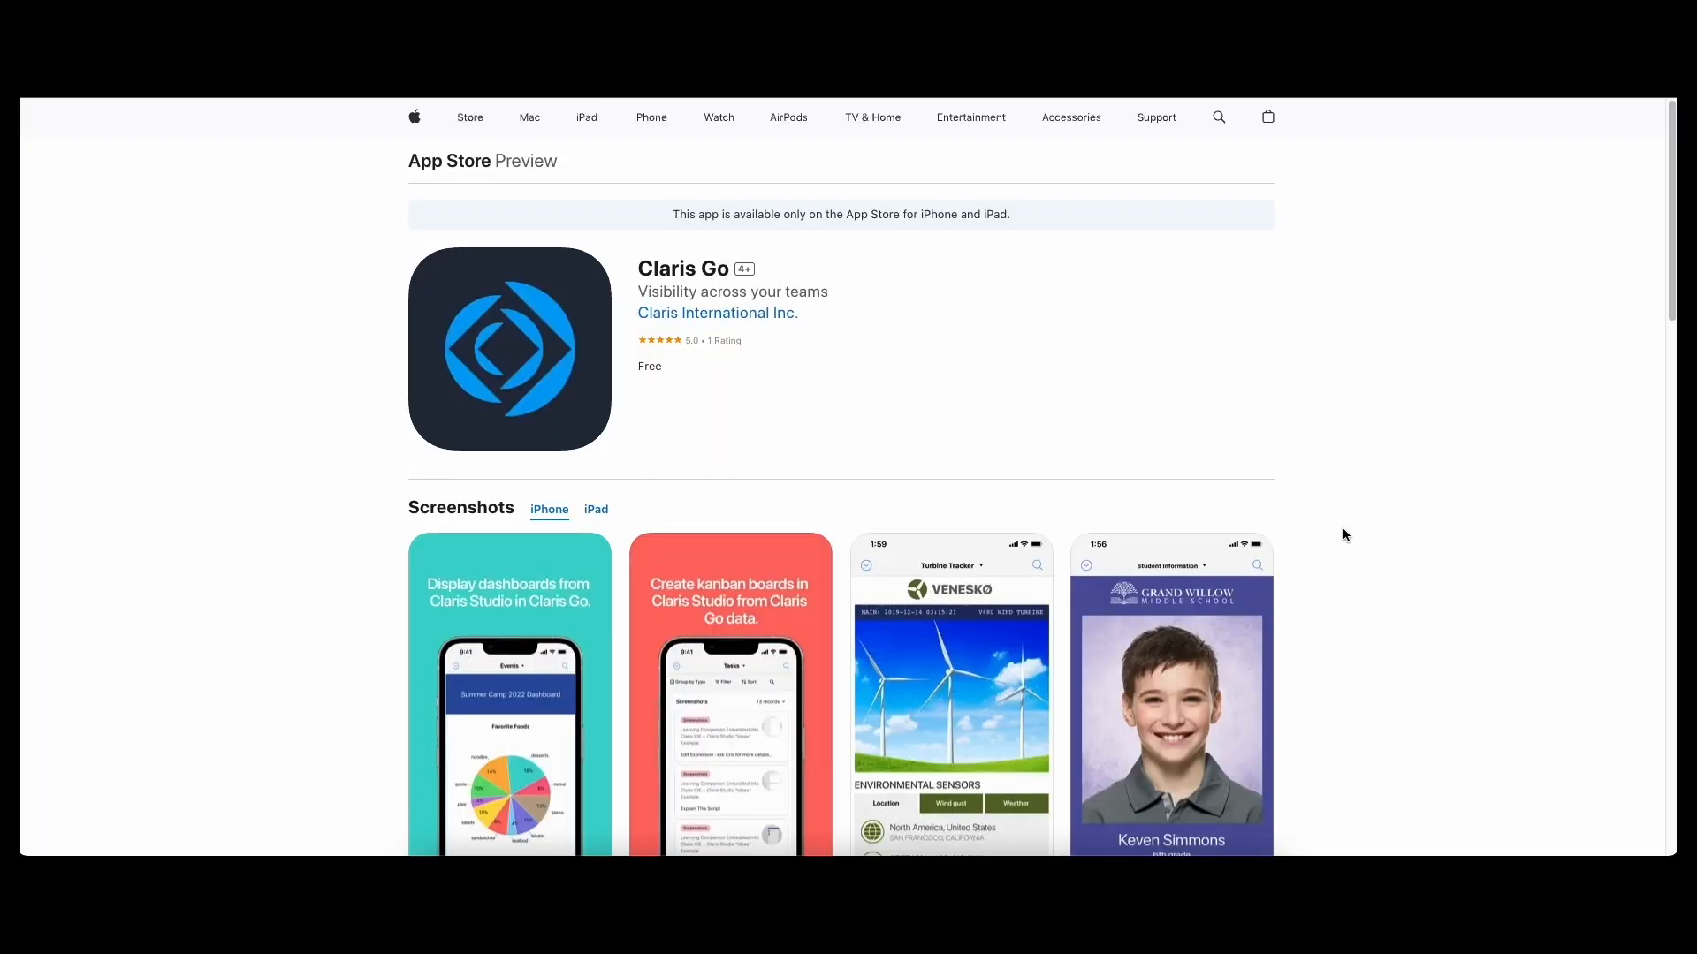
pyautogui.moveTo(1345, 489)
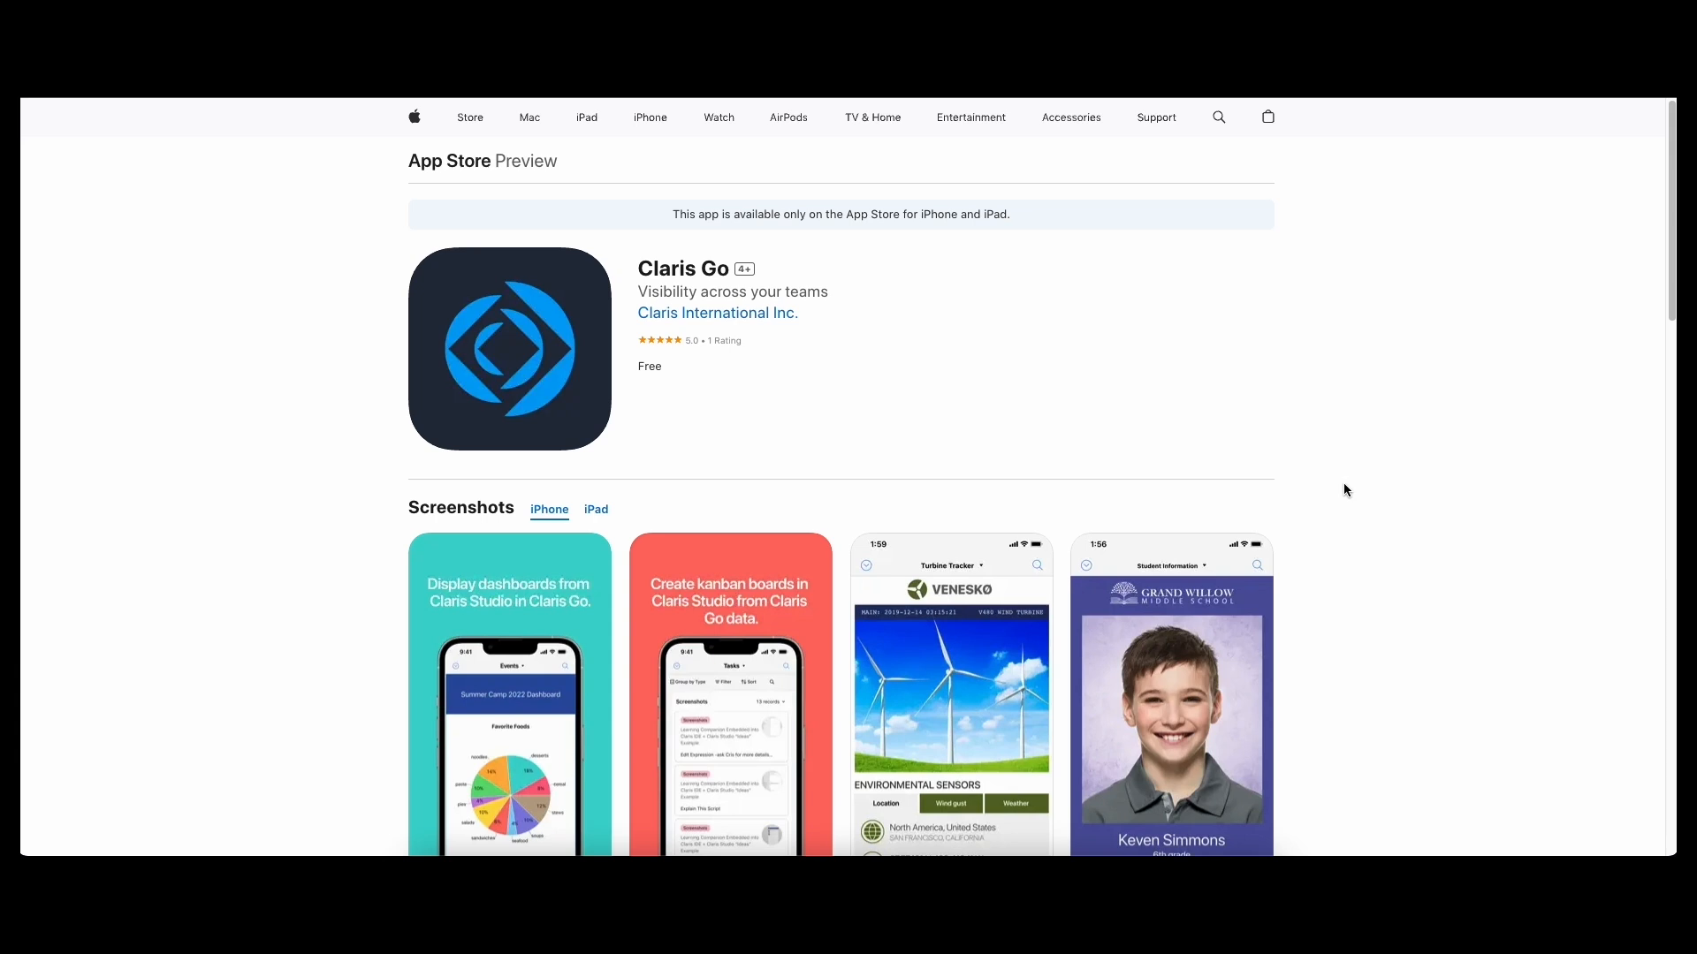
pyautogui.moveTo(1336, 500)
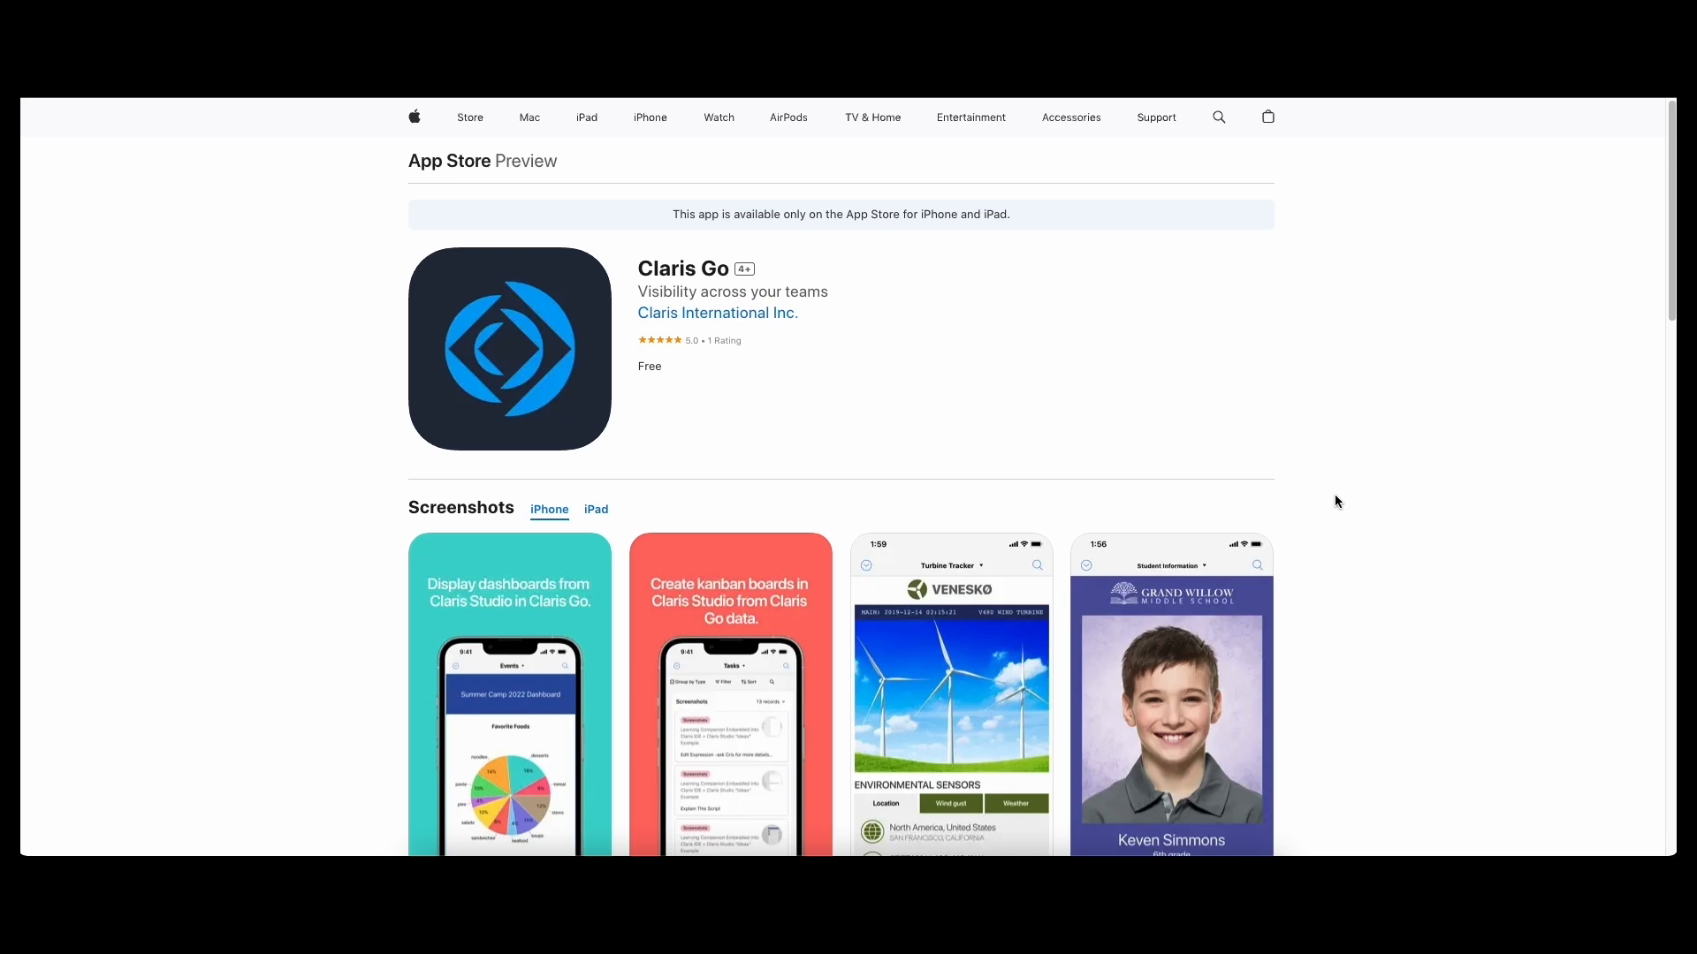
pyautogui.moveTo(1336, 495)
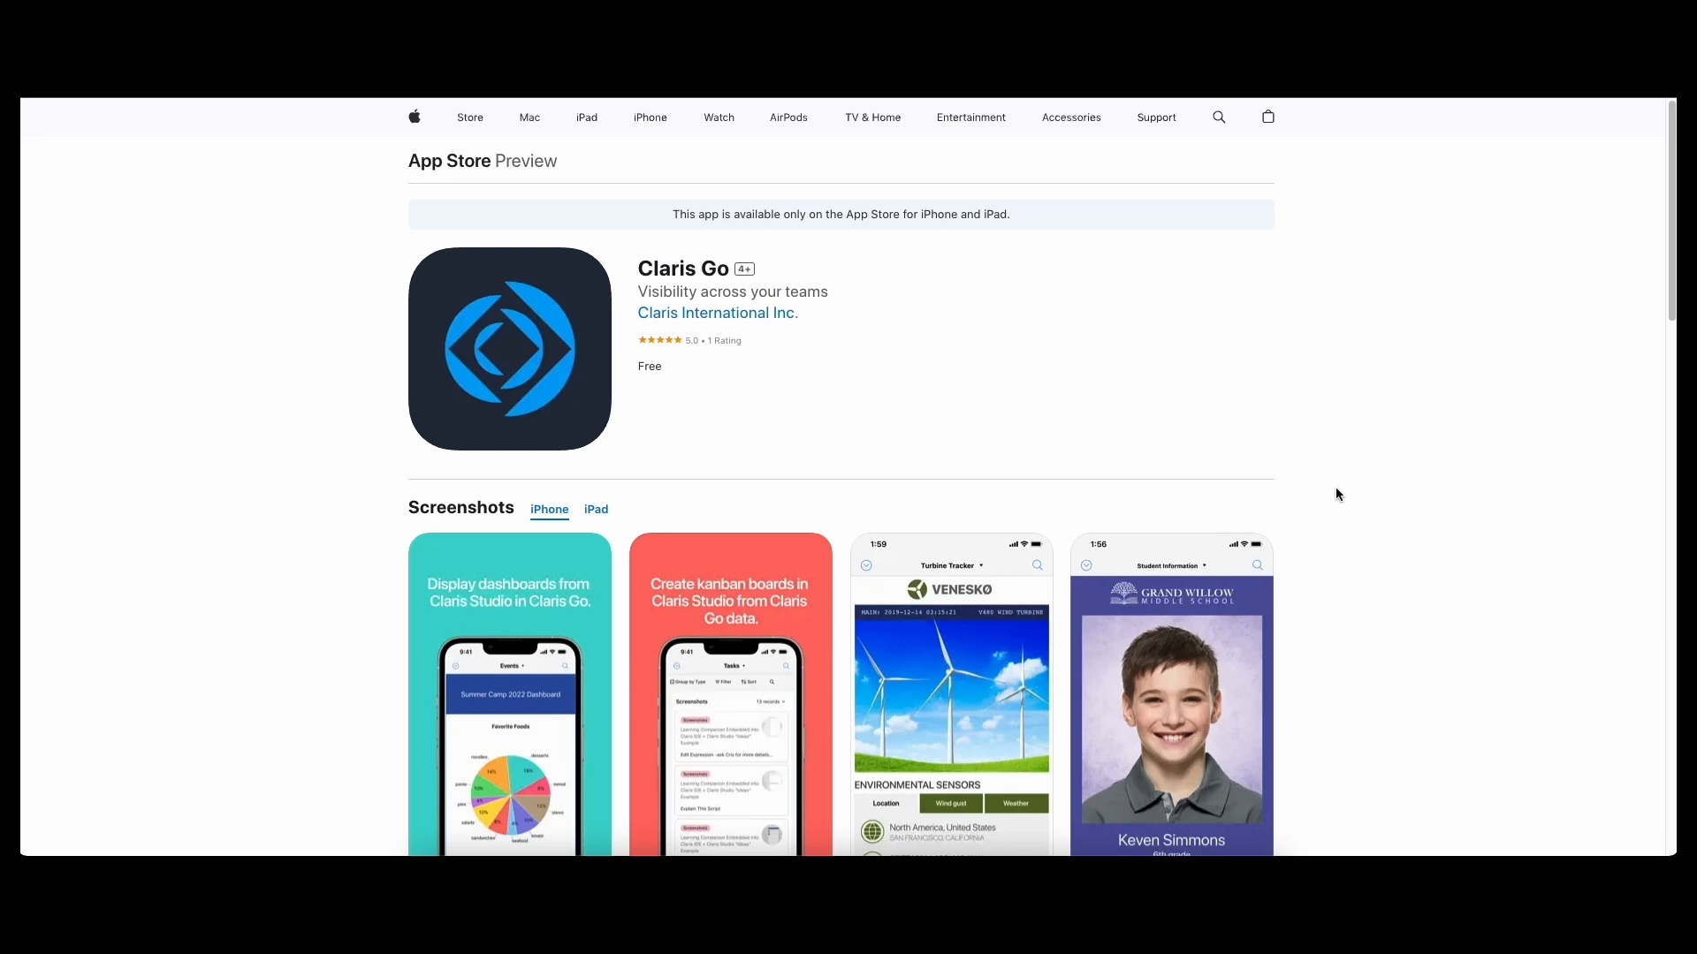